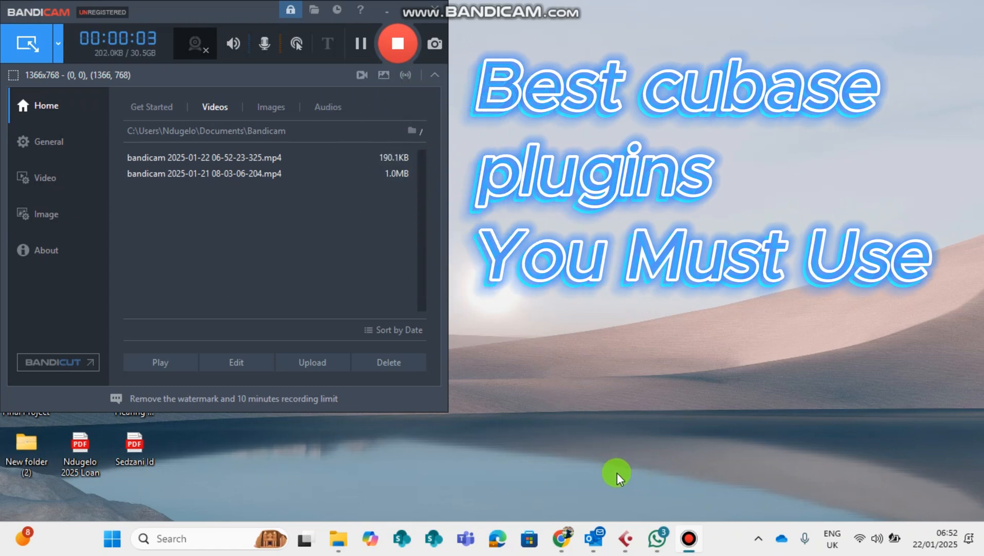
mouse_move(619, 539)
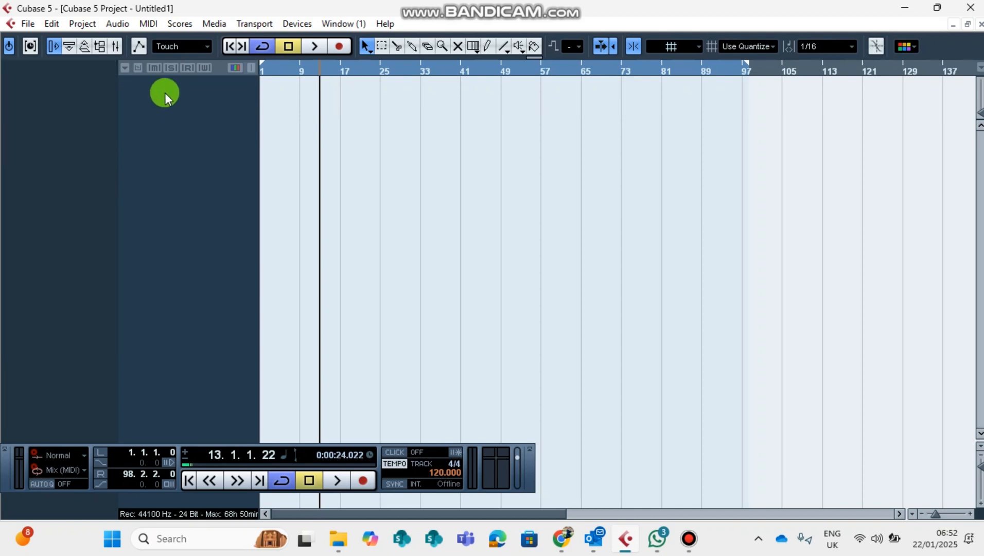
Add a stereo audio track, Audio 01, from the track list's context menu
right_click(164, 94)
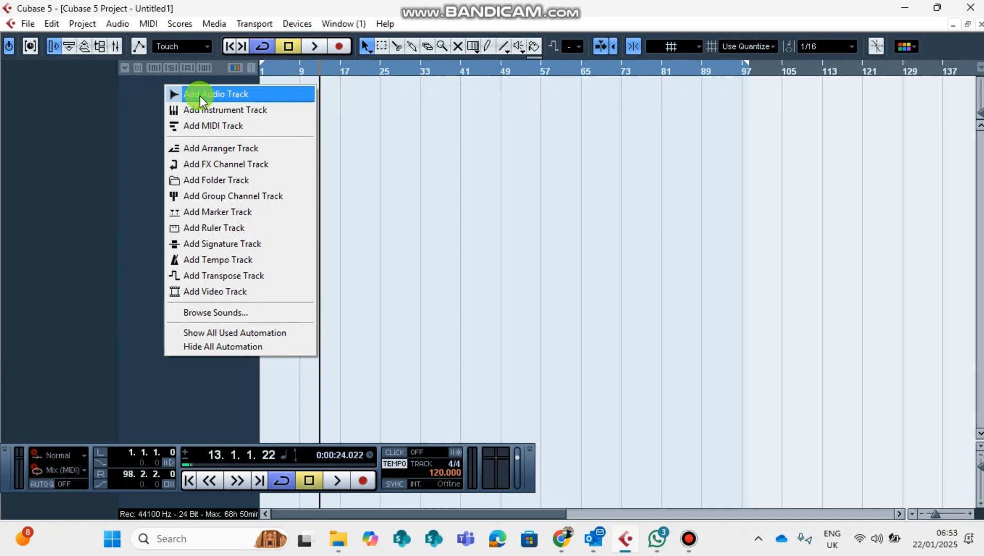
left_click(216, 93)
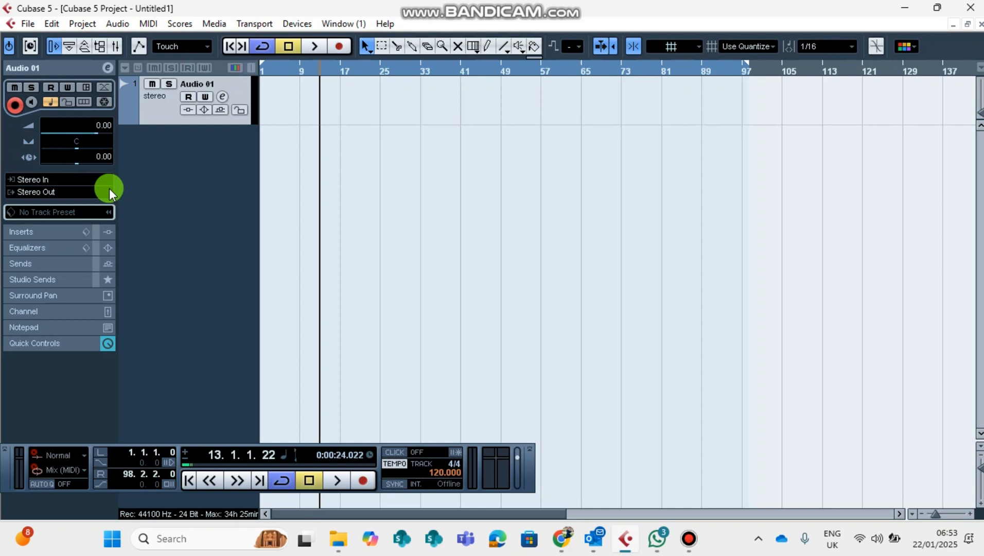
mouse_move(507, 199)
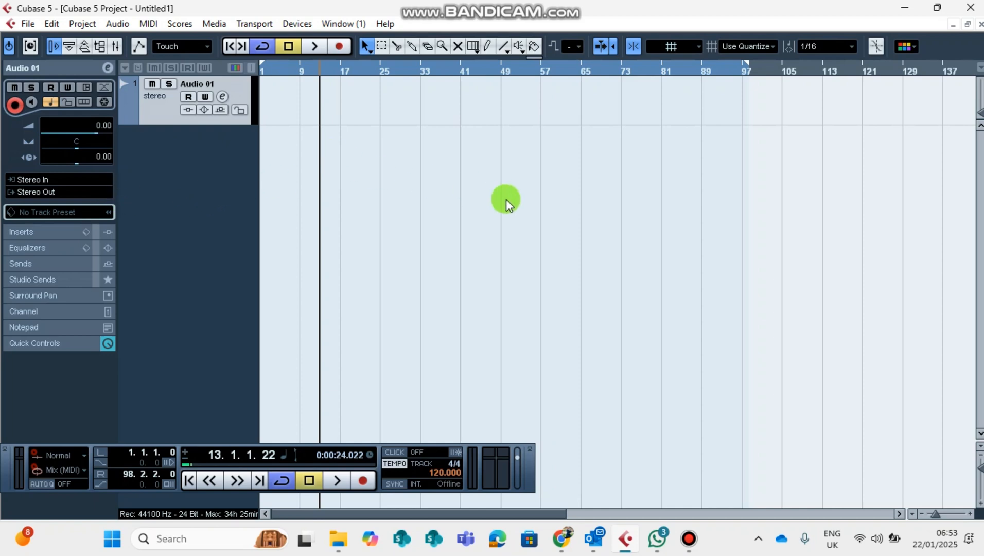
mouse_move(303, 279)
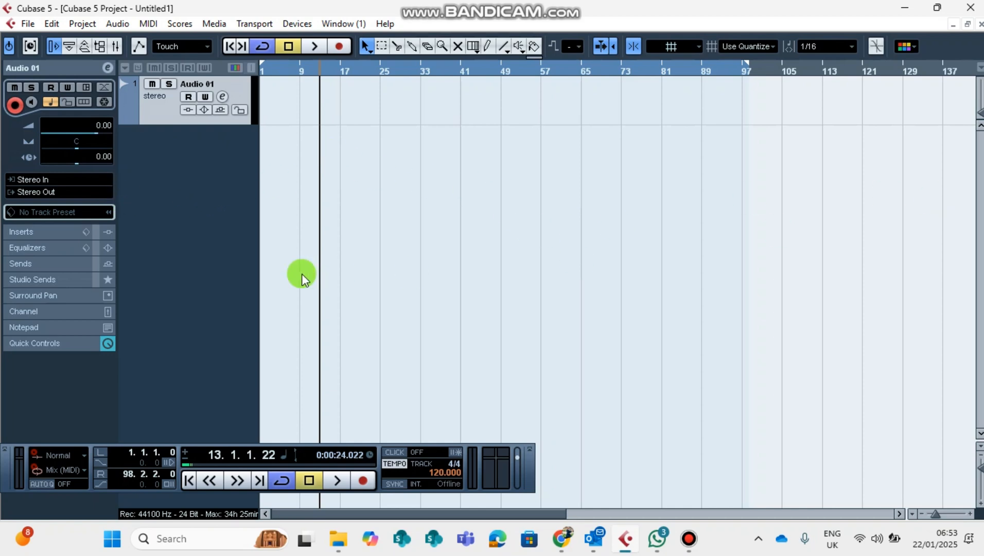
Expand and collapse the Inspector's Inserts section, then open Audio 01's VST channel settings
left_click(21, 231)
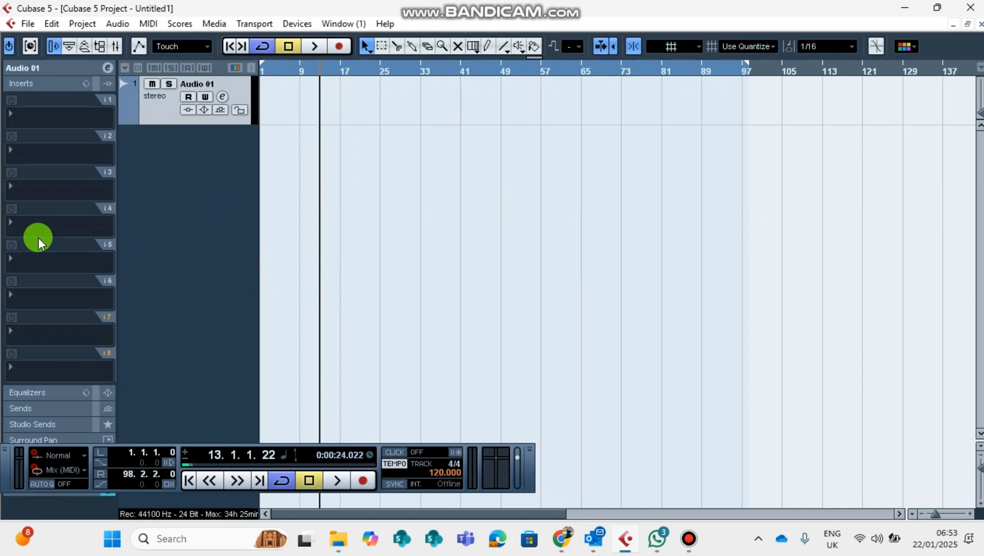
mouse_move(62, 78)
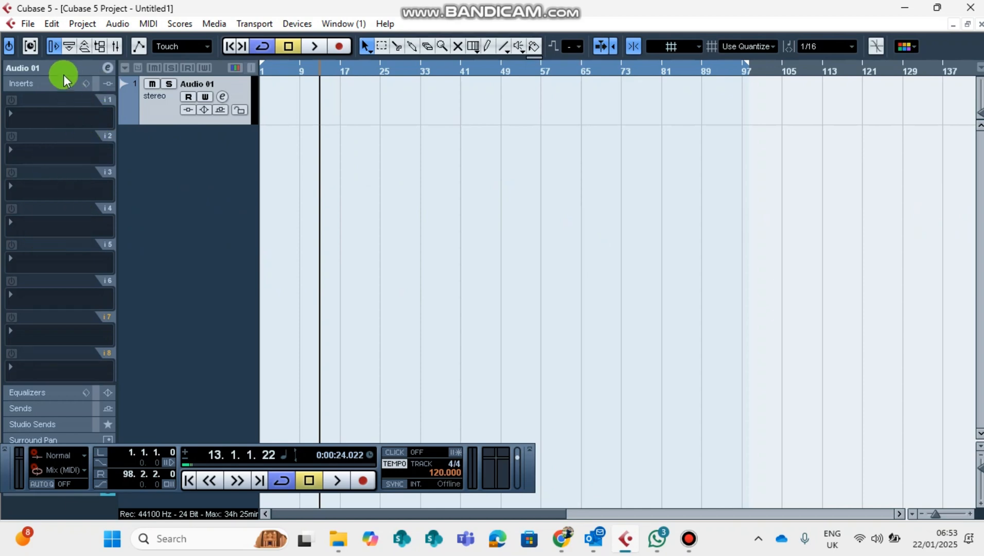
left_click(106, 69)
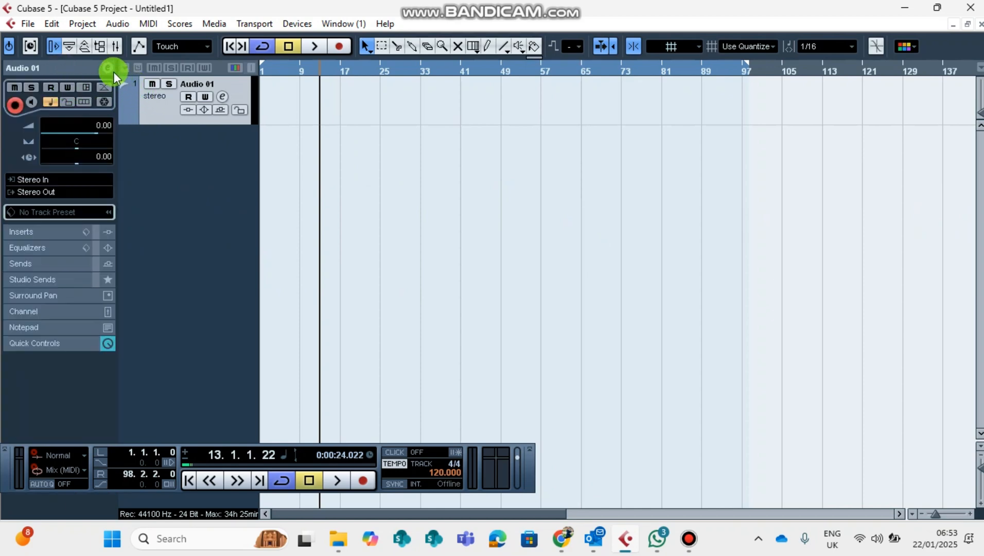
mouse_move(110, 71)
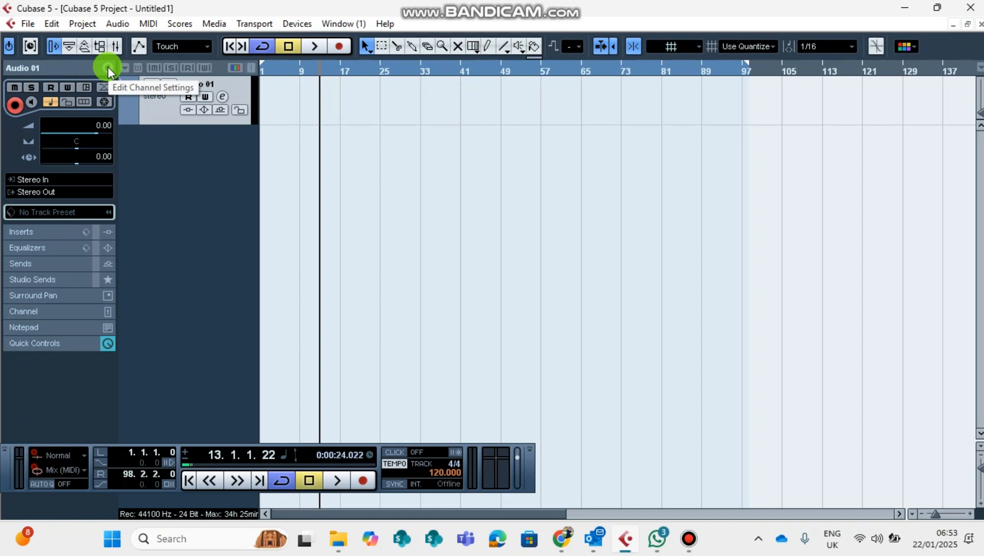
left_click(106, 68)
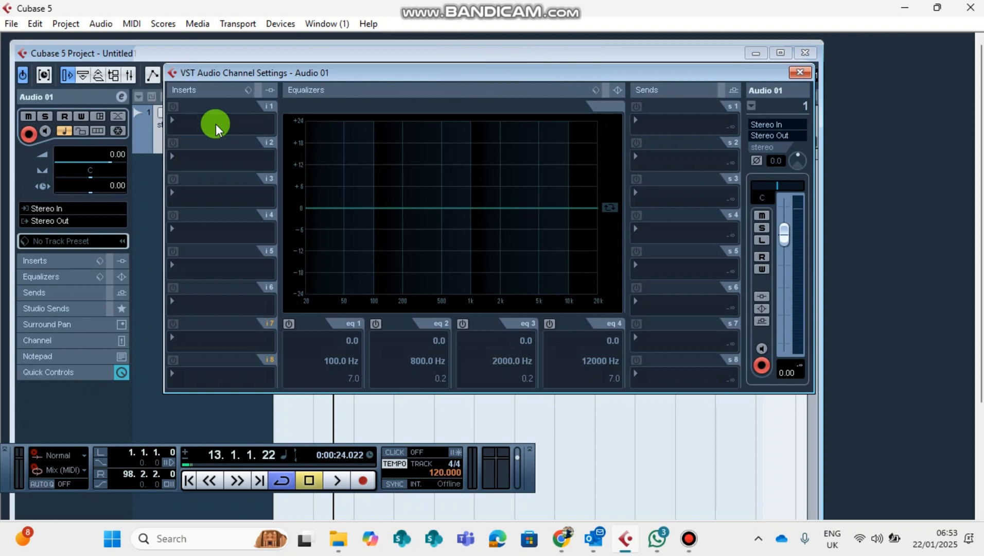
Load the Dynamics > Gate effect into Audio 01's first insert slot
left_click(215, 119)
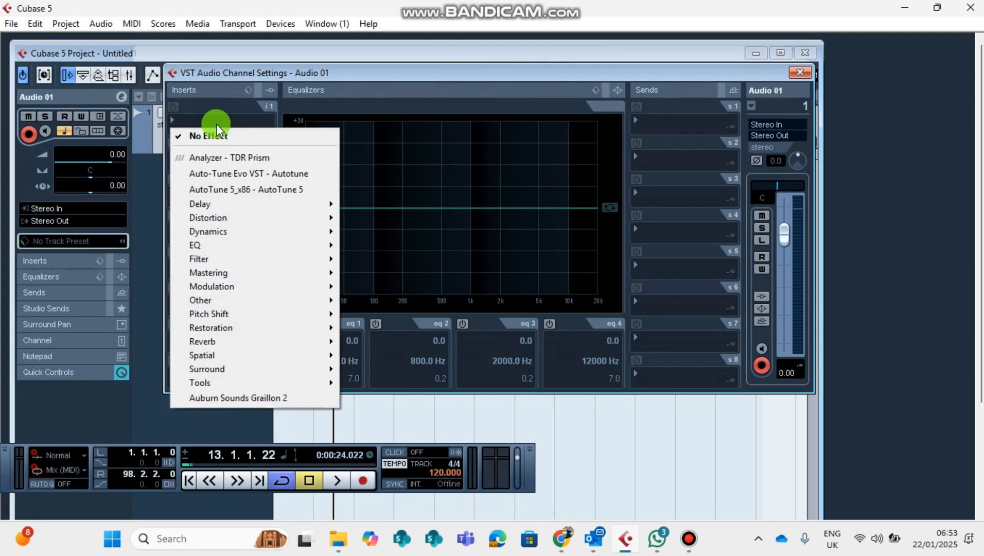
left_click(208, 135)
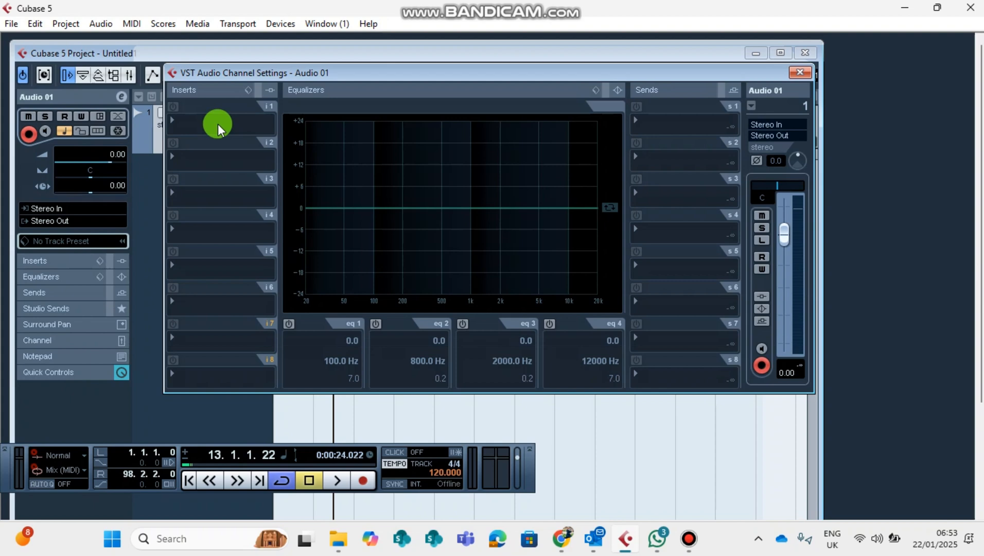
left_click(217, 120)
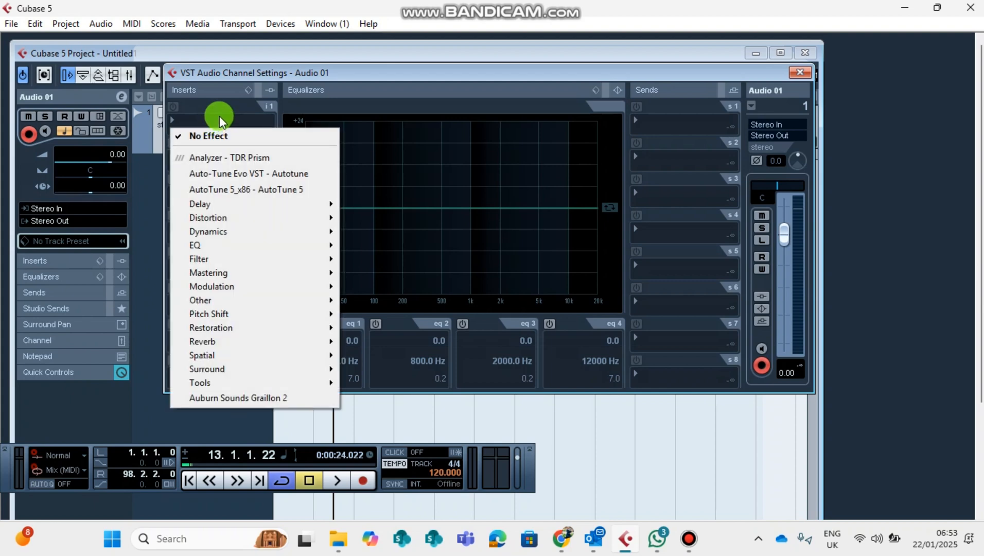
mouse_move(214, 231)
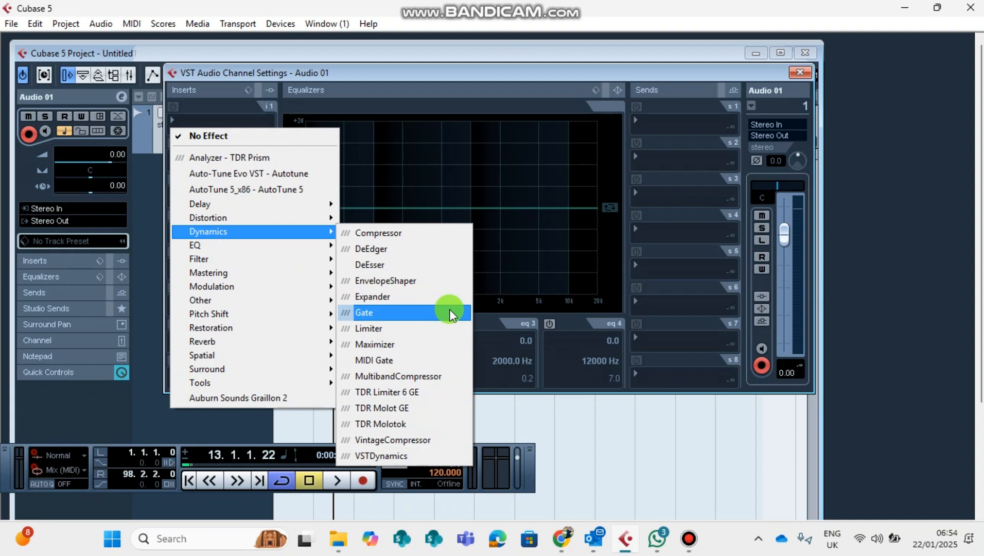
mouse_move(387, 314)
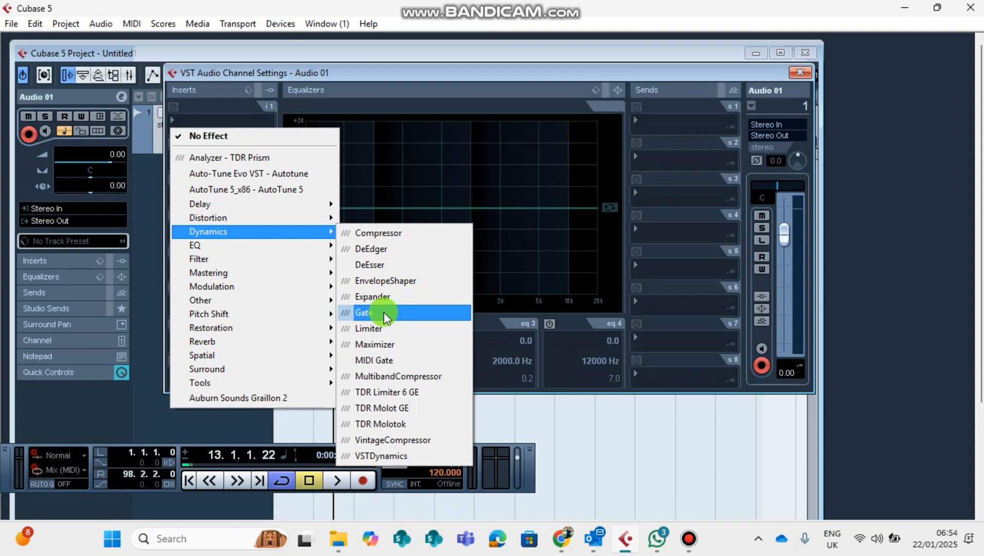
left_click(366, 312)
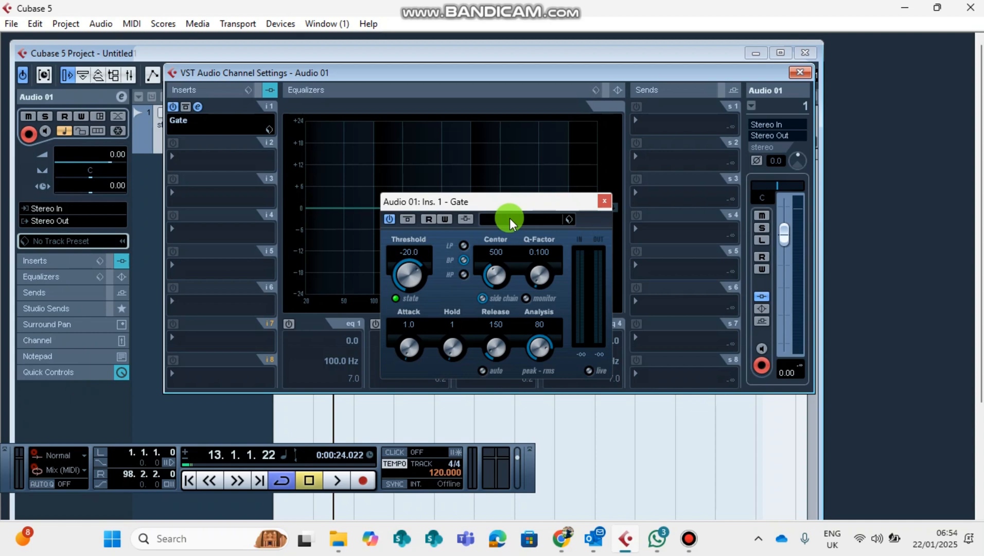
Set the Gate's preset to Clean Lead Vox and close the Gate window
left_click(549, 220)
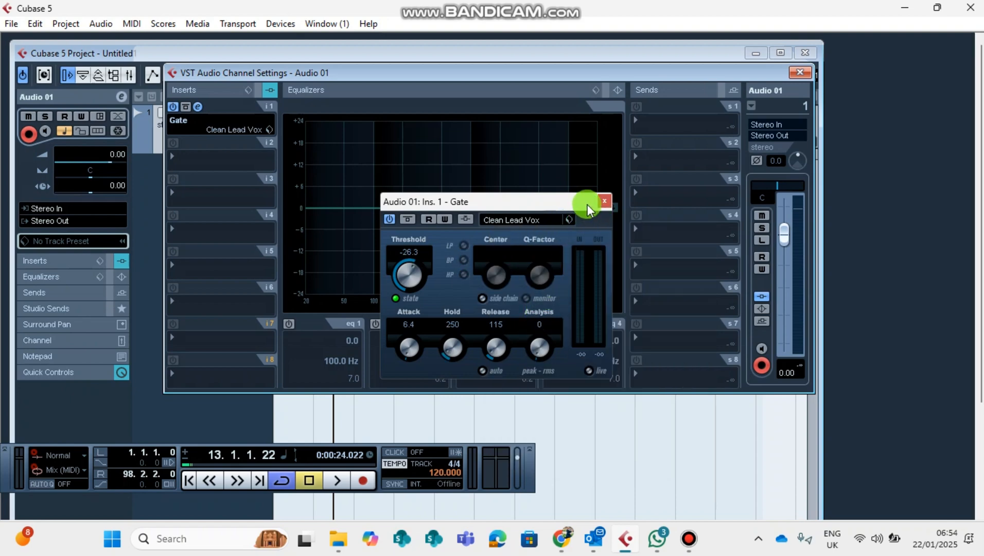
left_click(604, 201)
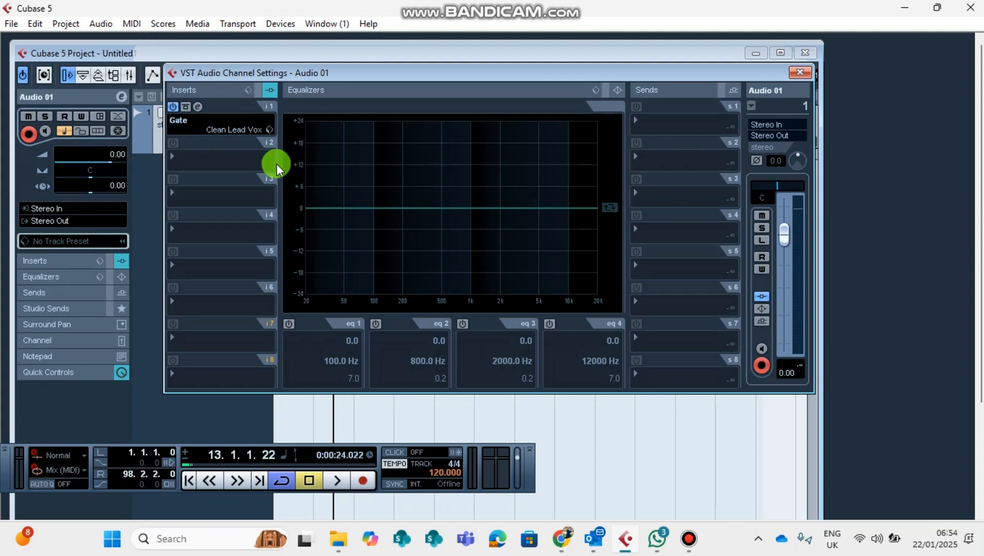
mouse_move(238, 160)
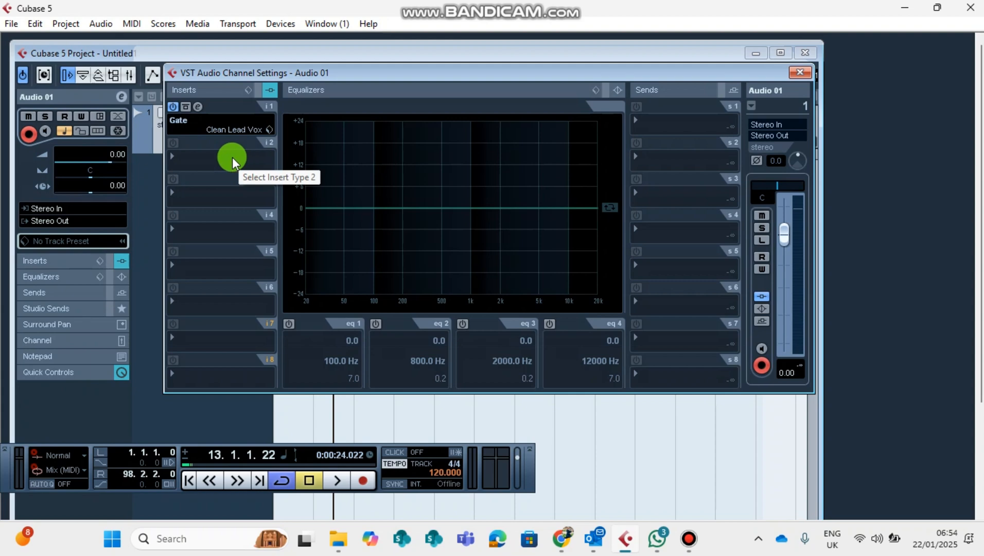
Load EQ > GEQ-10 into insert slot 2 with its editor showing
left_click(232, 156)
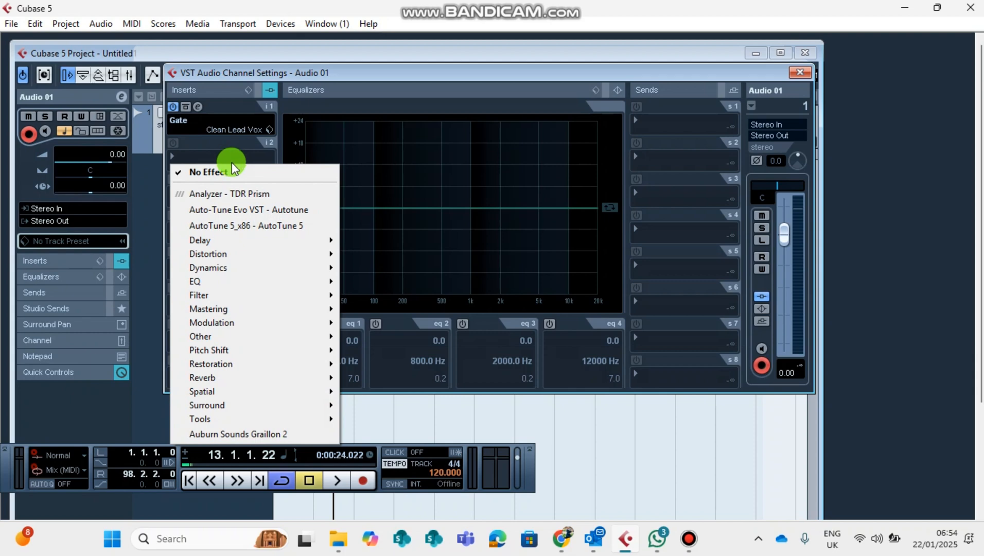
mouse_move(220, 284)
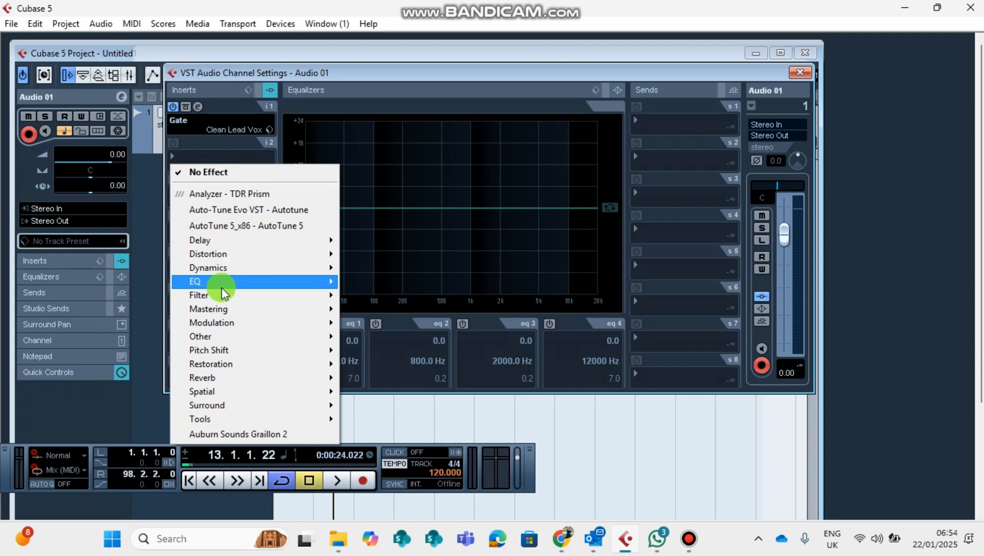
mouse_move(223, 281)
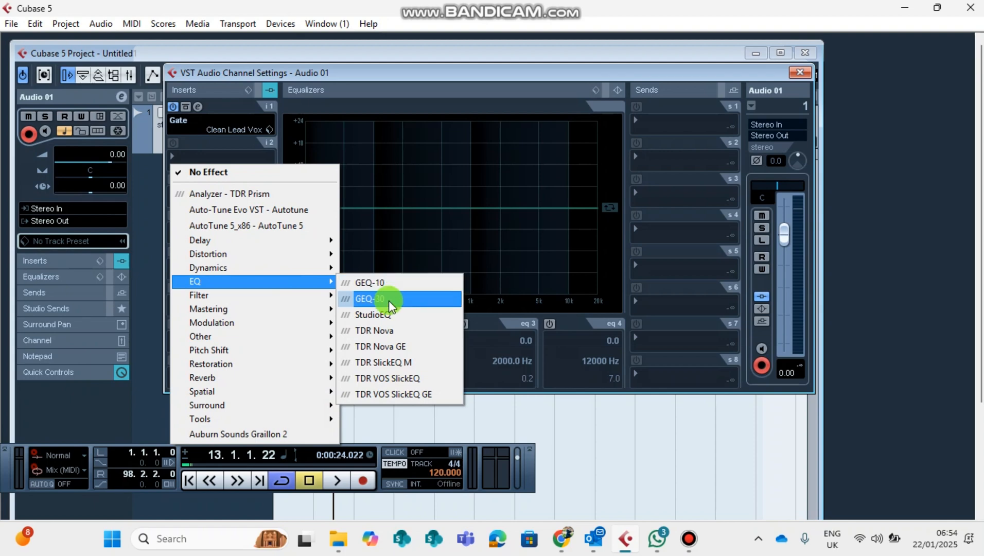
mouse_move(384, 314)
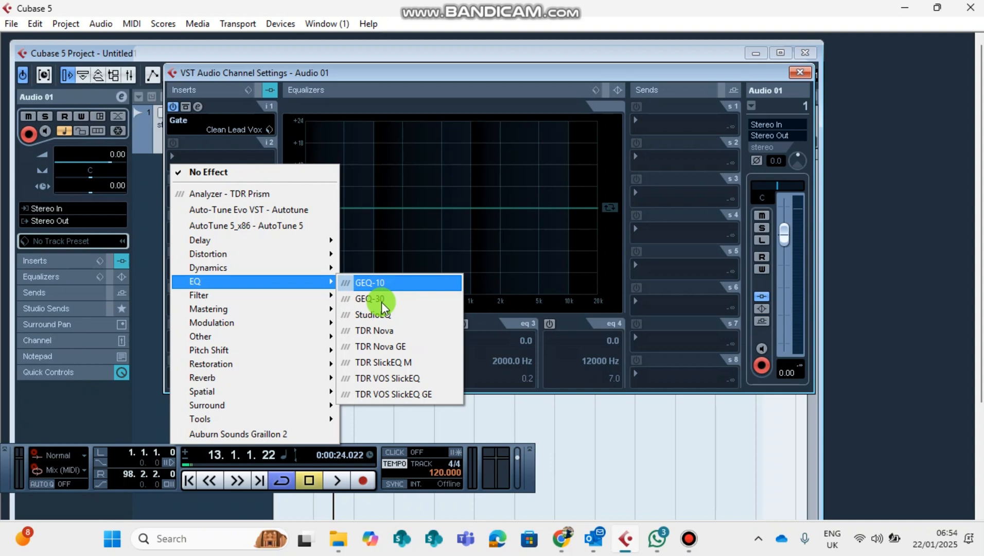
mouse_move(388, 314)
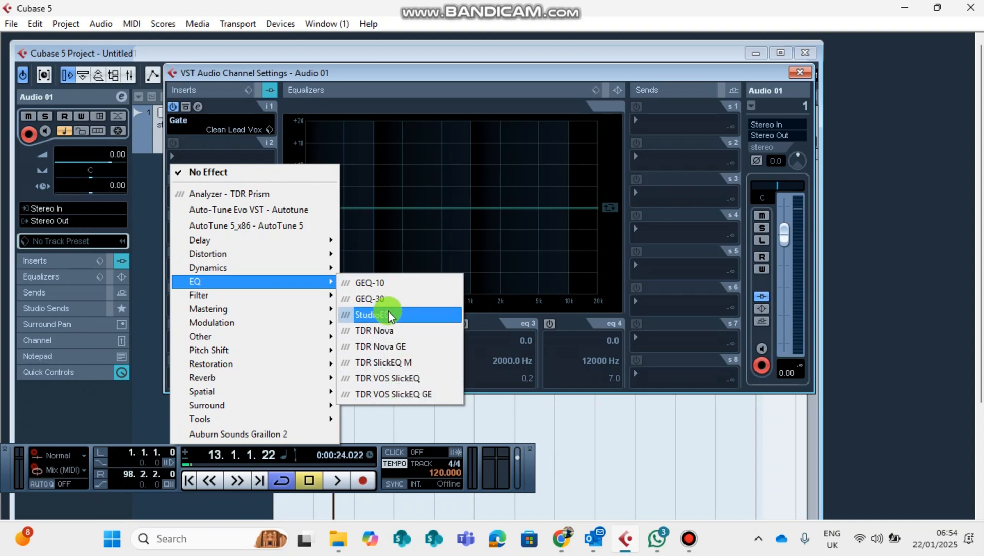
mouse_move(383, 289)
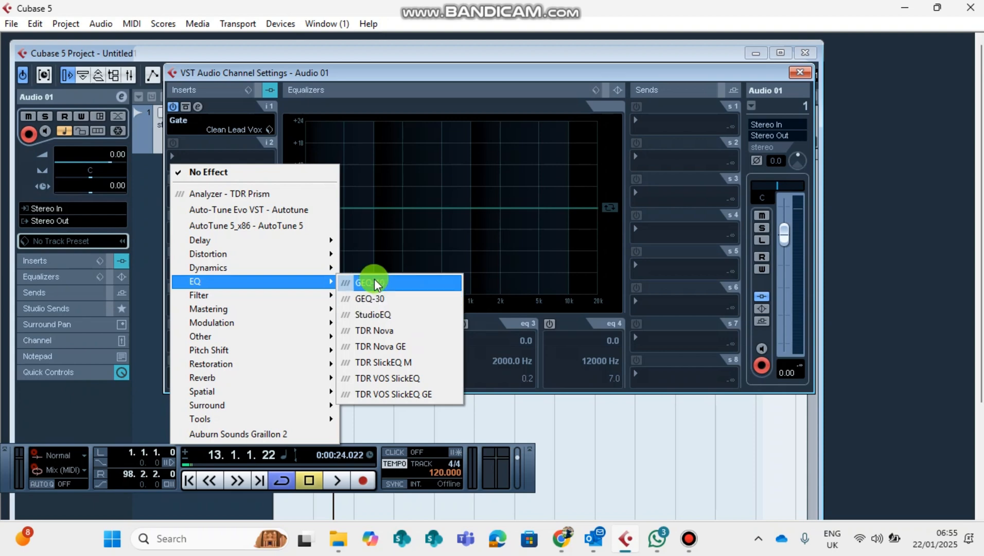
left_click(370, 283)
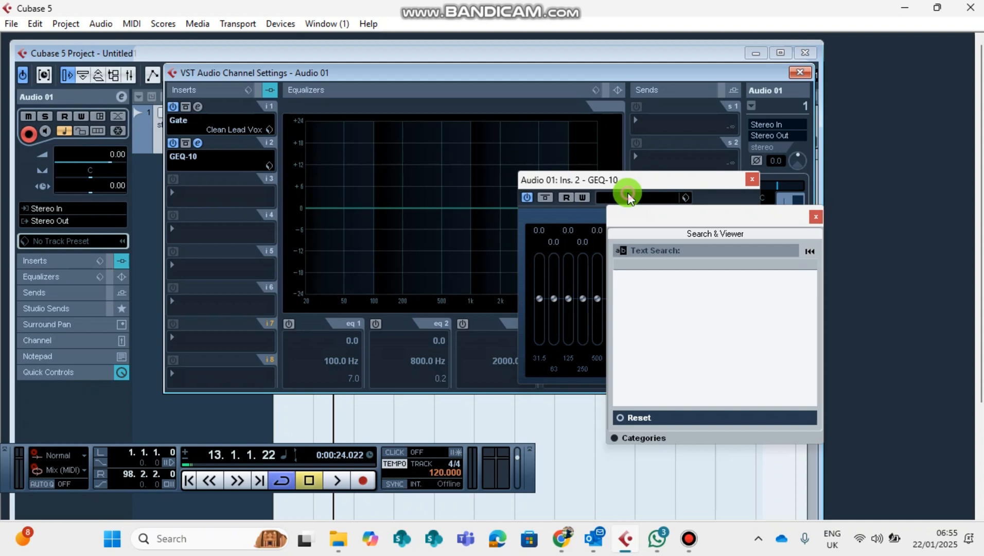
Close the preset search panel and cut the three lowest GEQ-10 bands to -12 dB
left_click(815, 217)
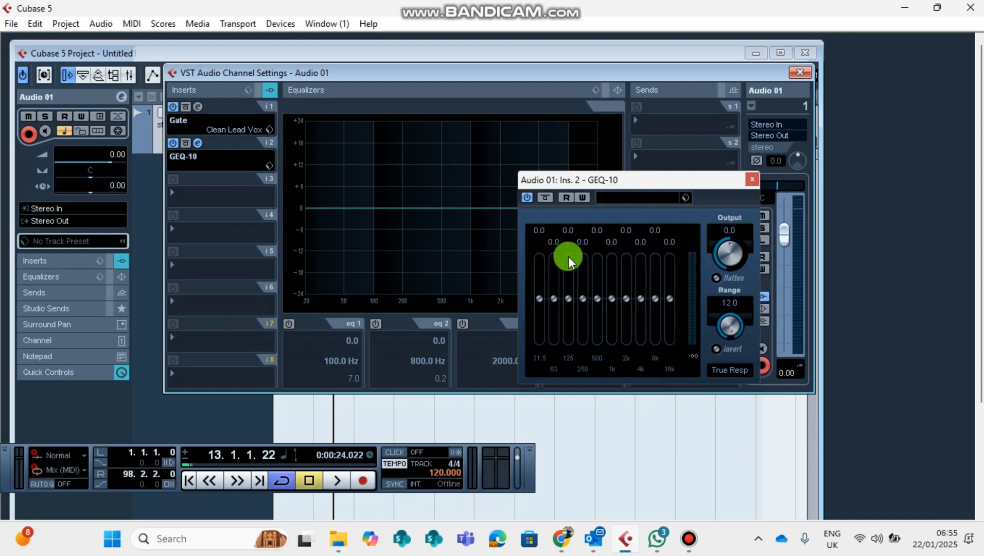
left_click_drag(568, 254, 572, 300)
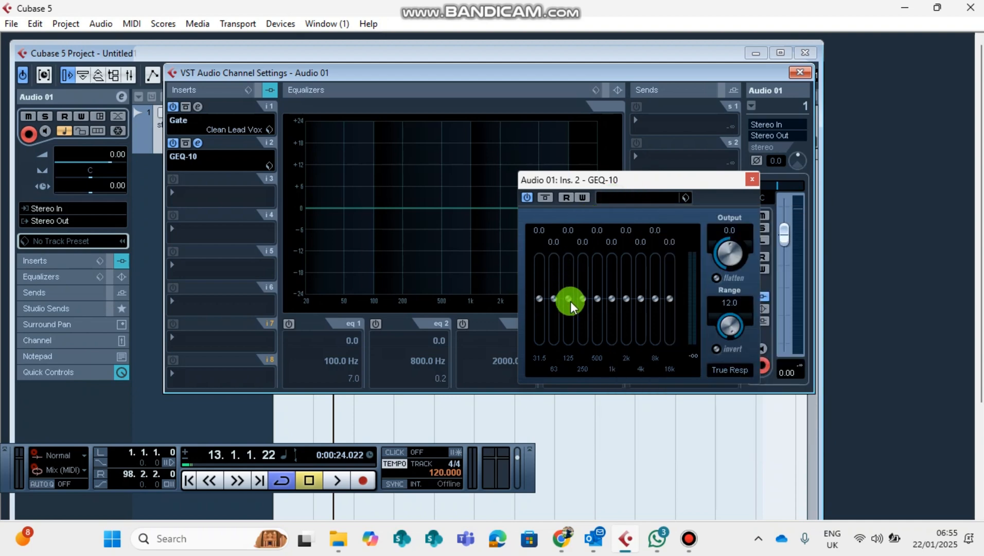
left_click_drag(570, 299, 543, 257)
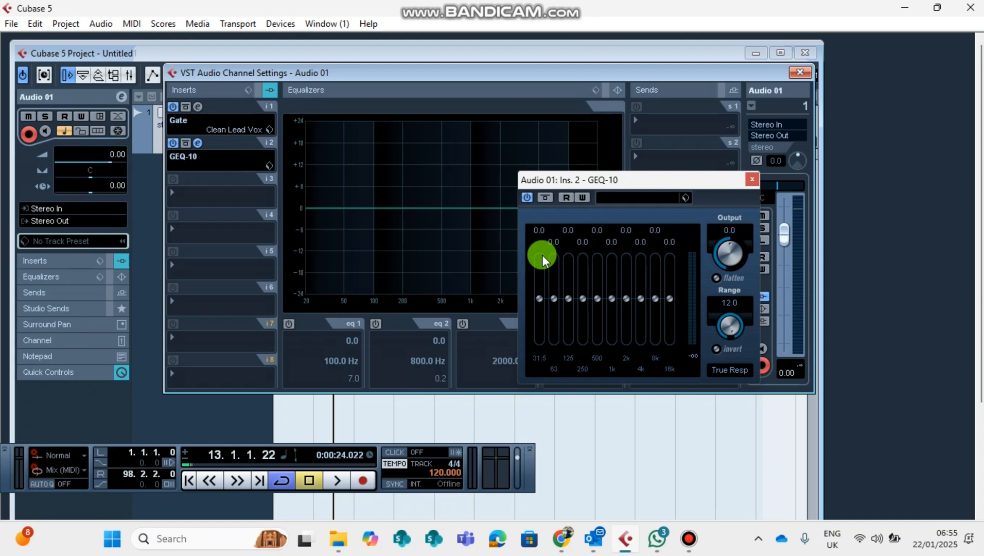
left_click_drag(542, 254, 543, 300)
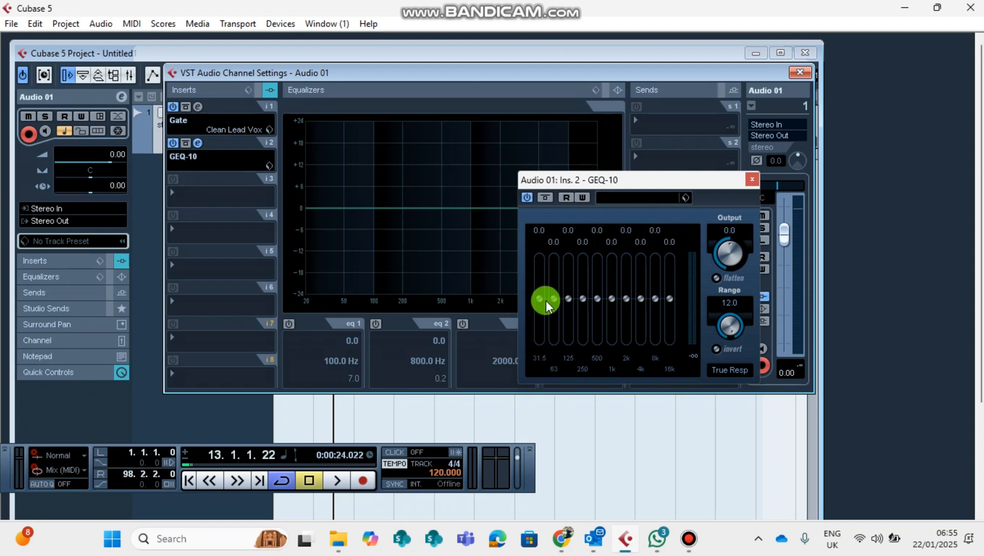
left_click_drag(545, 300, 537, 320)
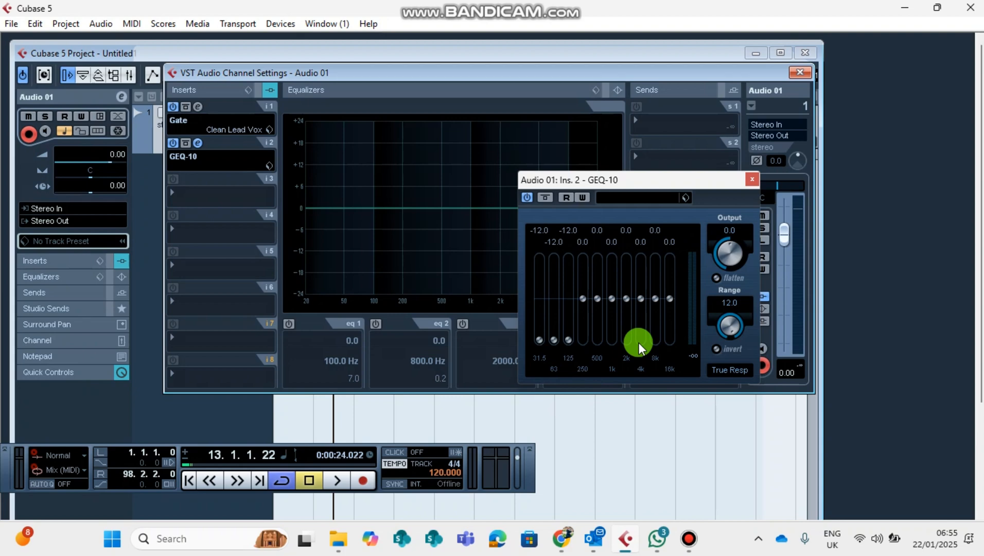
Boost the highest GEQ-10 band to about +5 dB
left_click_drag(638, 342, 583, 299)
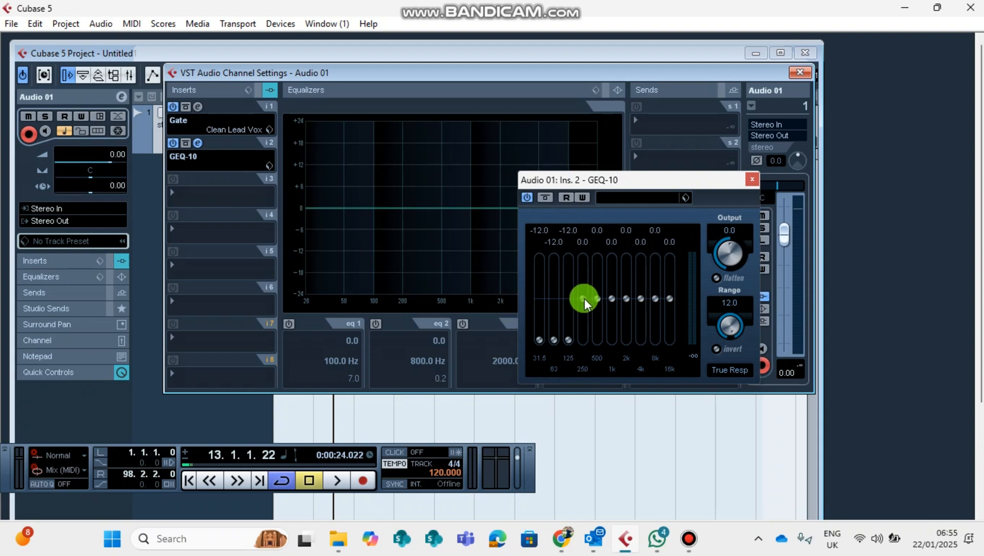
left_click_drag(584, 300, 590, 298)
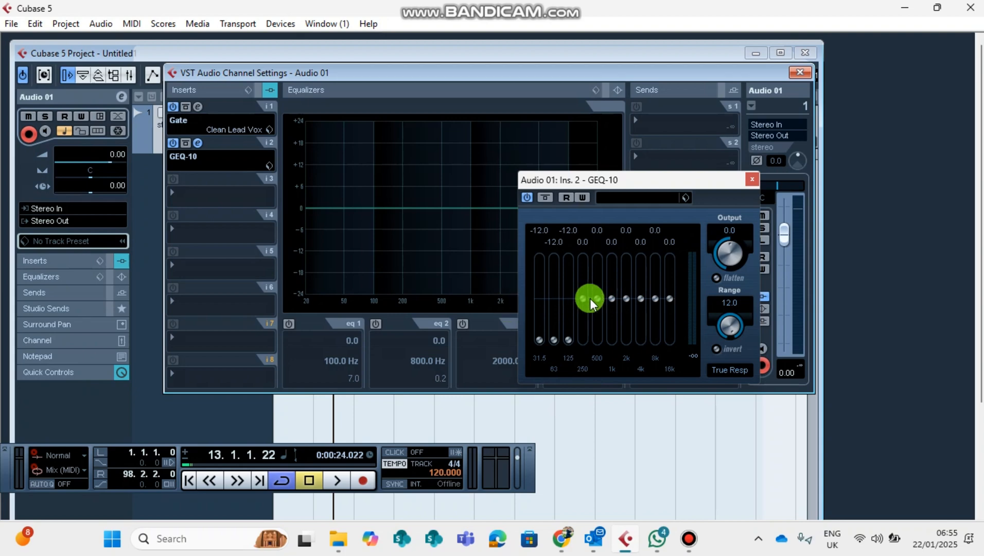
left_click_drag(589, 297, 630, 298)
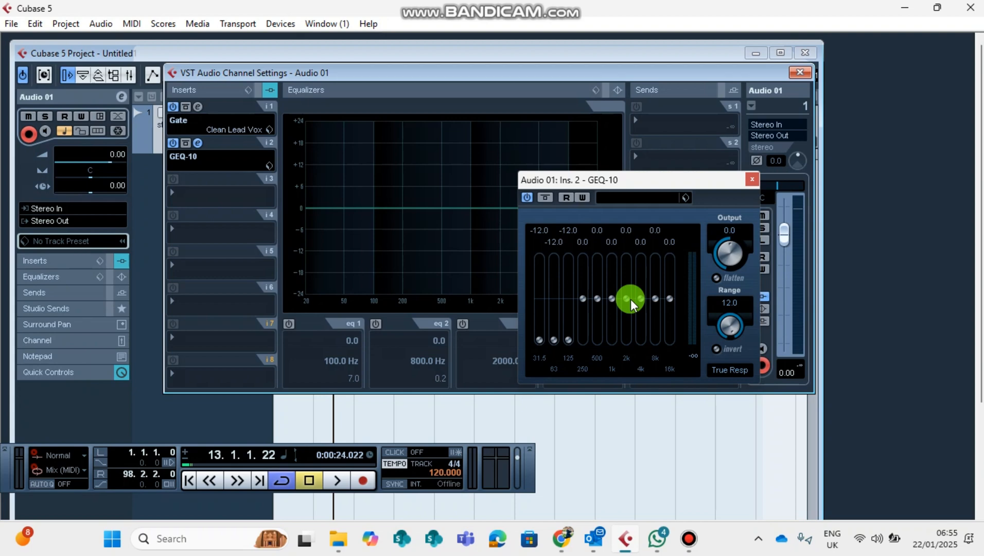
left_click_drag(630, 299, 616, 305)
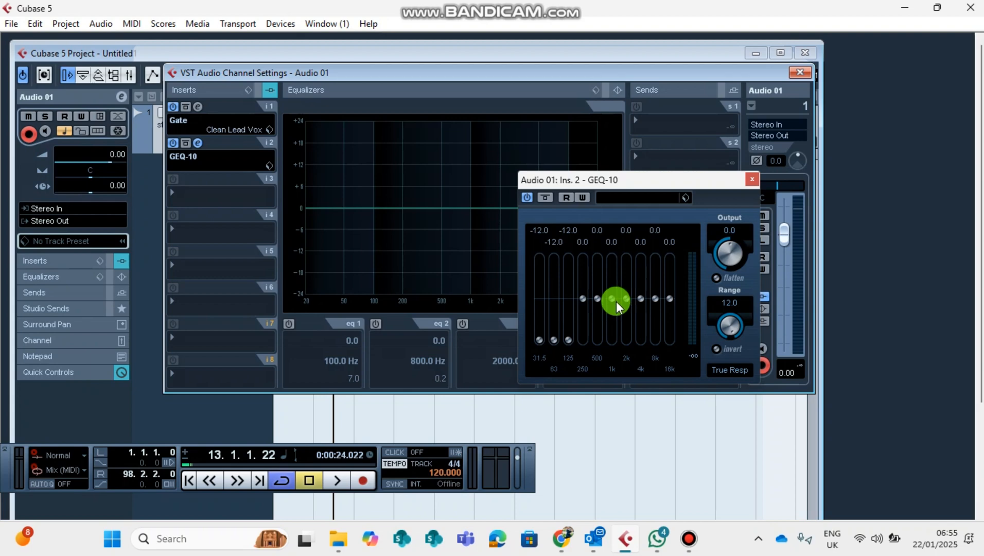
left_click_drag(615, 300, 651, 300)
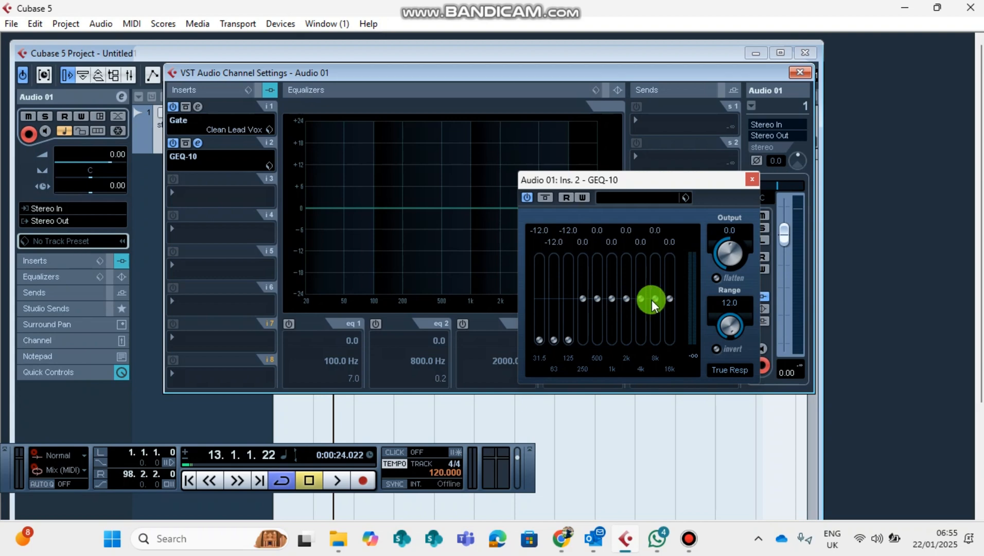
left_click_drag(651, 299, 666, 298)
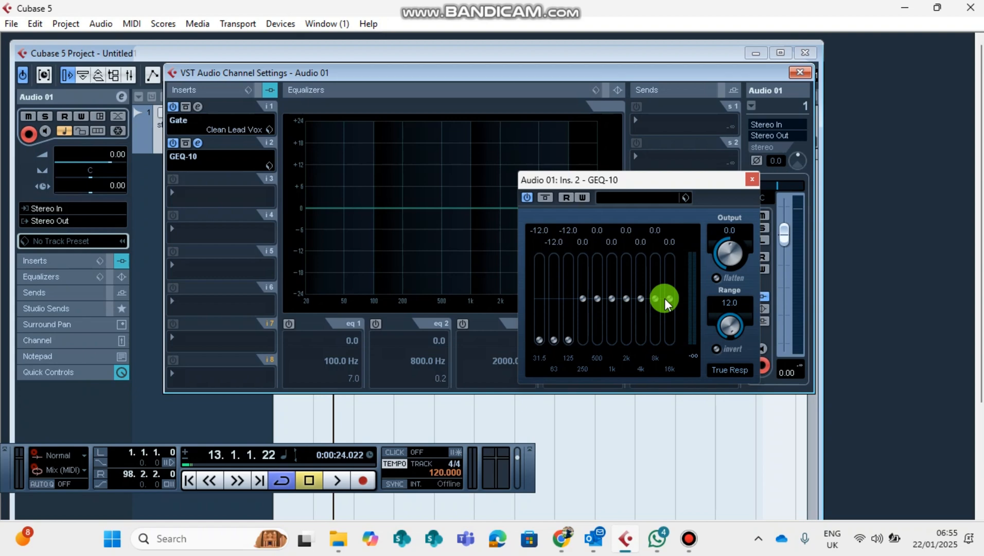
left_click_drag(664, 298, 670, 240)
type("1")
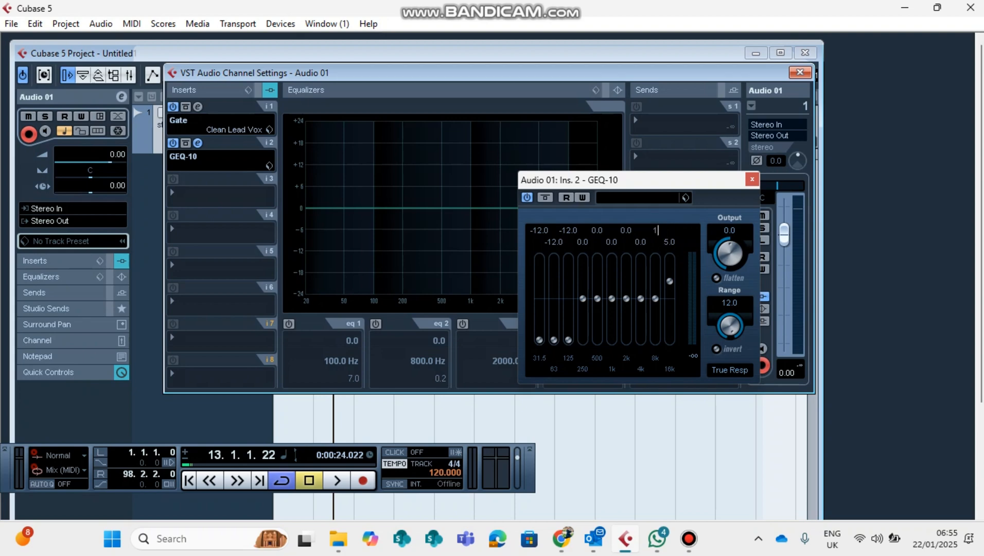
Set the two highest GEQ-10 bands to about +10 and +10.5 dB
type("0")
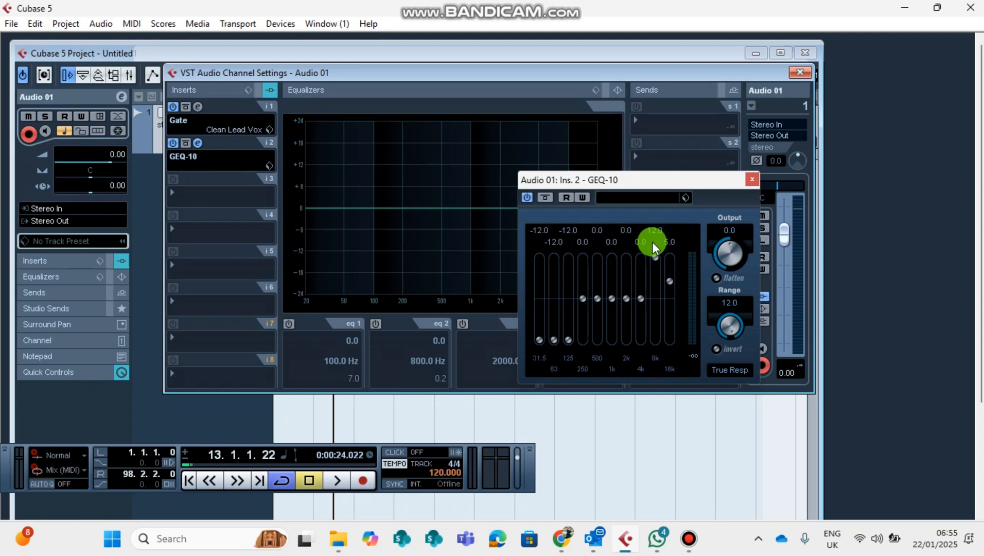
left_click_drag(652, 244, 627, 248)
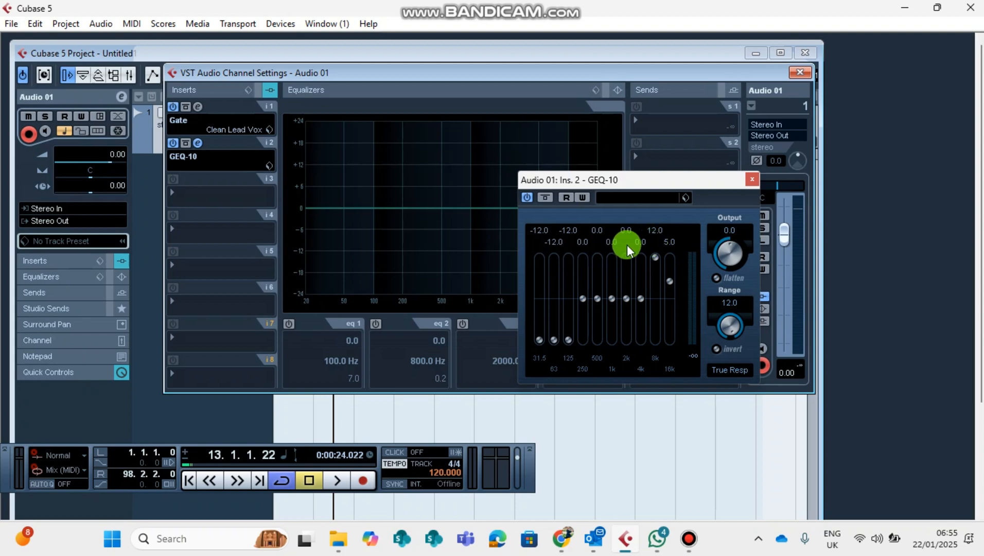
left_click_drag(627, 247, 626, 241)
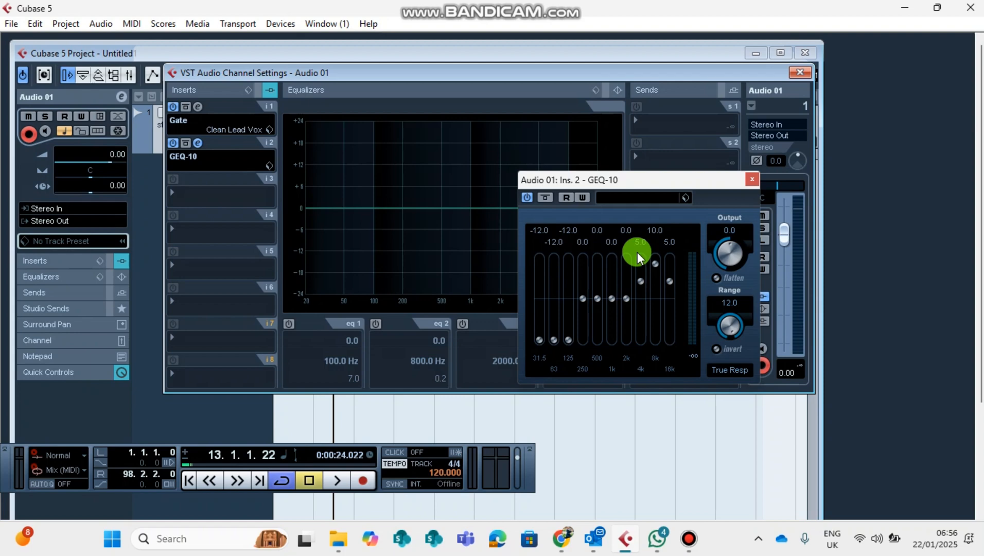
left_click_drag(636, 252, 636, 243)
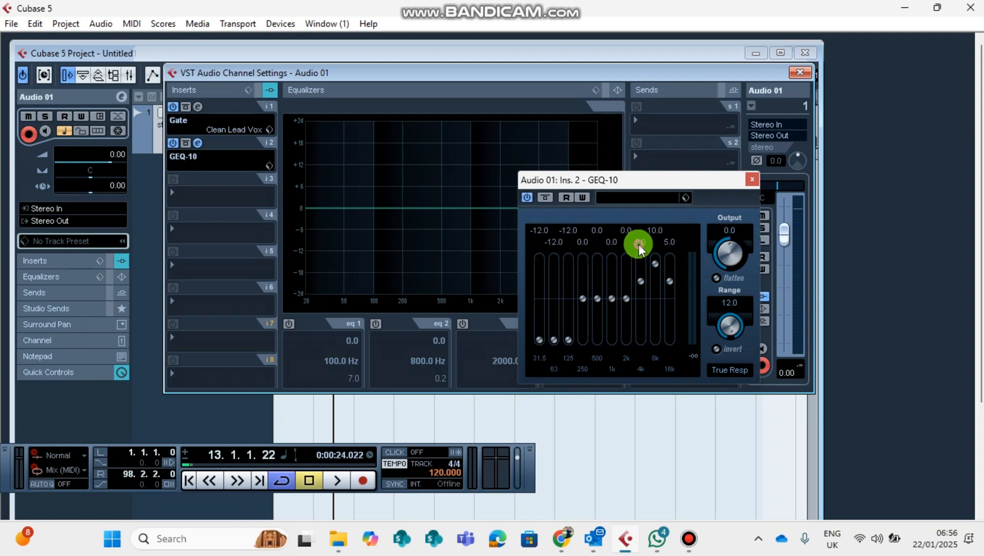
left_click_drag(637, 243, 652, 244)
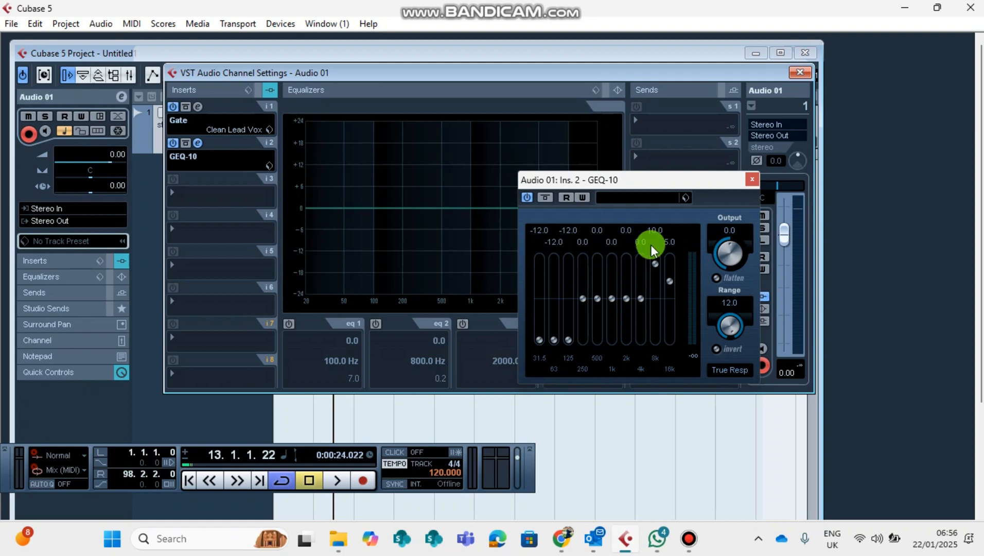
left_click_drag(653, 244, 668, 264)
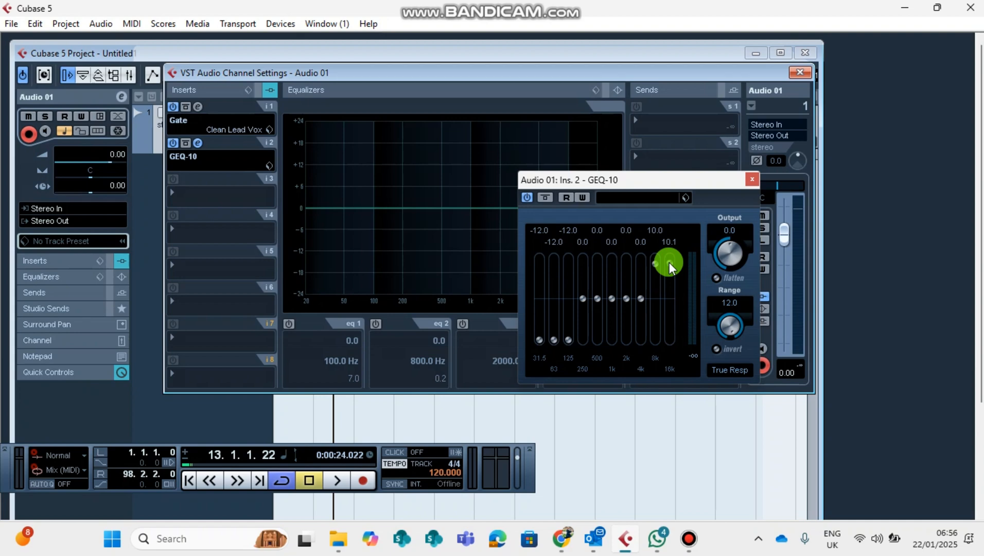
left_click_drag(668, 262, 575, 356)
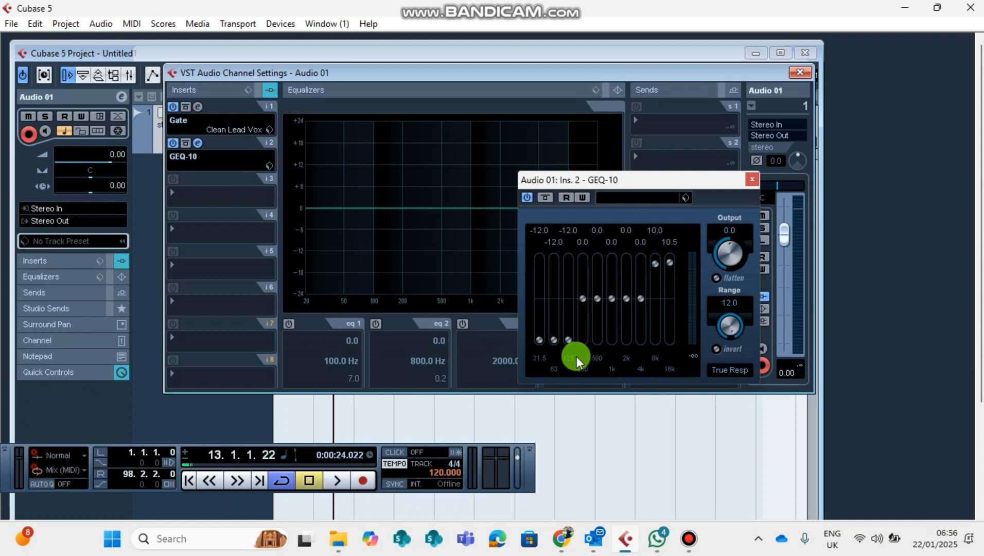
Raise the third GEQ-10 band to -0.6 dB
left_click_drag(575, 355, 566, 301)
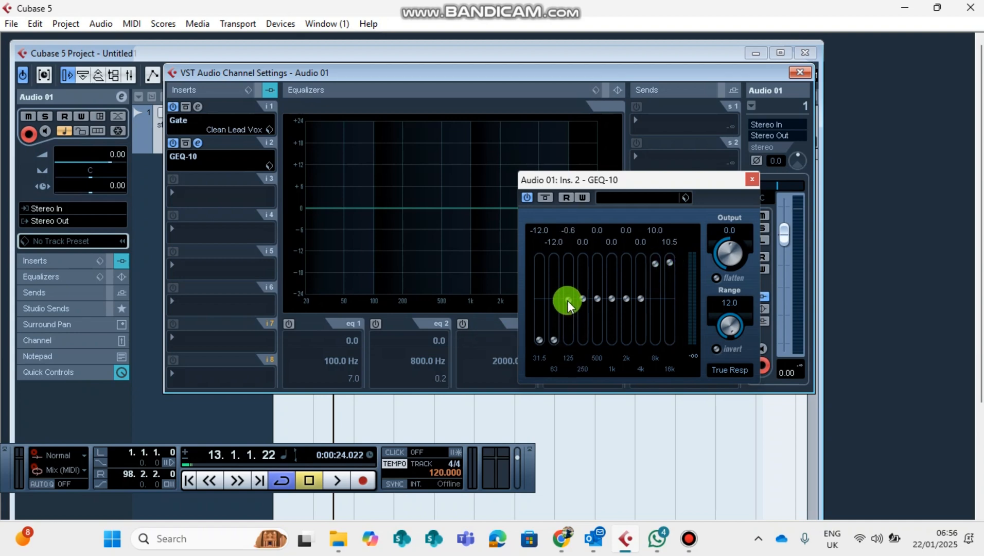
left_click_drag(566, 299, 574, 317)
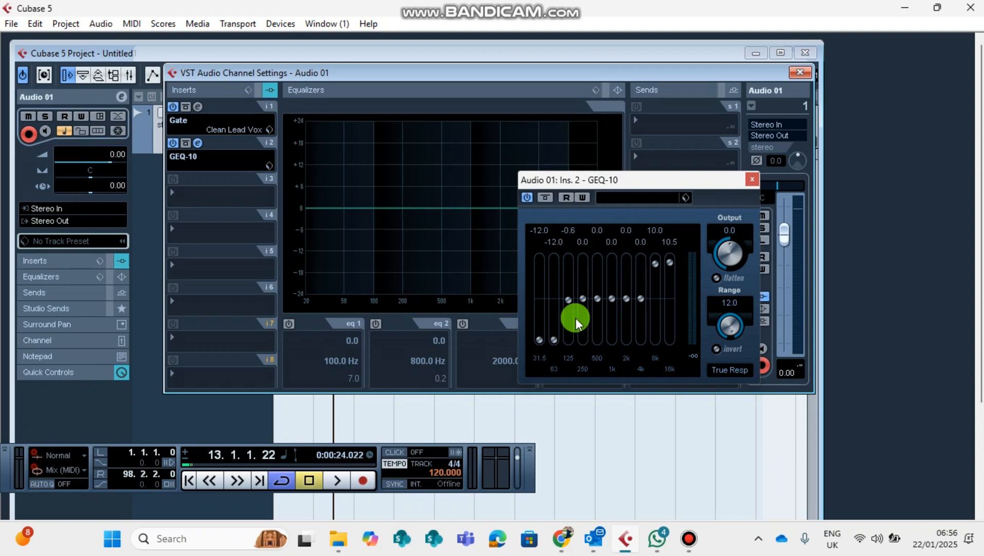
left_click_drag(575, 317, 668, 311)
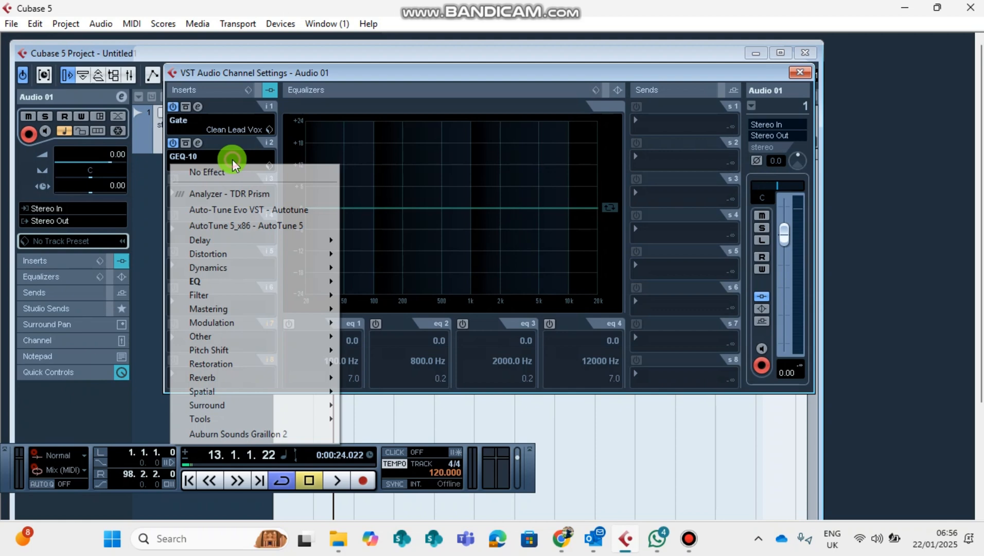
mouse_move(232, 295)
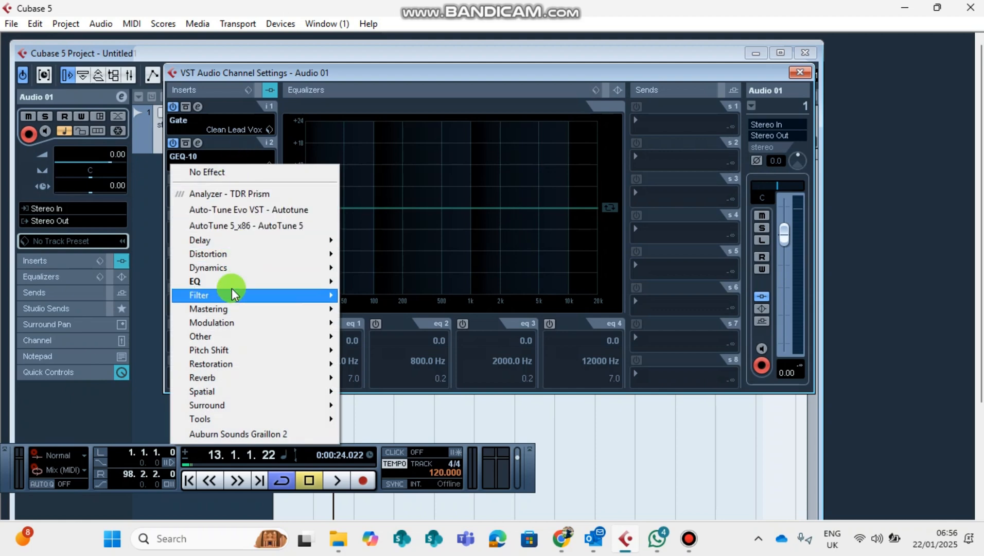
mouse_move(198, 281)
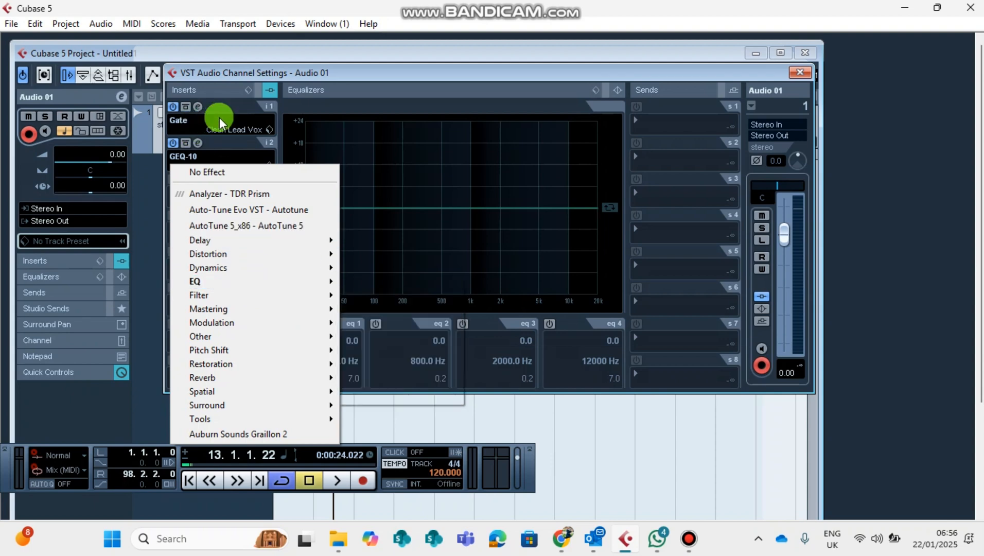
mouse_move(195, 281)
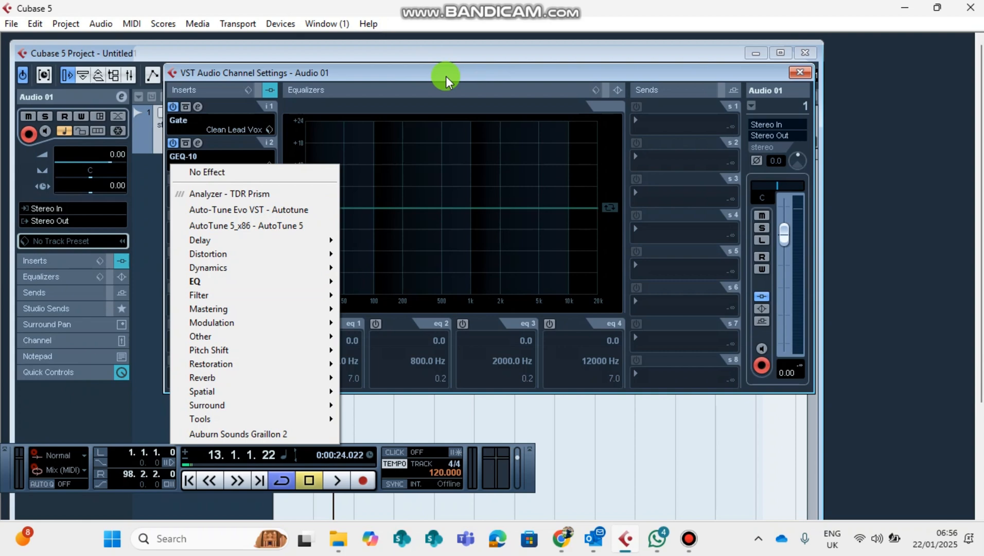
mouse_move(269, 280)
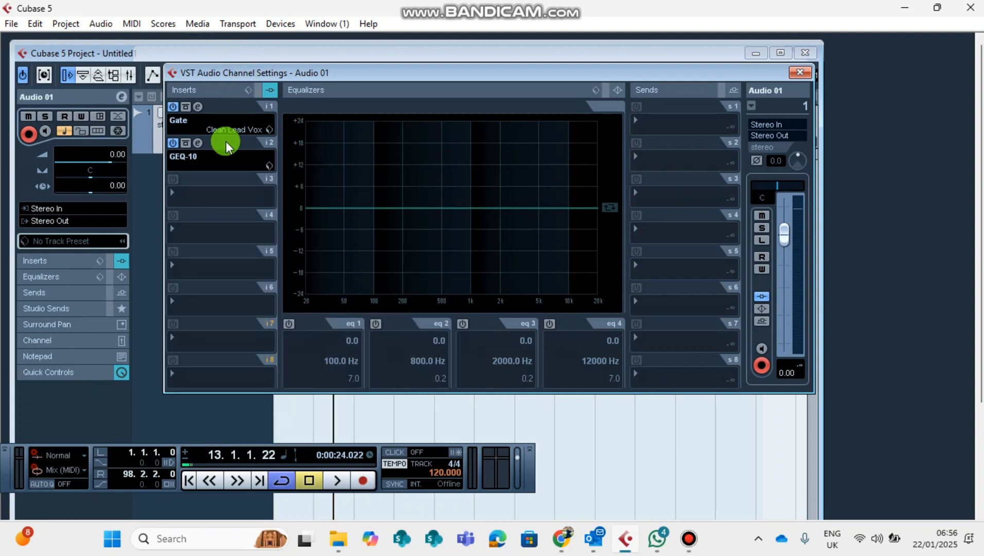
mouse_move(214, 170)
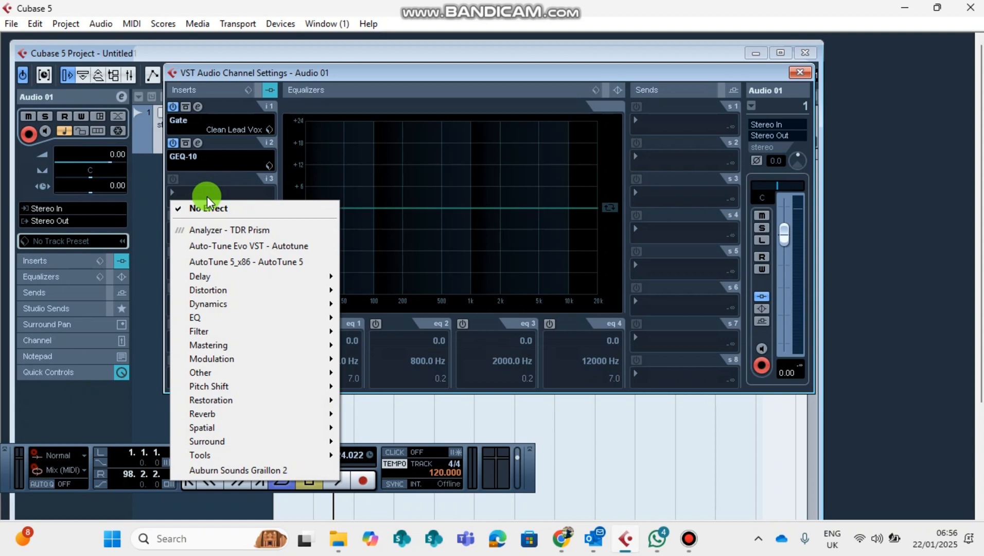
mouse_move(208, 304)
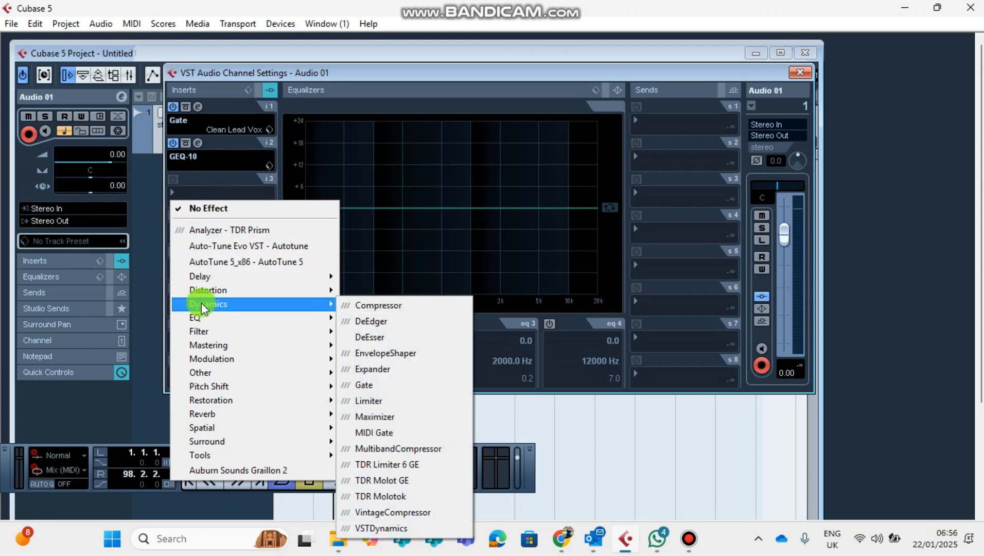
Load Dynamics > Compressor into Audio 01's third insert slot
left_click(378, 305)
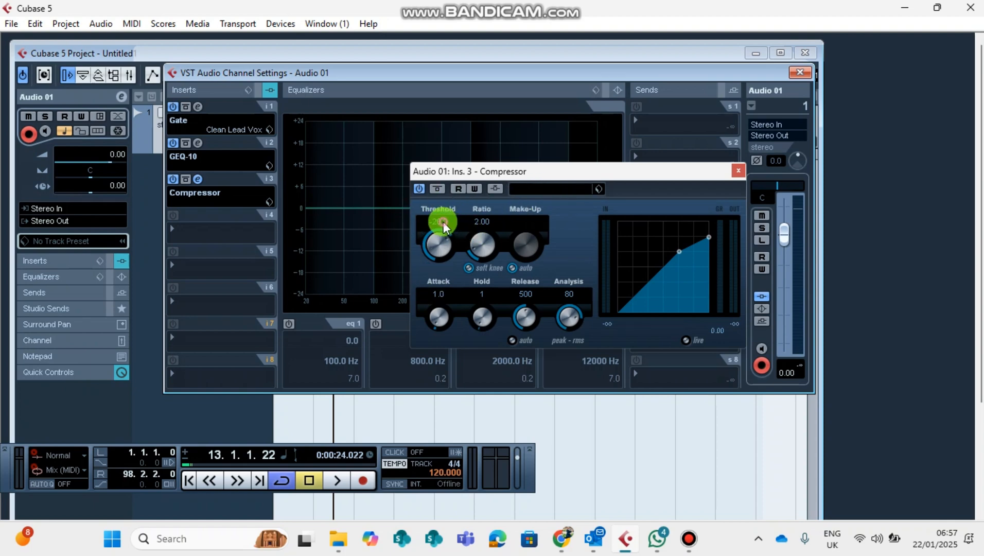
Move the compressor threshold near -20, the ratio near 5, and adjust other panel controls
left_click_drag(439, 223, 444, 227)
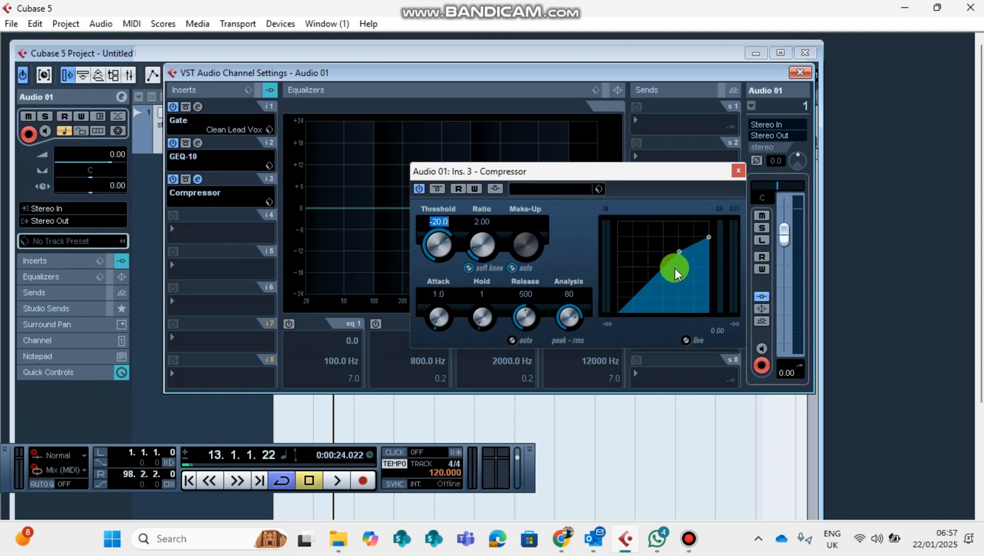
left_click_drag(675, 266, 693, 257)
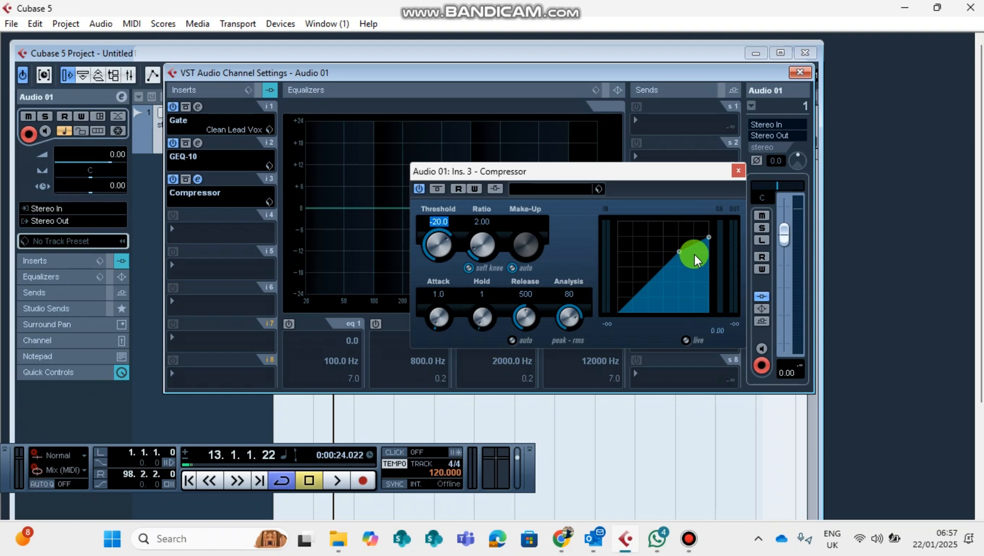
type("3")
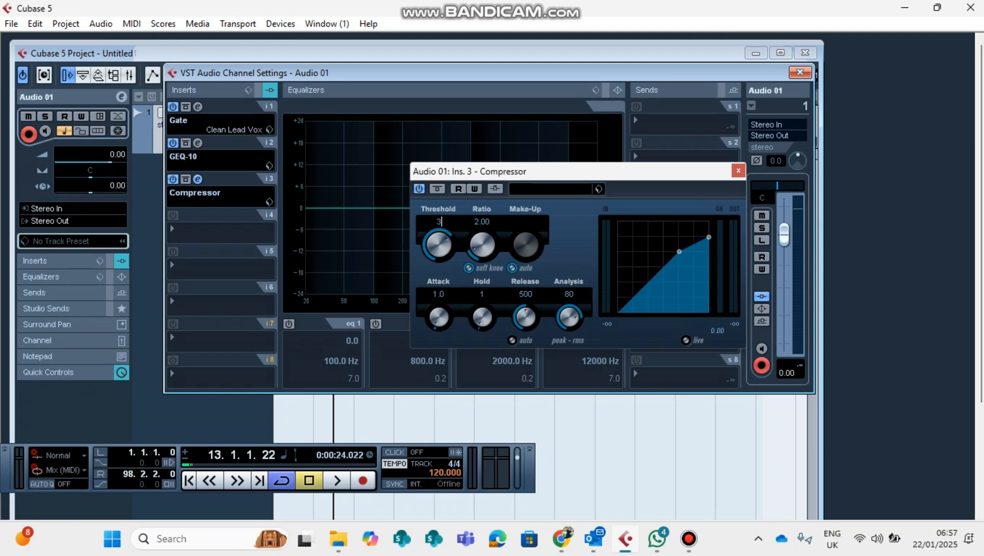
type("-3-")
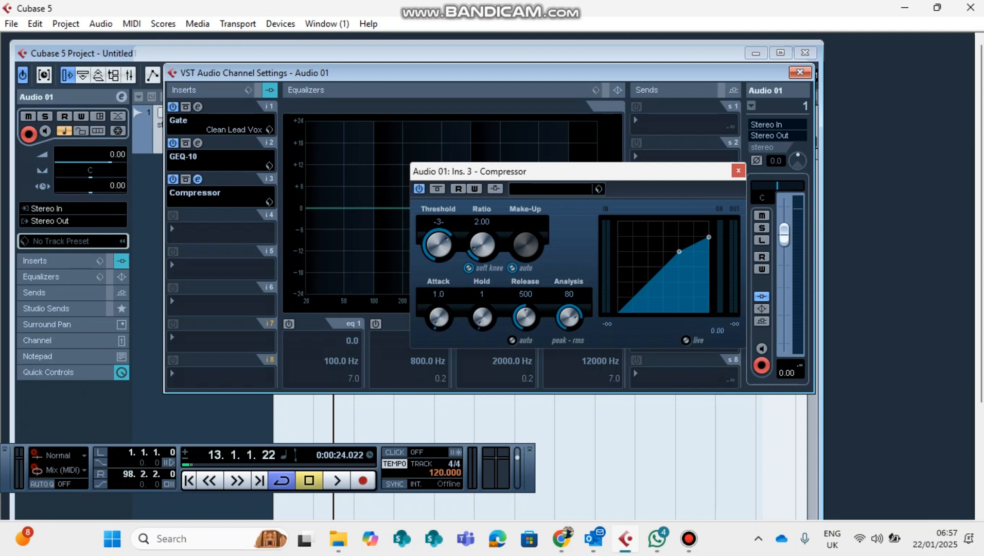
left_click_drag(438, 244, 455, 251)
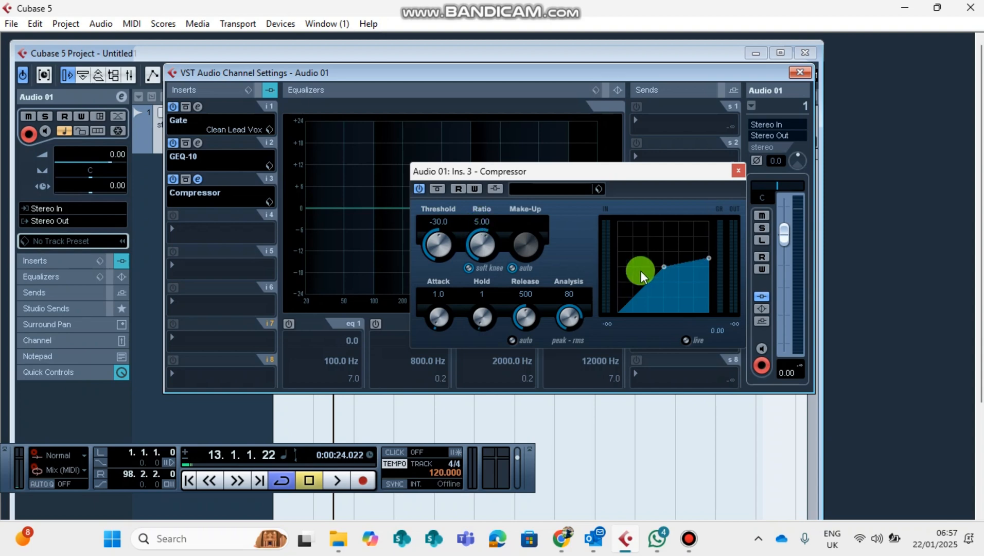
left_click_drag(640, 271, 702, 274)
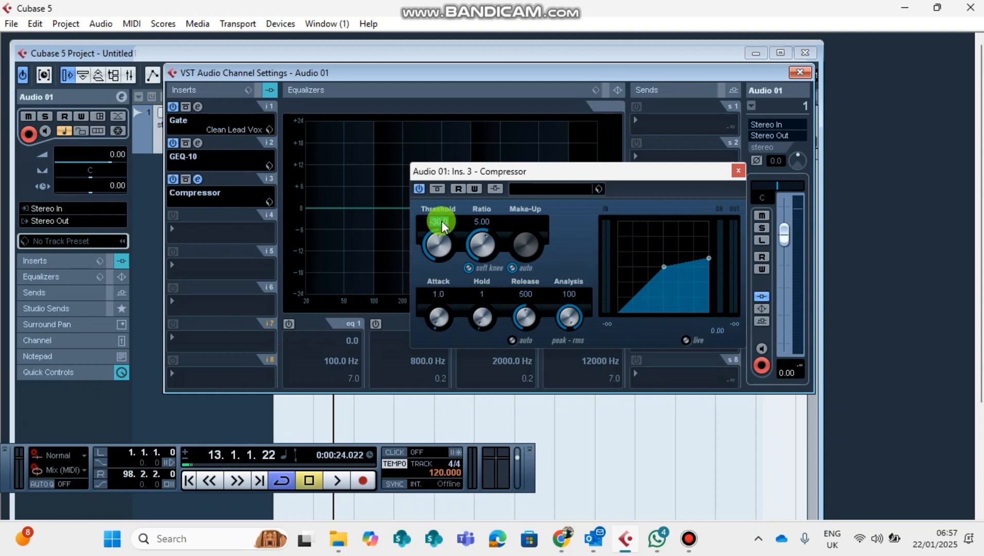
Enter -19 for the compressor threshold and set the ratio to about 4.12
double_click(438, 221)
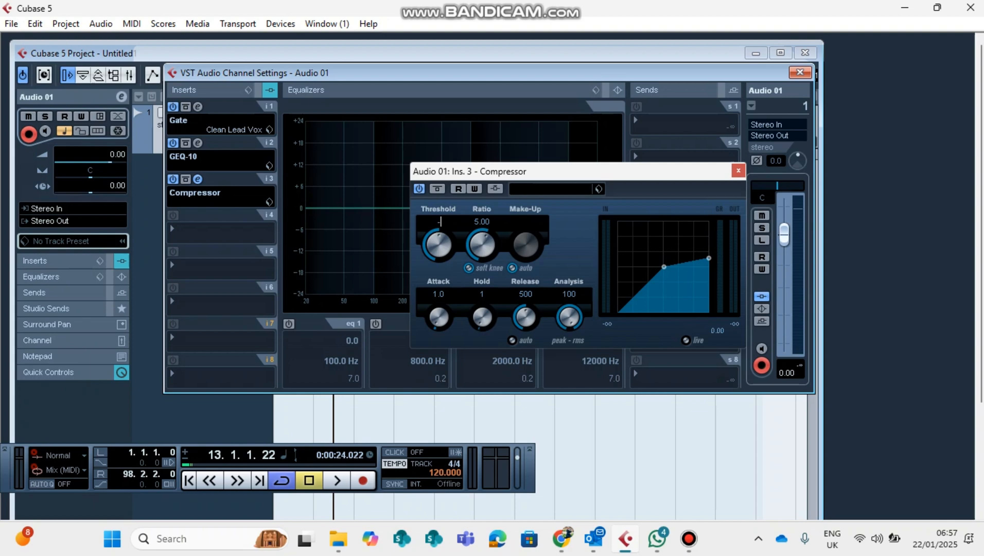
type("-19#")
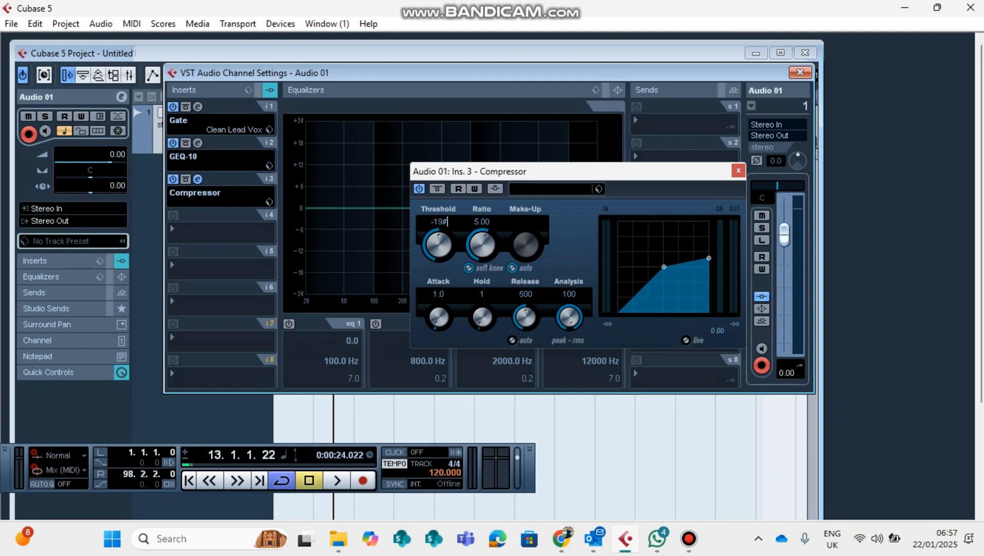
type("-2")
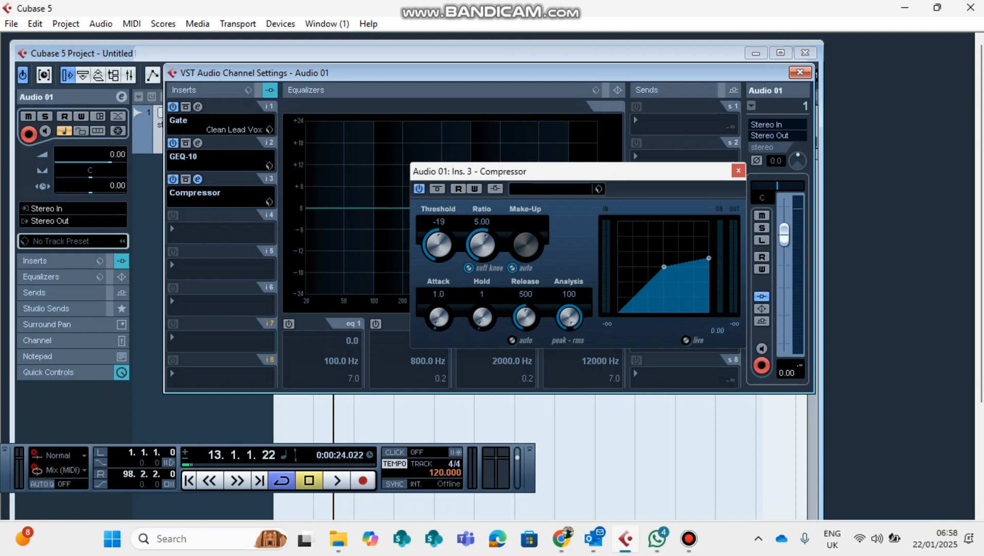
left_click_drag(438, 244, 443, 225)
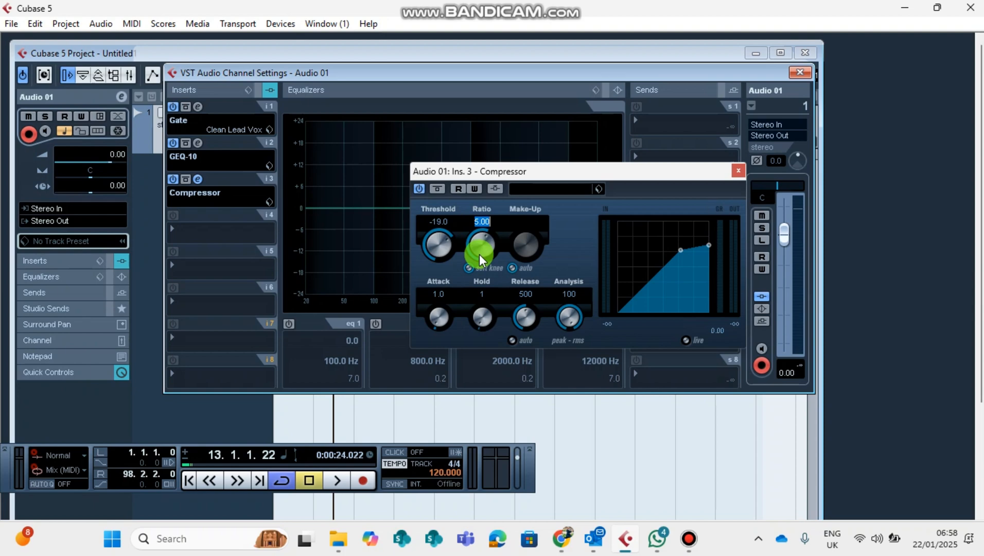
left_click_drag(481, 251, 518, 132)
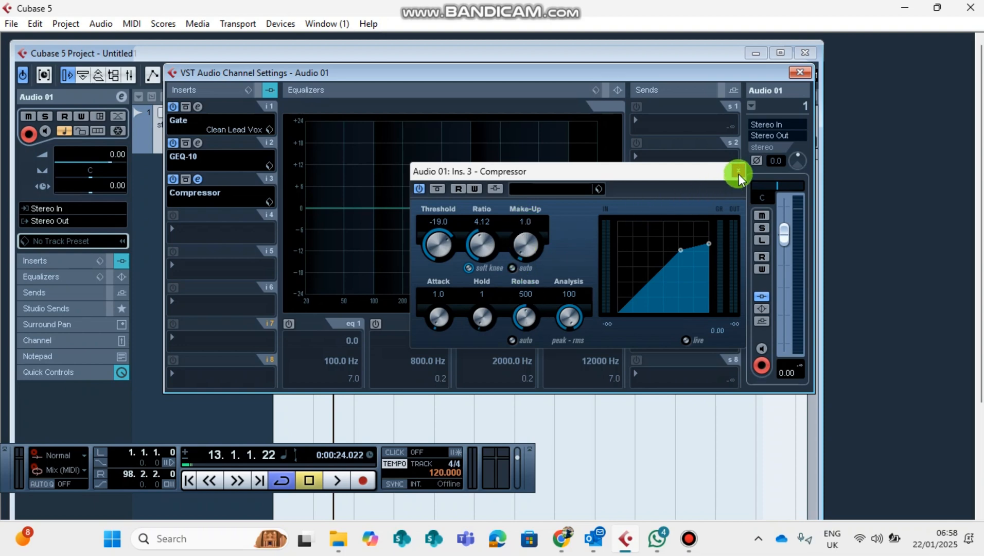
Close the Compressor window and load Dynamics > DeEsser into insert slot 4
left_click(738, 173)
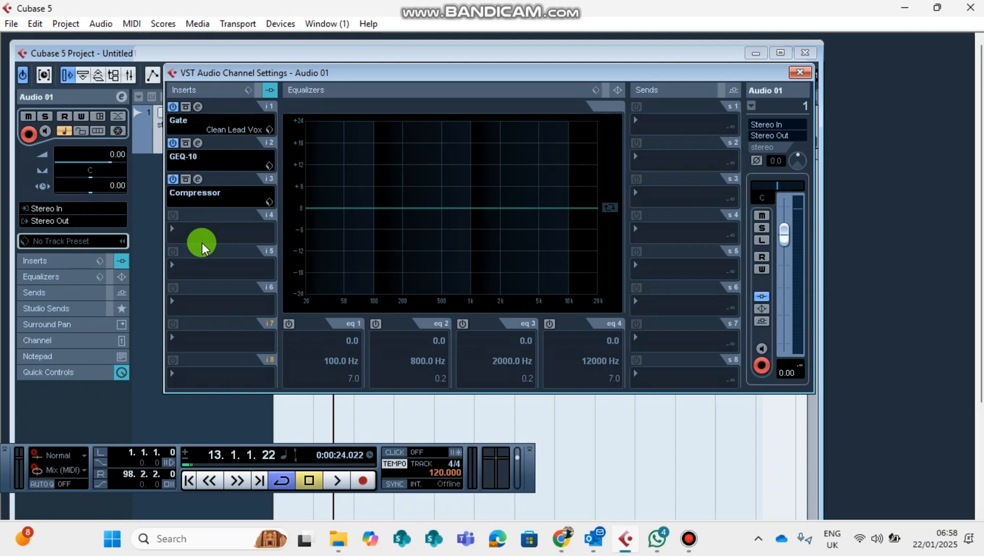
mouse_move(197, 234)
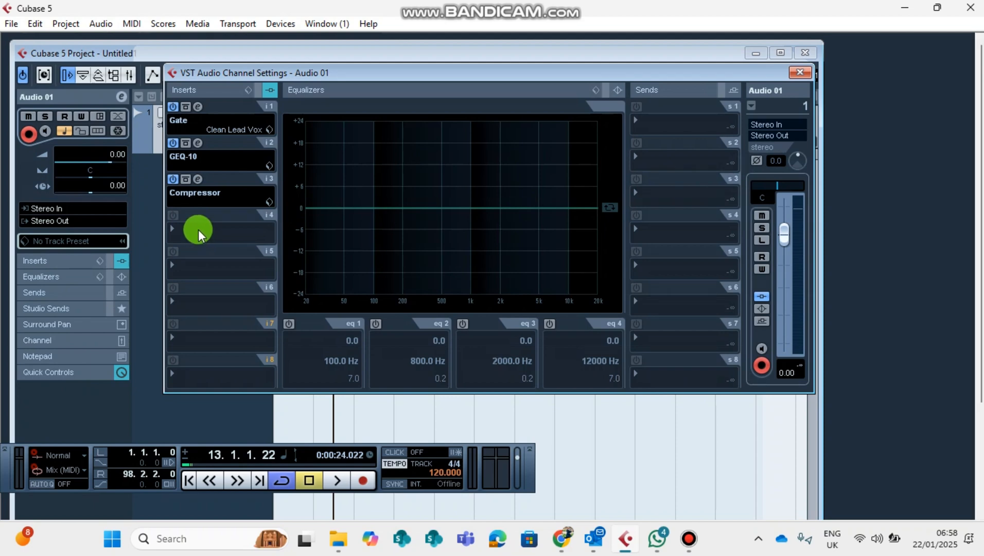
left_click(220, 229)
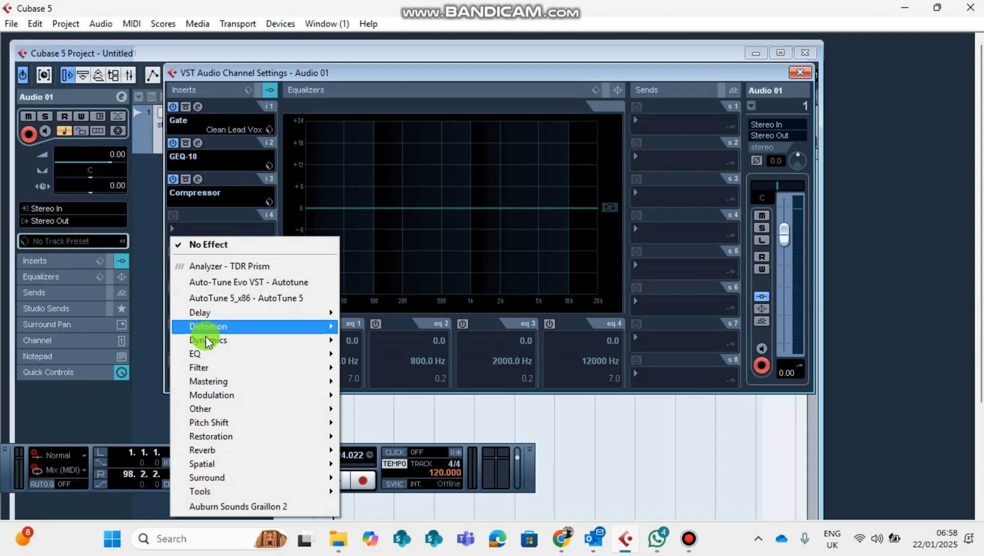
mouse_move(217, 343)
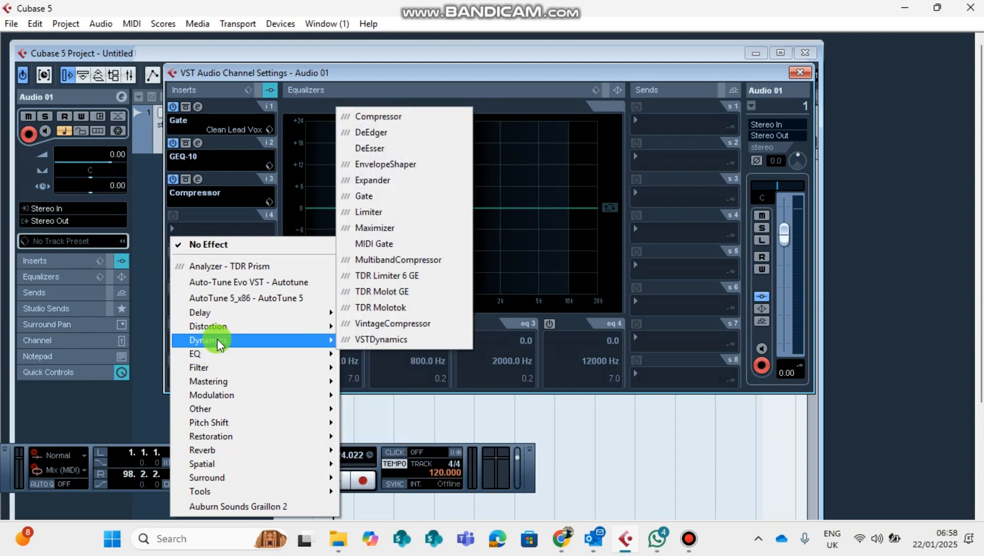
mouse_move(377, 132)
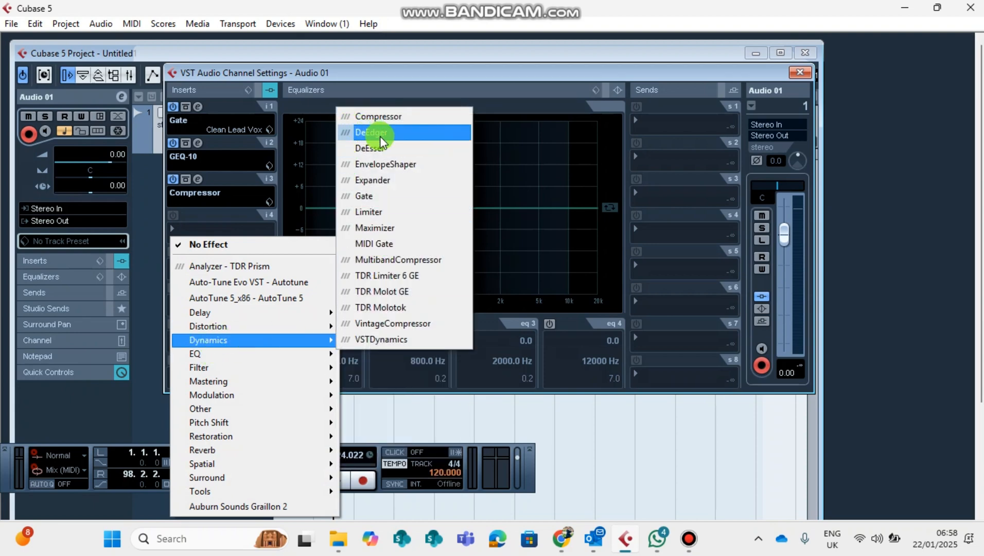
mouse_move(388, 151)
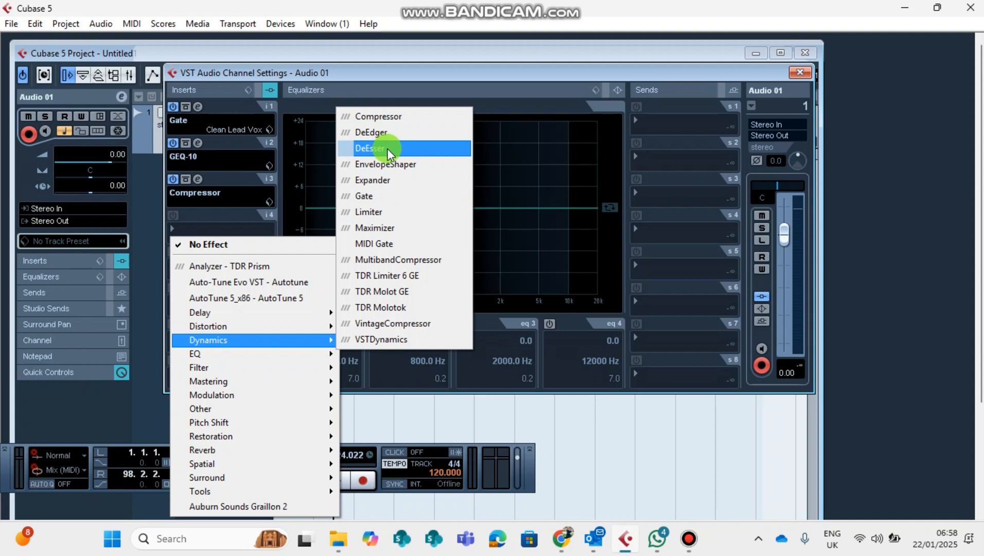
left_click(370, 148)
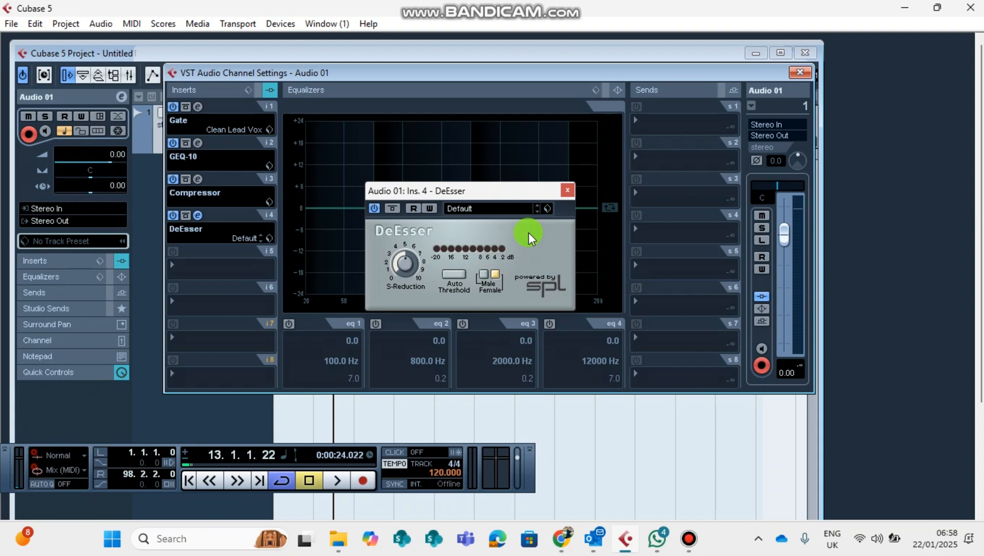
mouse_move(514, 209)
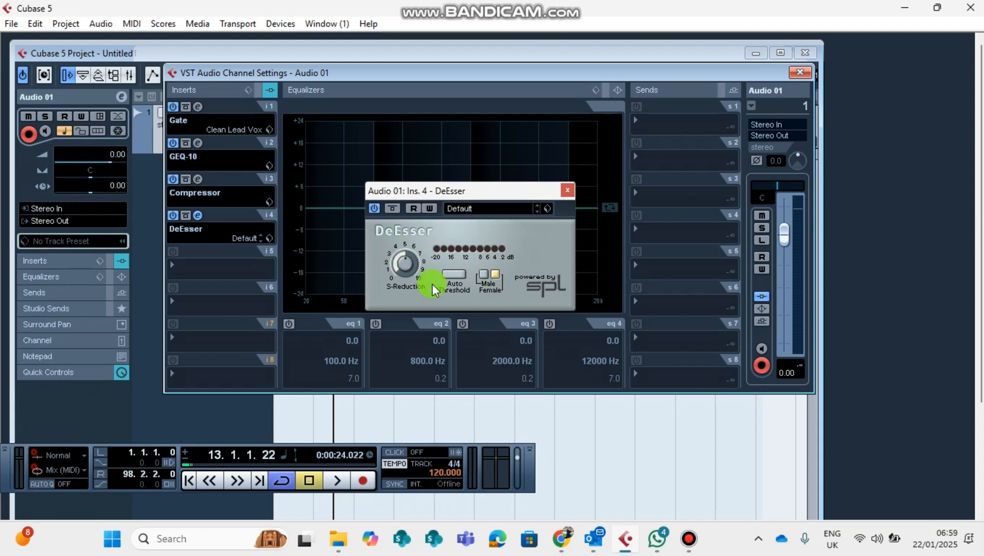
Enable the DeEsser's automatic threshold and fine-tune its sibilance reduction amount
left_click(491, 208)
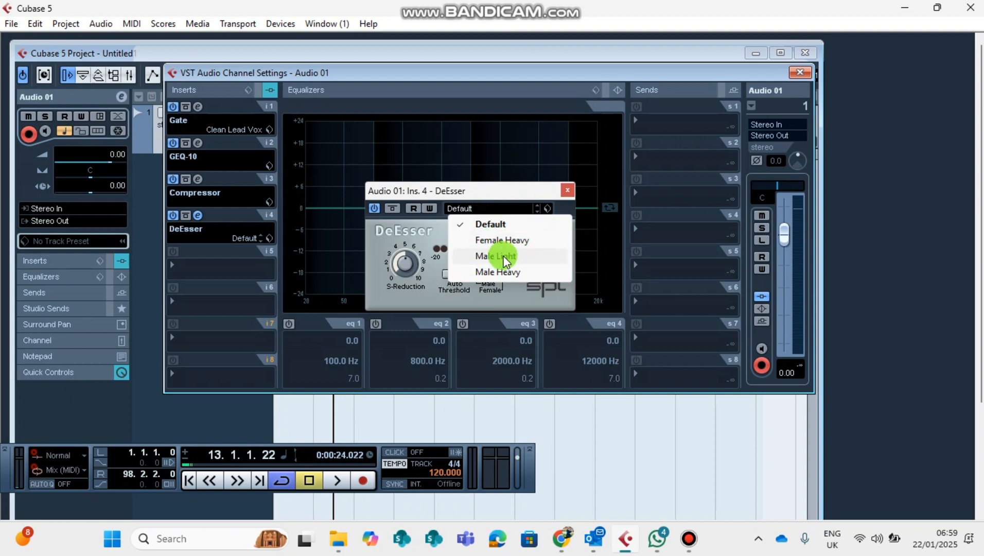
mouse_move(512, 275)
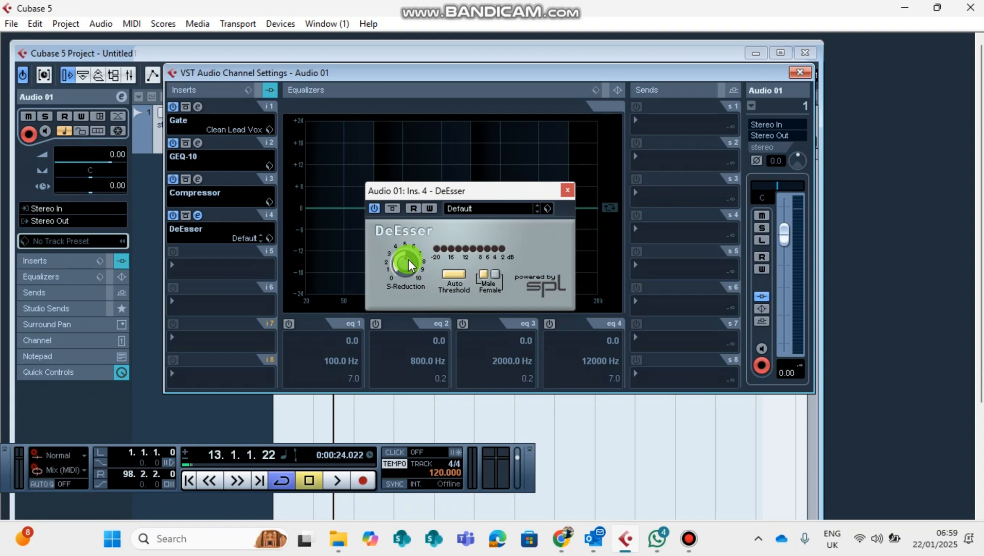
left_click_drag(407, 263, 417, 278)
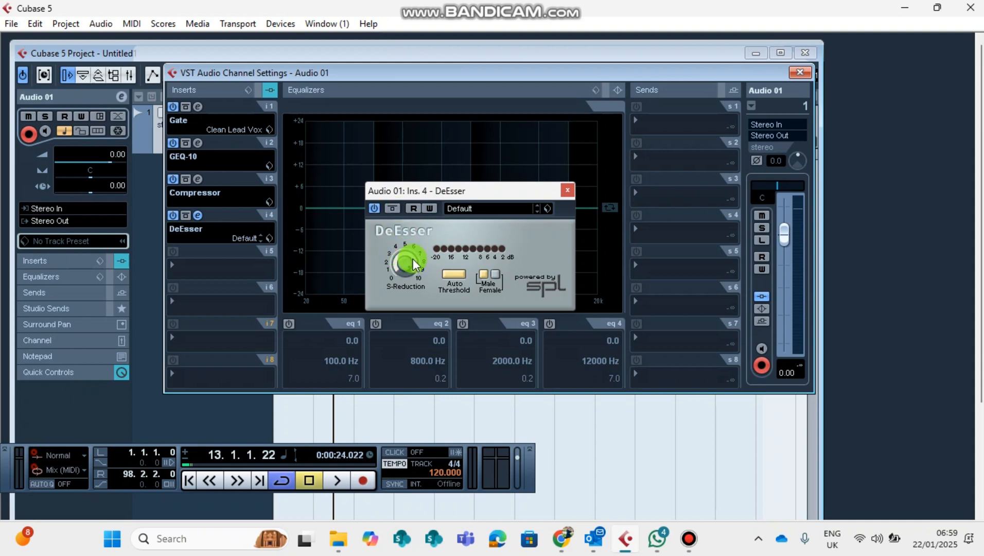
left_click_drag(411, 260, 401, 269)
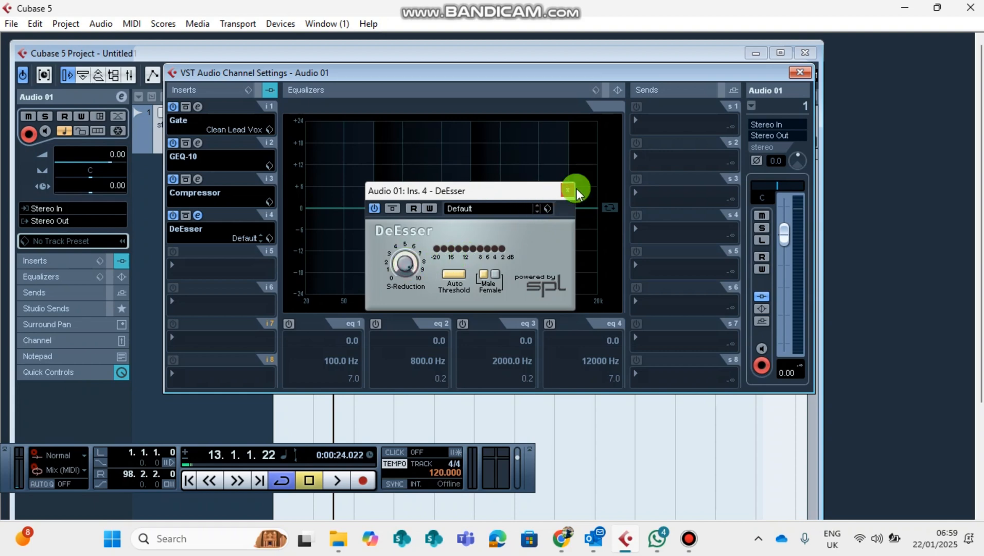
Close the DeEsser and load RoomWorks reverb into Audio 01's fifth insert slot
left_click(568, 190)
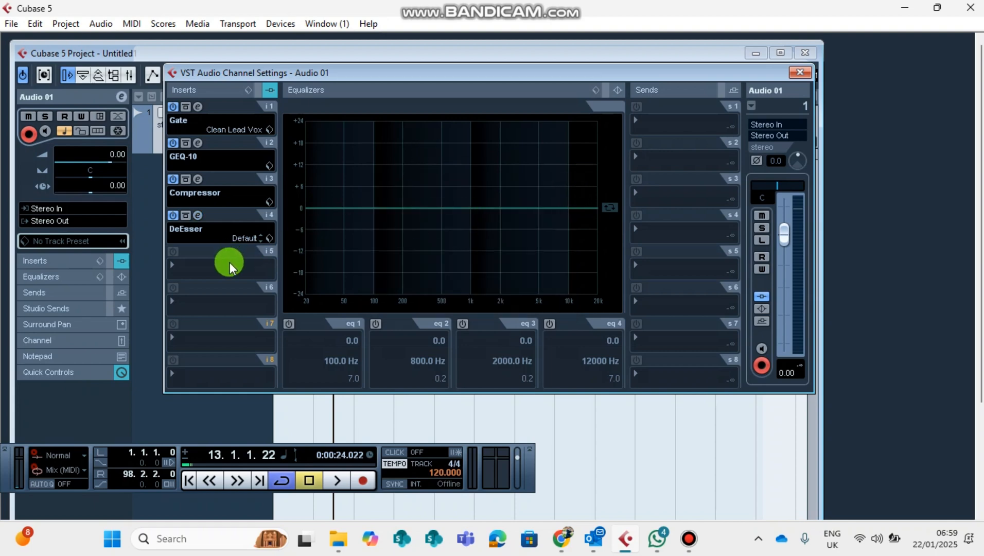
mouse_move(207, 264)
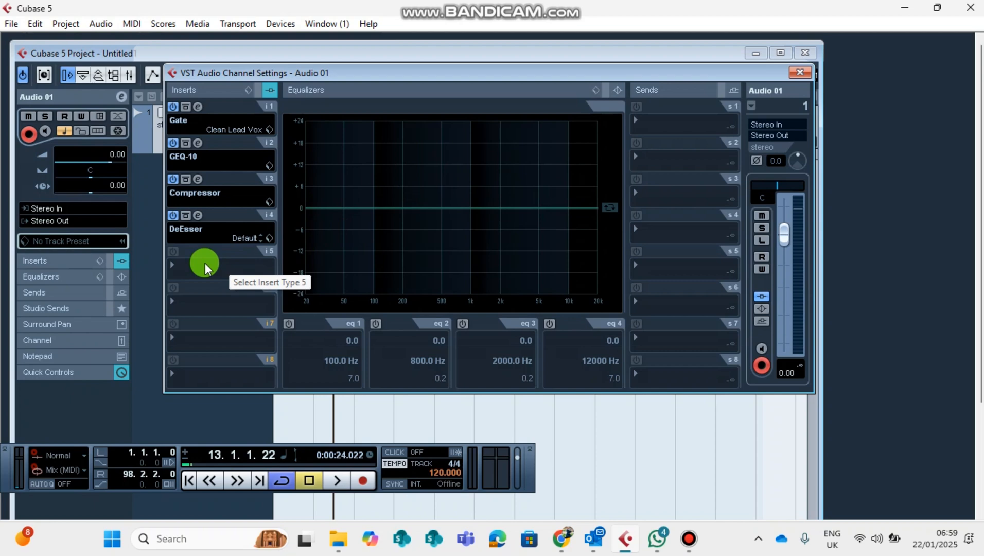
mouse_move(209, 271)
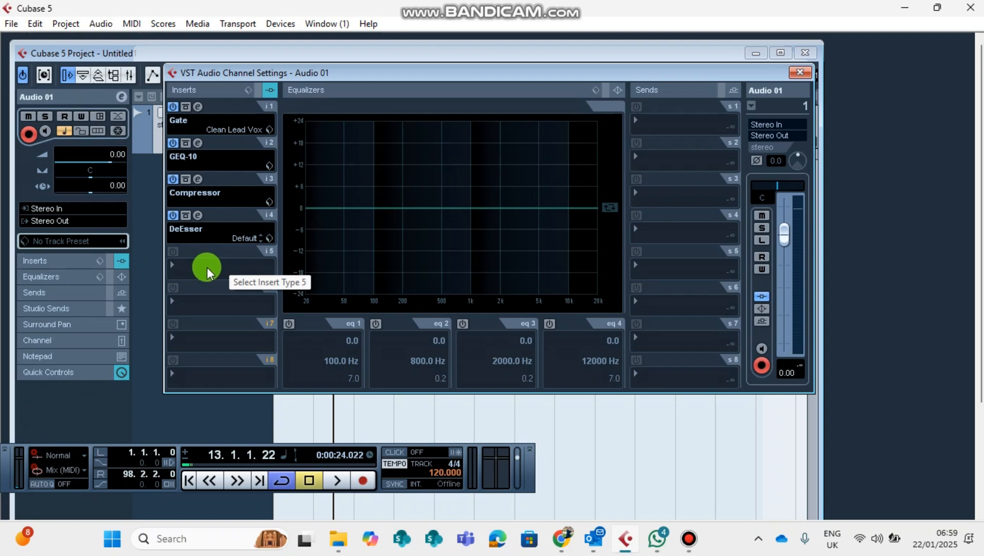
left_click(207, 266)
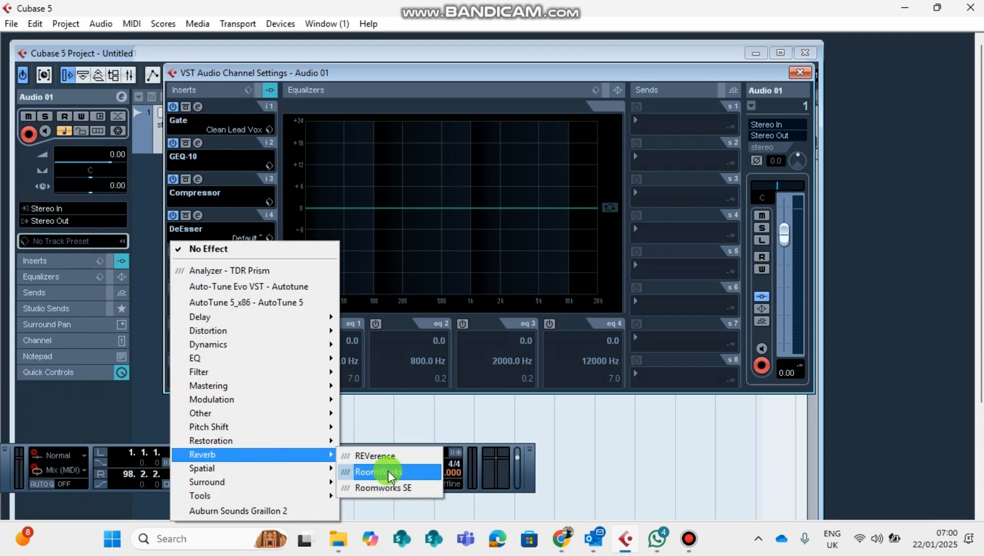
mouse_move(203, 454)
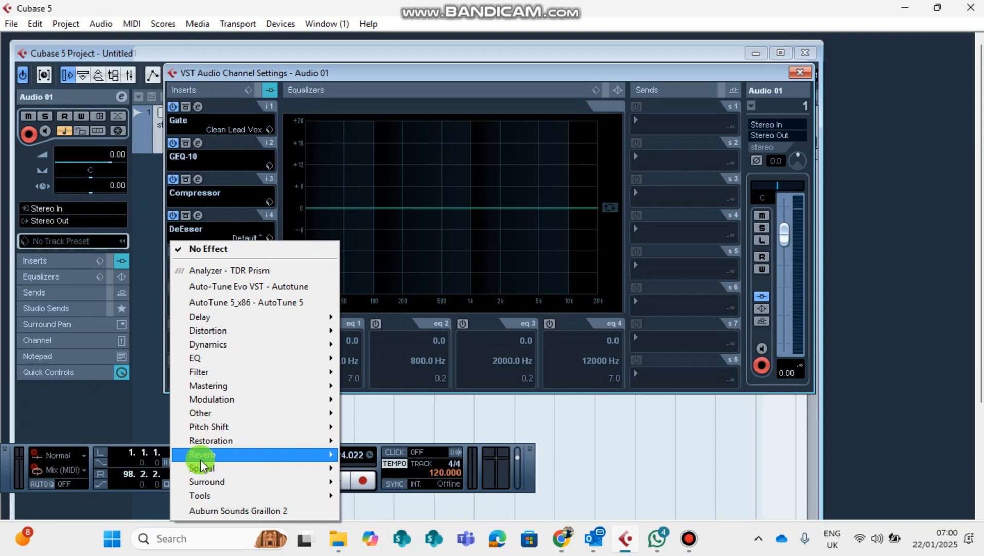
mouse_move(203, 454)
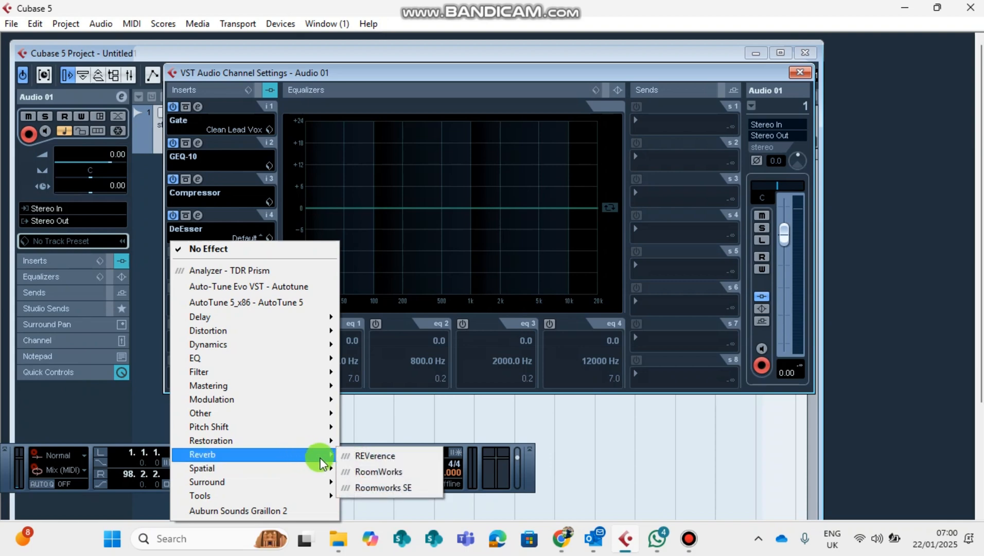
left_click(379, 472)
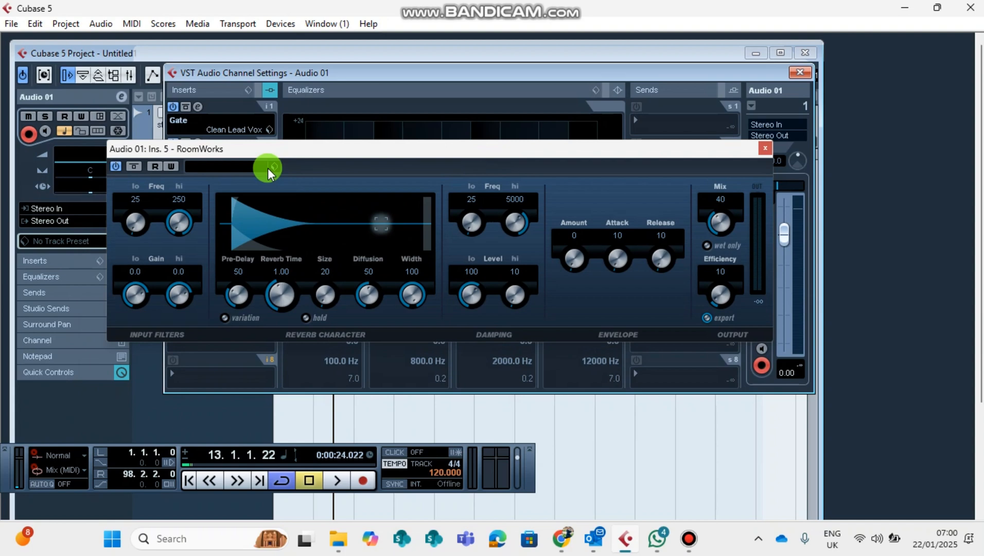
left_click(273, 166)
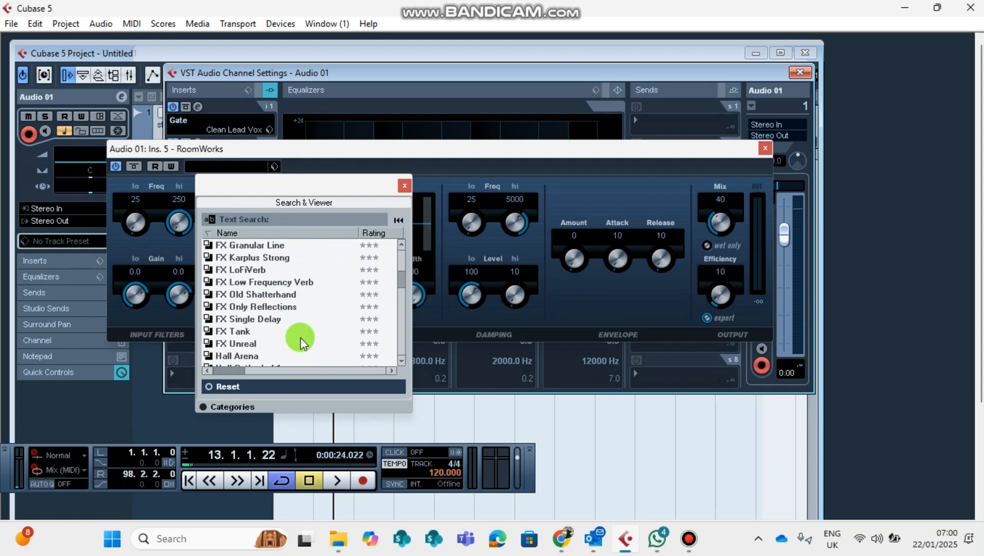
Choose the Surr. Vocal Plate preset, setting pre-delay to 0 and reverb time to 2.56
scroll("down", 3)
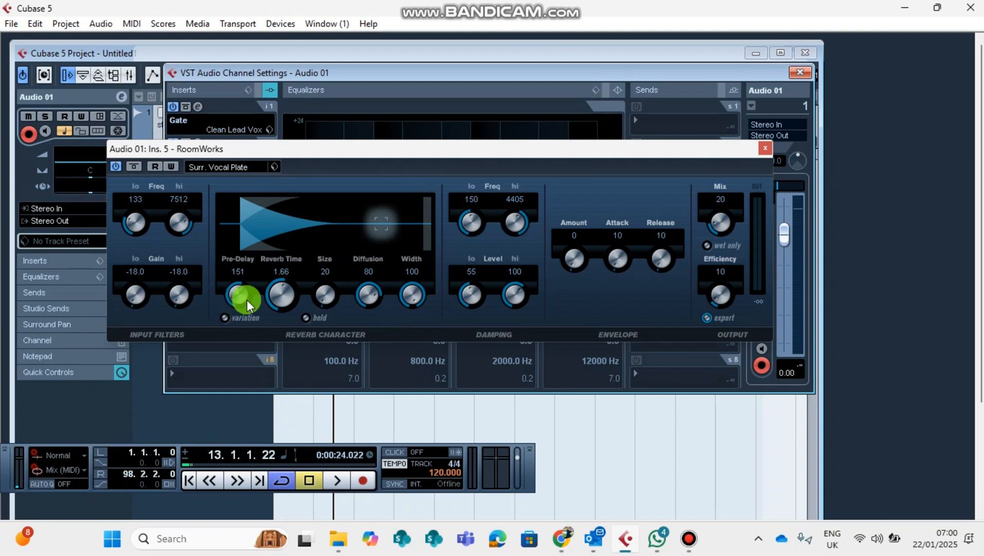
left_click_drag(244, 298, 214, 389)
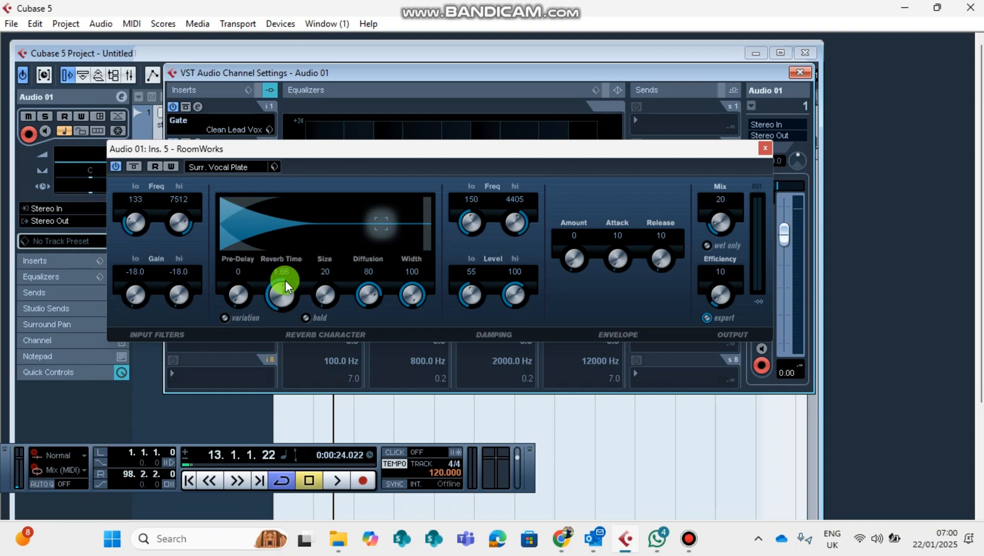
left_click_drag(281, 295, 301, 197)
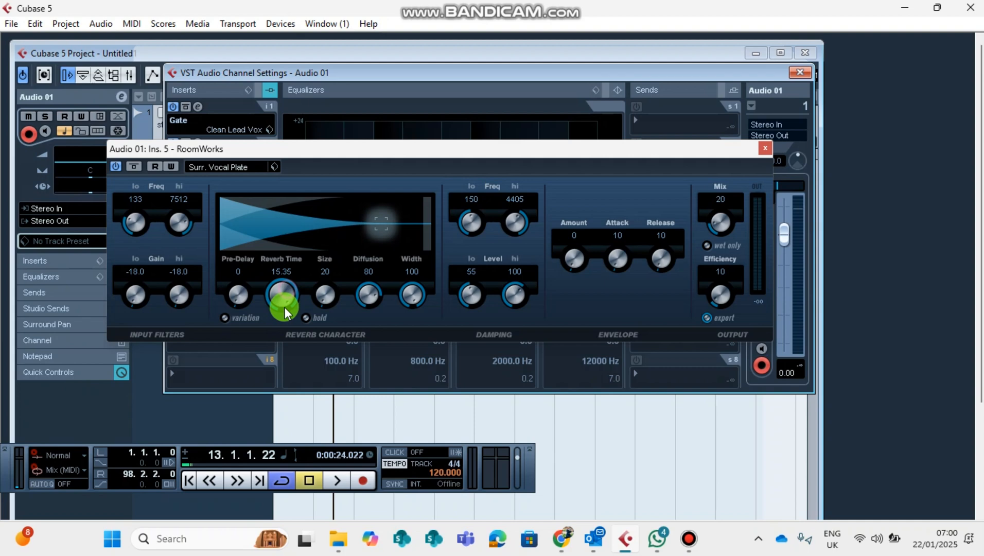
left_click_drag(281, 301, 281, 317)
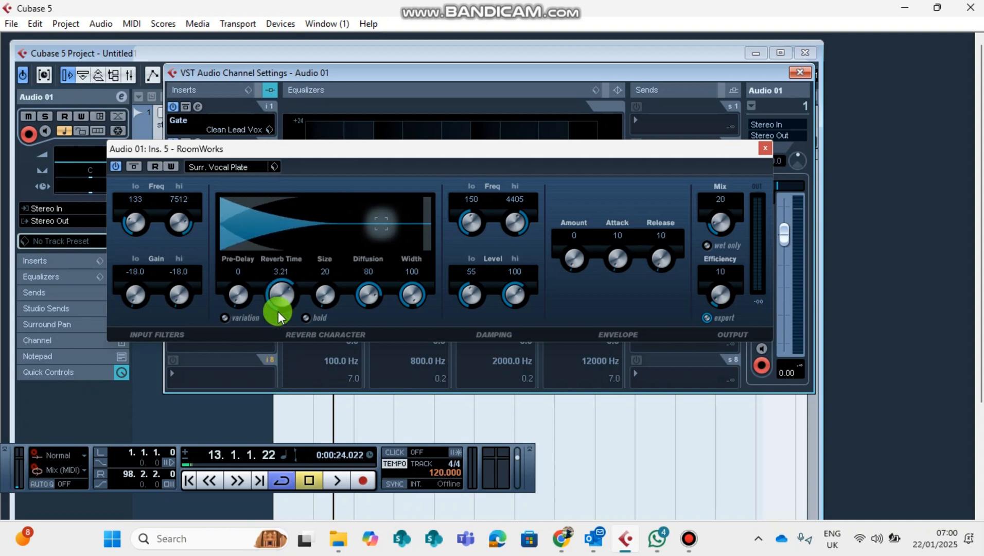
left_click_drag(281, 295, 285, 363)
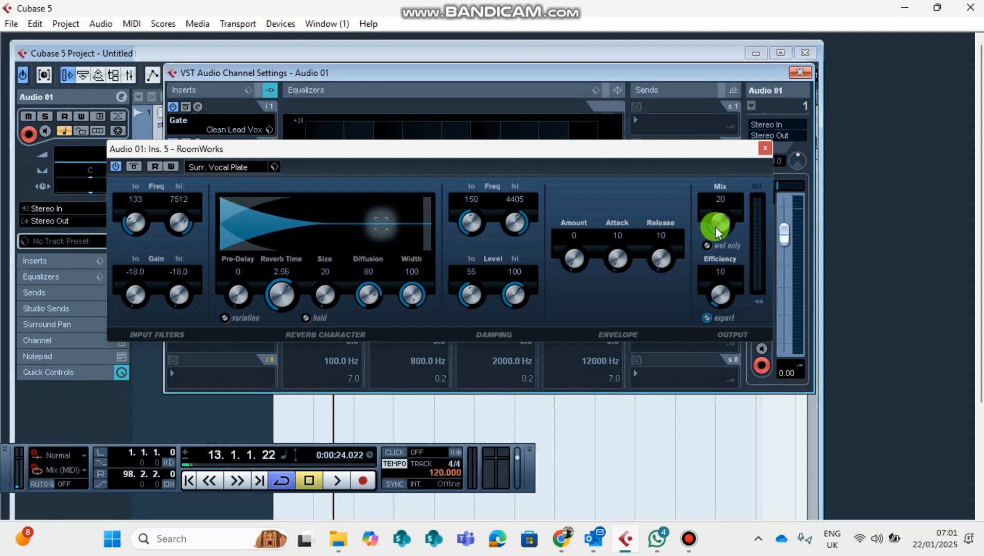
Set the RoomWorks mix to 34 and close its editor
left_click_drag(720, 224, 720, 289)
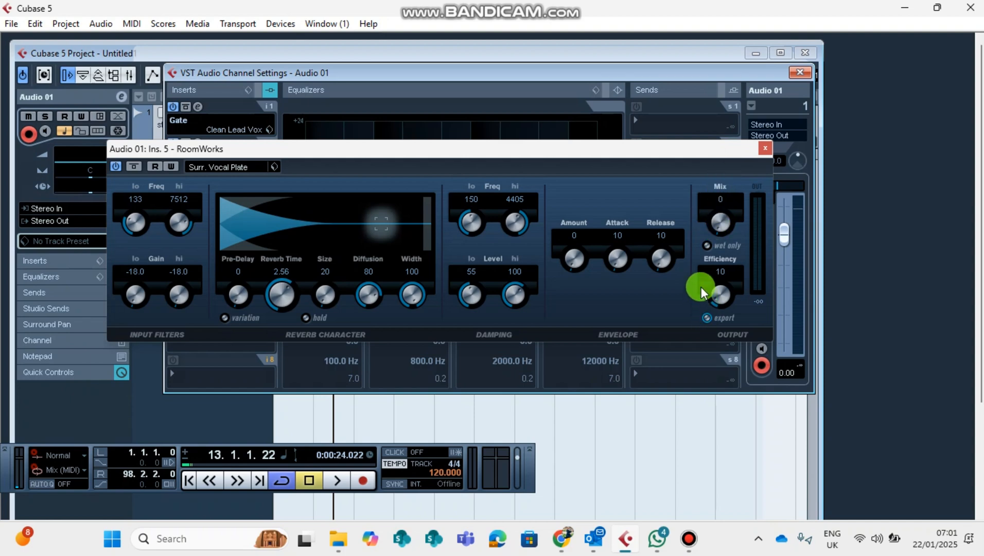
left_click_drag(702, 292, 727, 223)
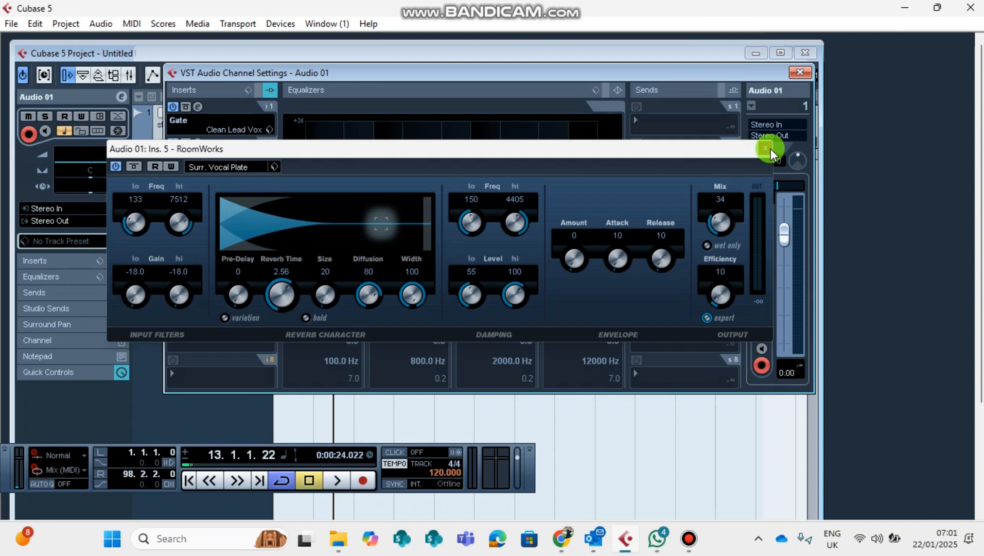
left_click(768, 149)
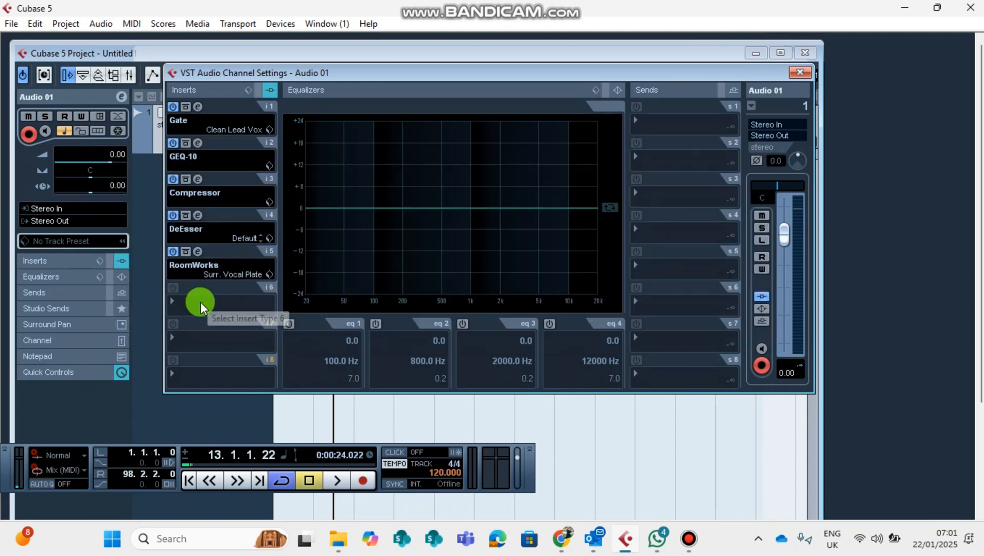
Load the Limiter plug-in into Audio 01's sixth insert slot
left_click(220, 301)
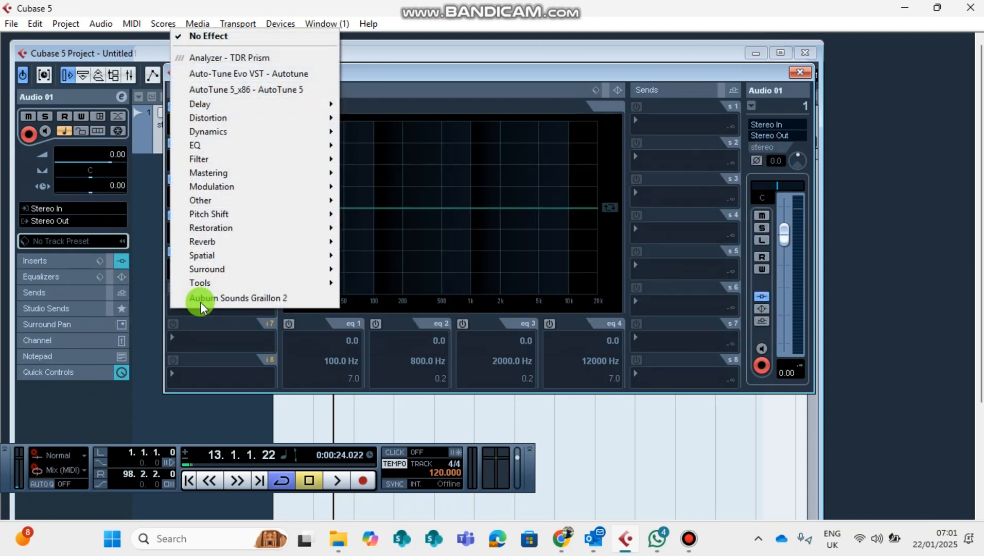
mouse_move(234, 132)
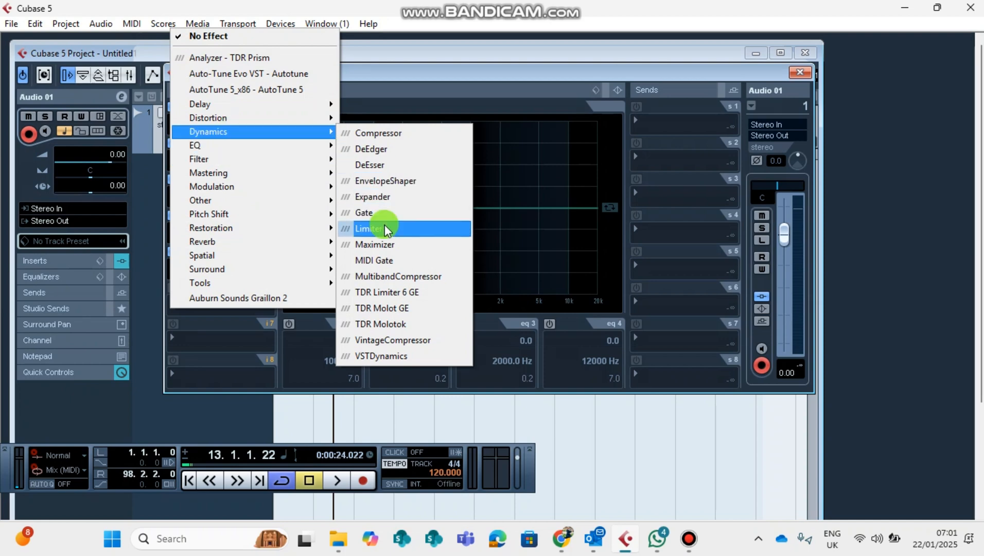
left_click(370, 228)
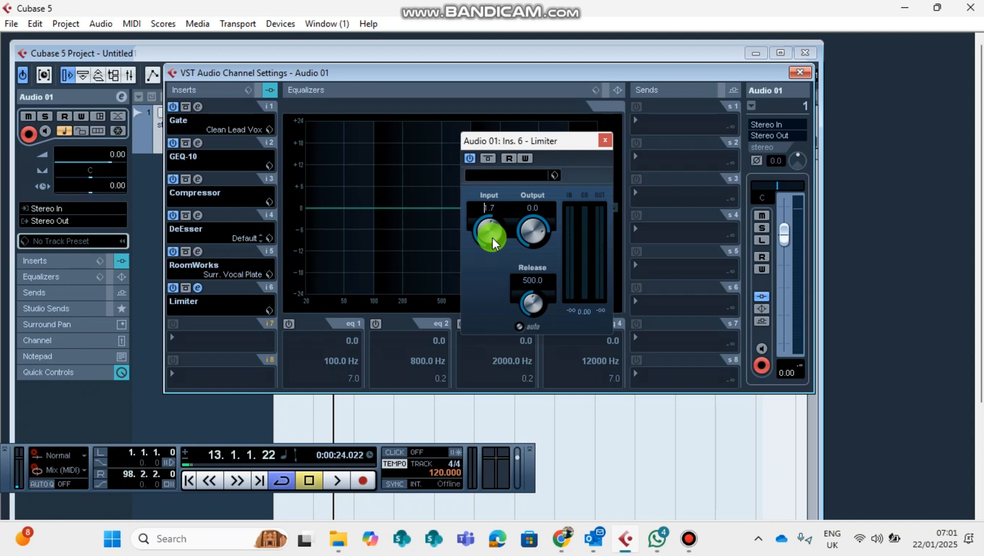
Raise the Limiter input and settle on the Mastering - Light Peak Limiting preset
left_click_drag(492, 235, 498, 241)
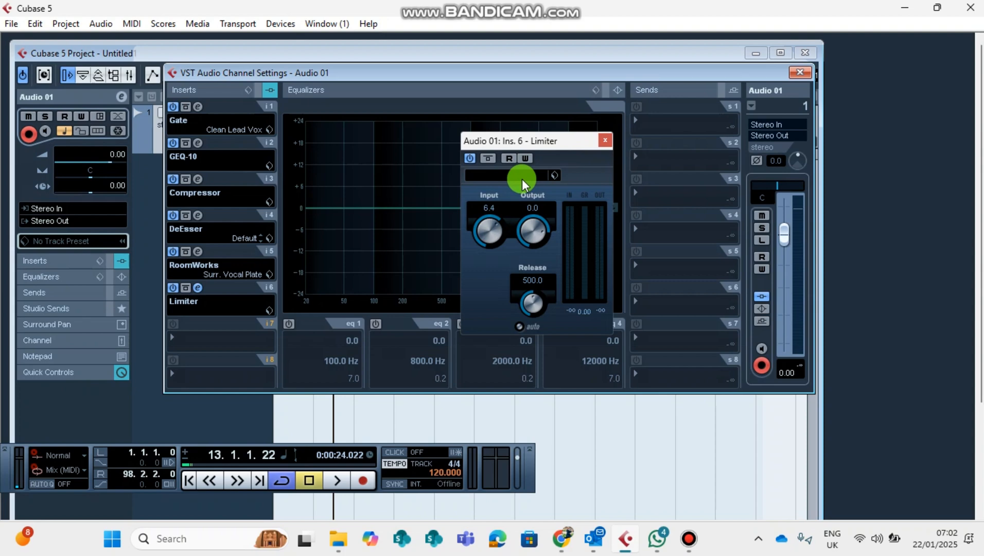
left_click(553, 175)
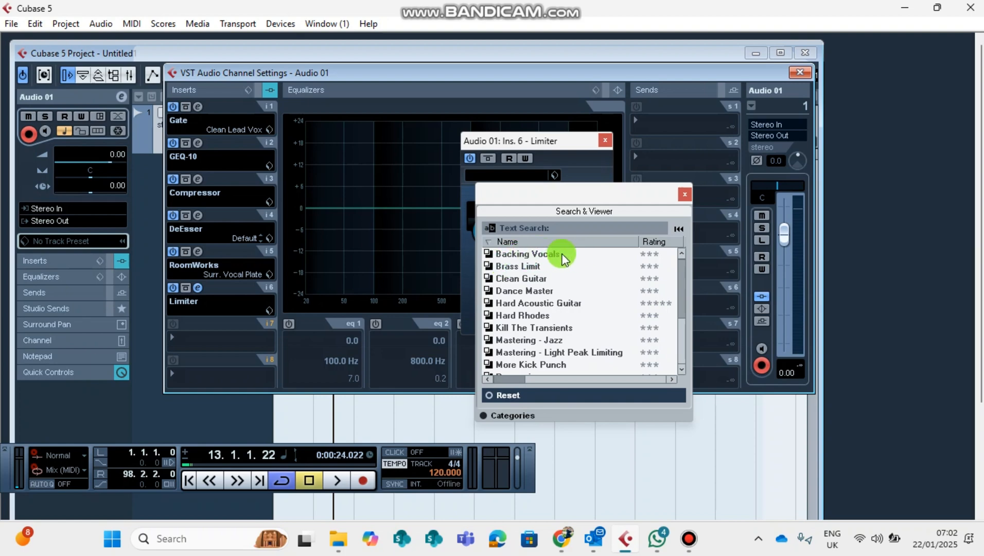
double_click(527, 253)
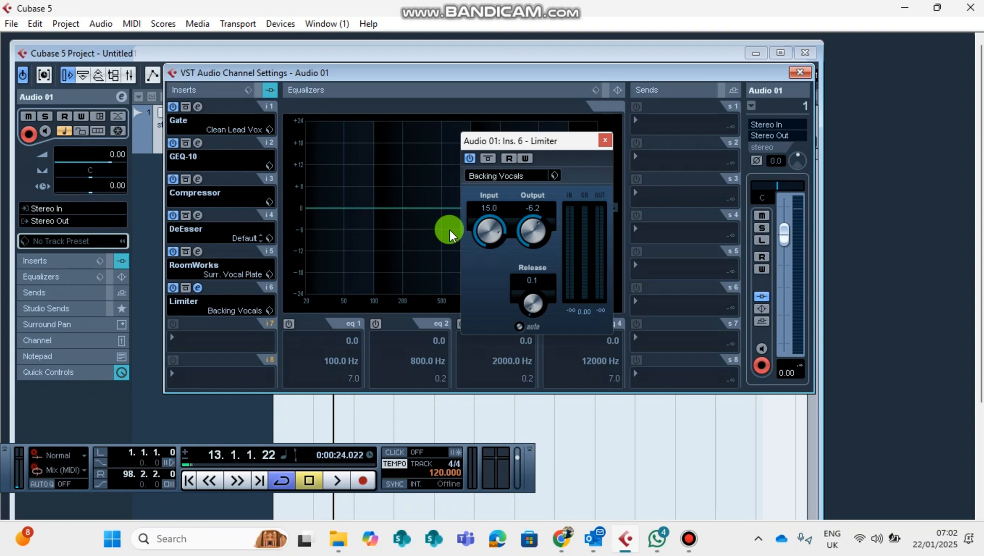
left_click(554, 176)
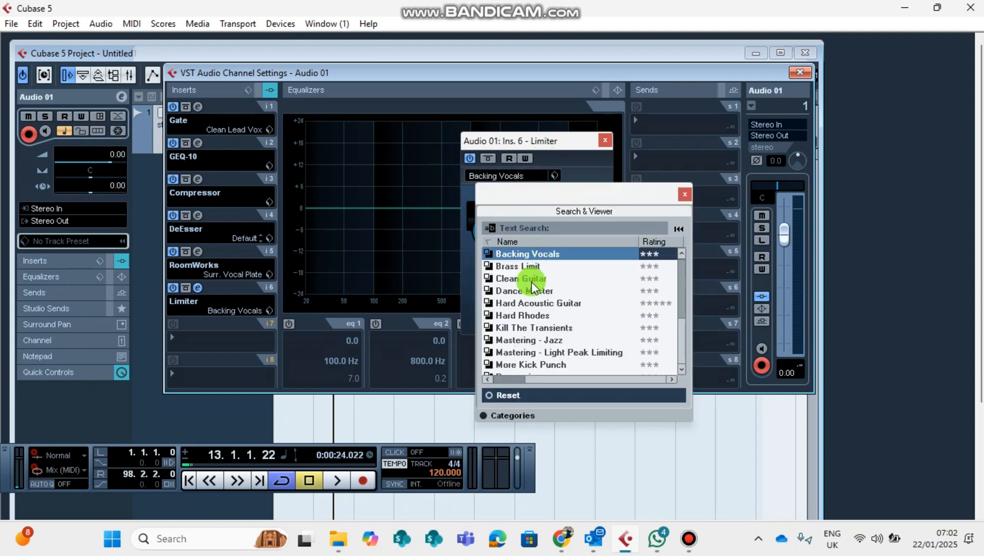
mouse_move(556, 367)
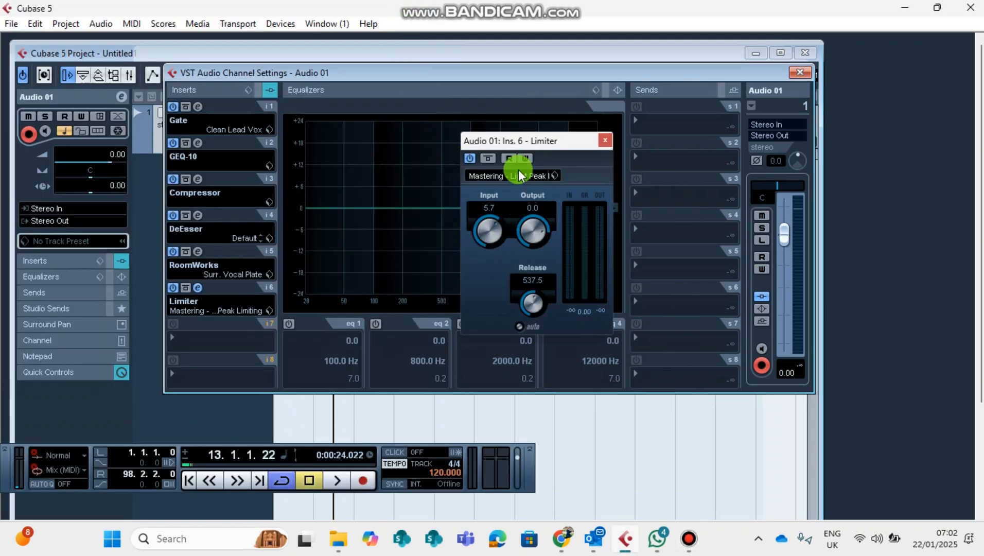
left_click(554, 175)
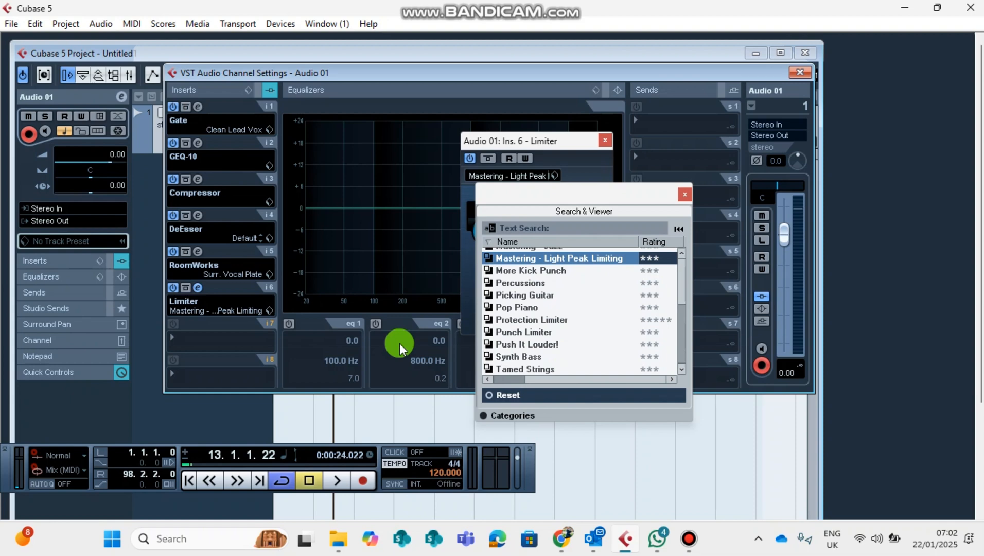
left_click(683, 194)
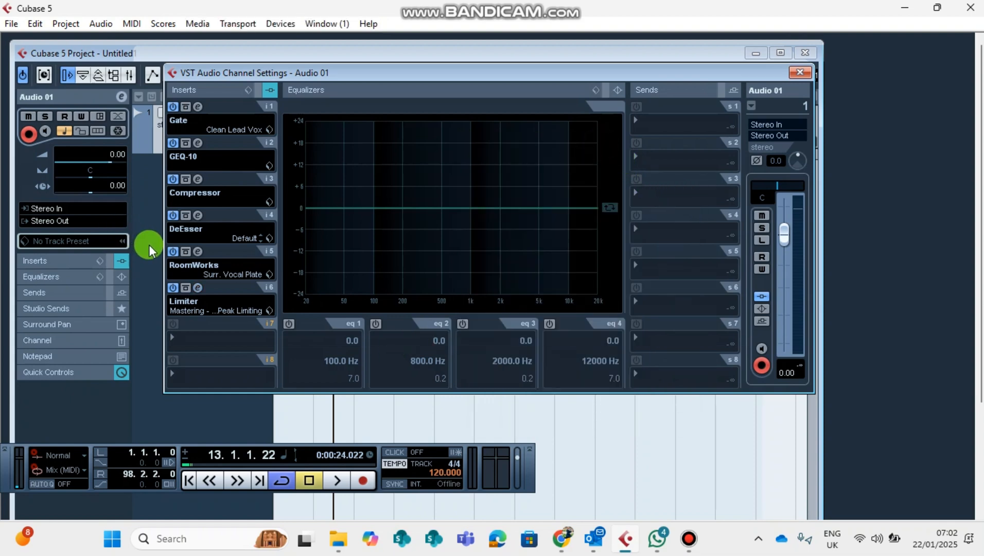
mouse_move(213, 339)
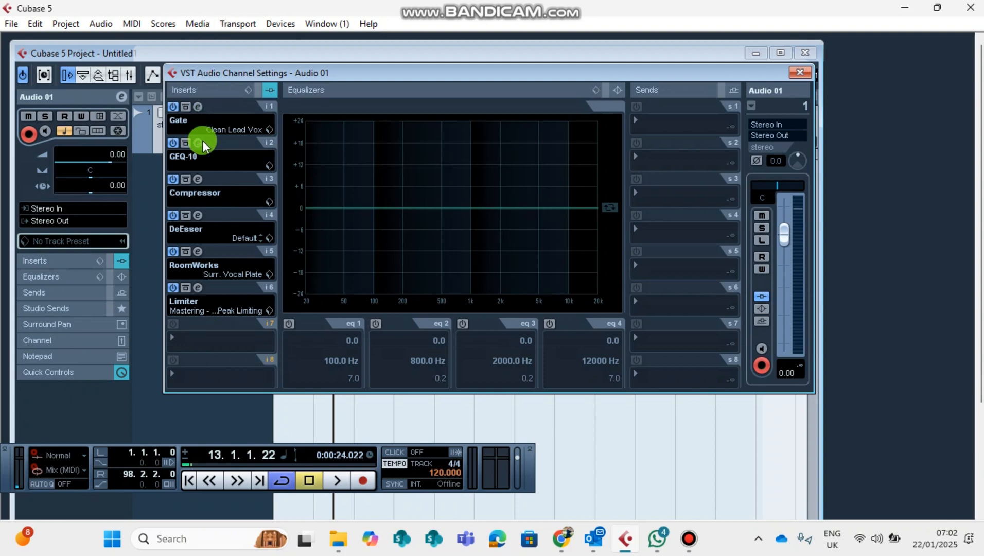
mouse_move(211, 288)
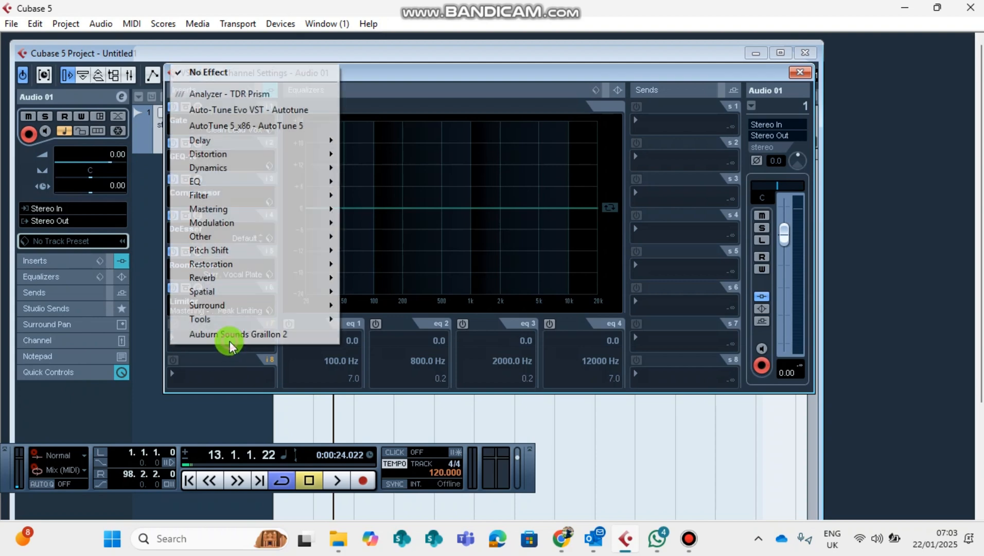
mouse_move(210, 167)
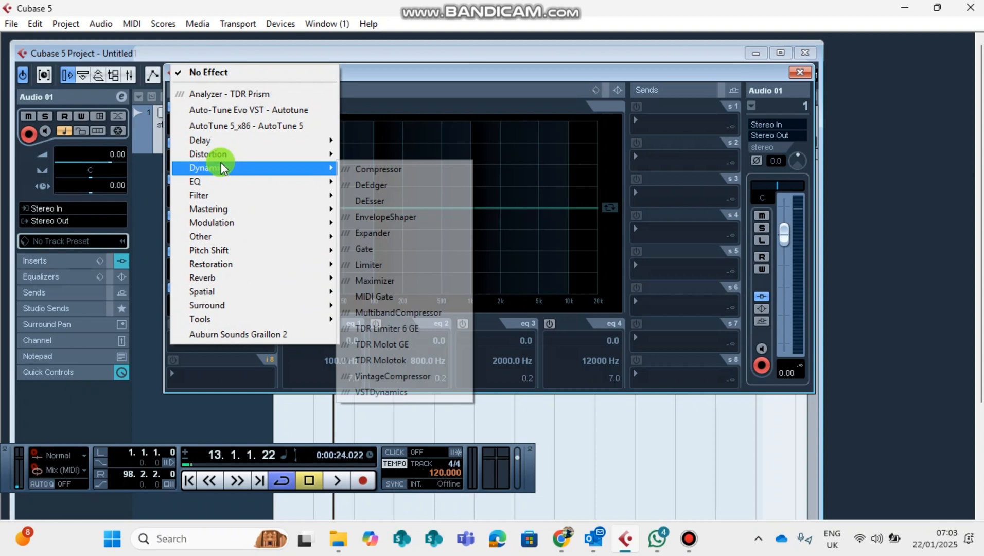
mouse_move(226, 155)
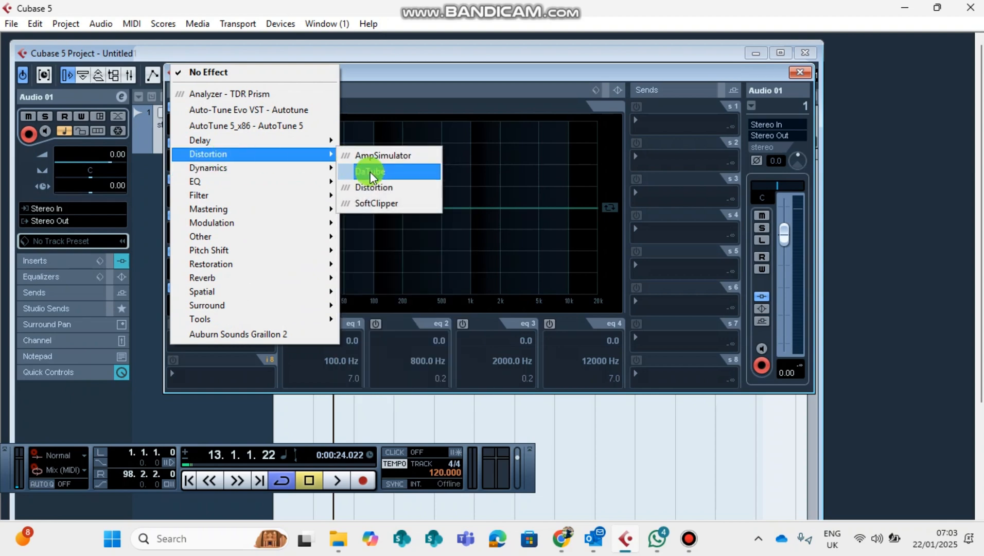
Load DaTube into insert slot 7 and switch its preset to Warm Distortion
left_click(369, 171)
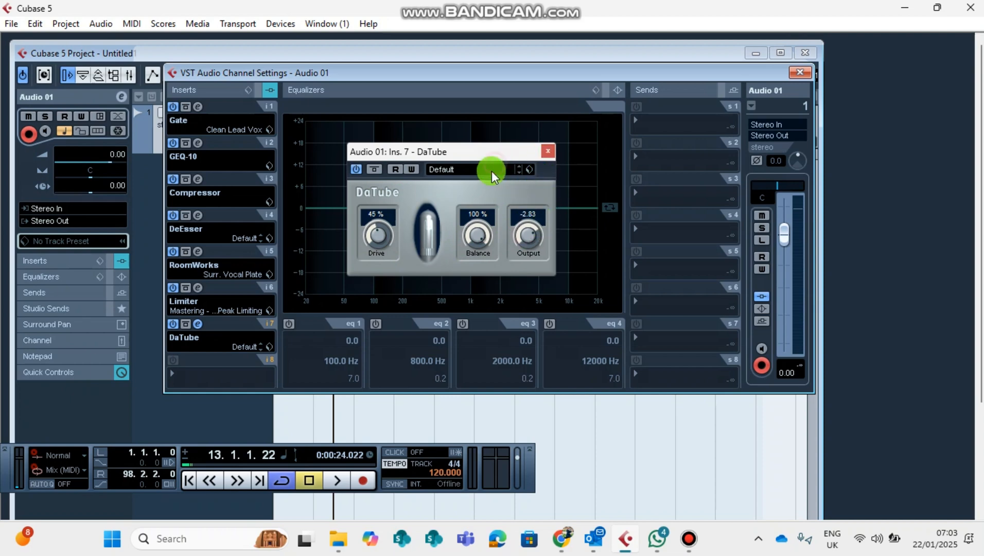
left_click(518, 170)
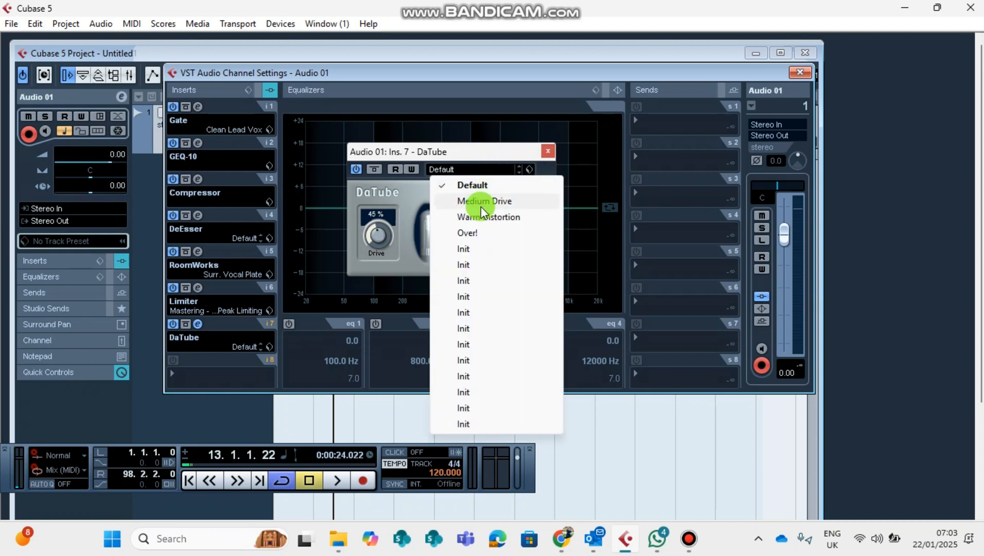
left_click(483, 201)
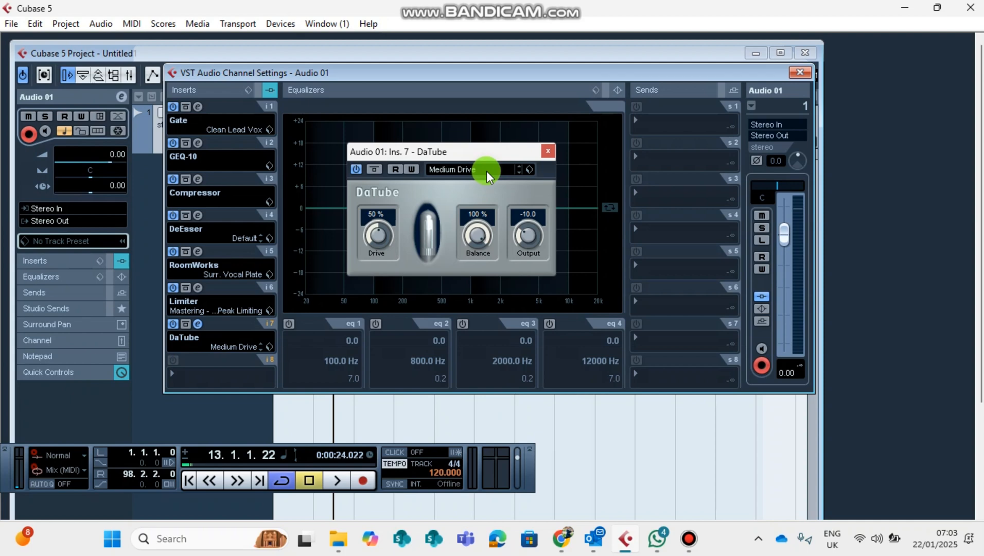
left_click(518, 169)
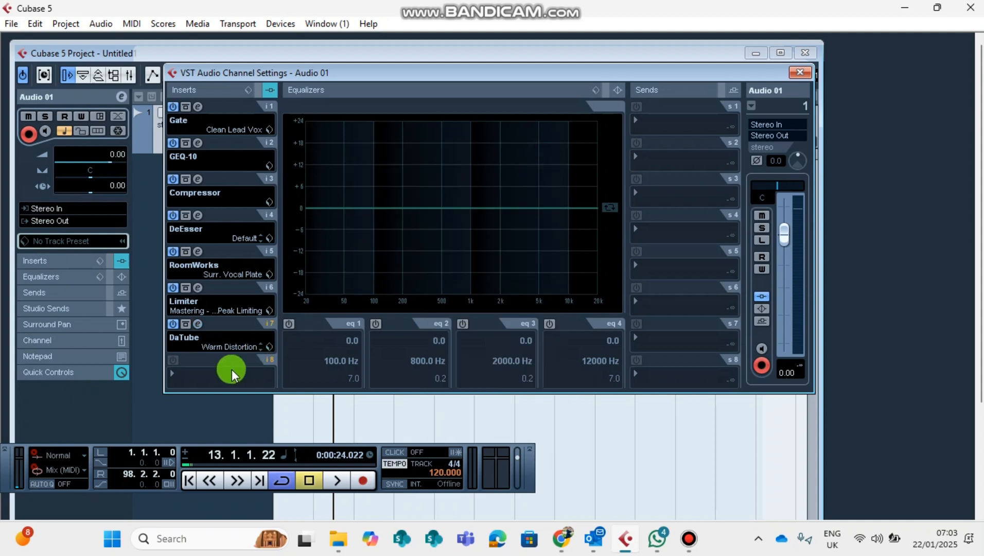
Load Auto-Tune Evo VST into insert slot 8, then close its editor
left_click(232, 369)
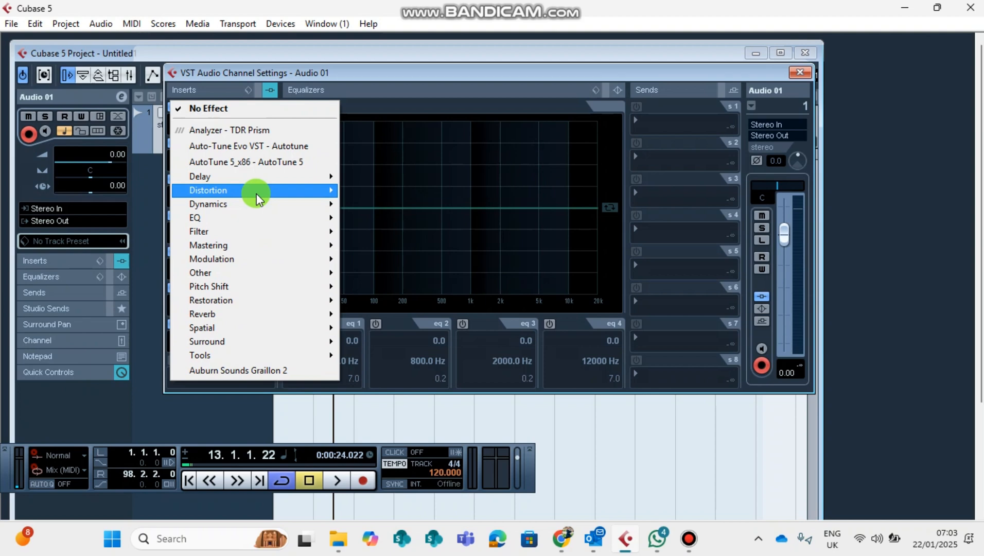
mouse_move(257, 195)
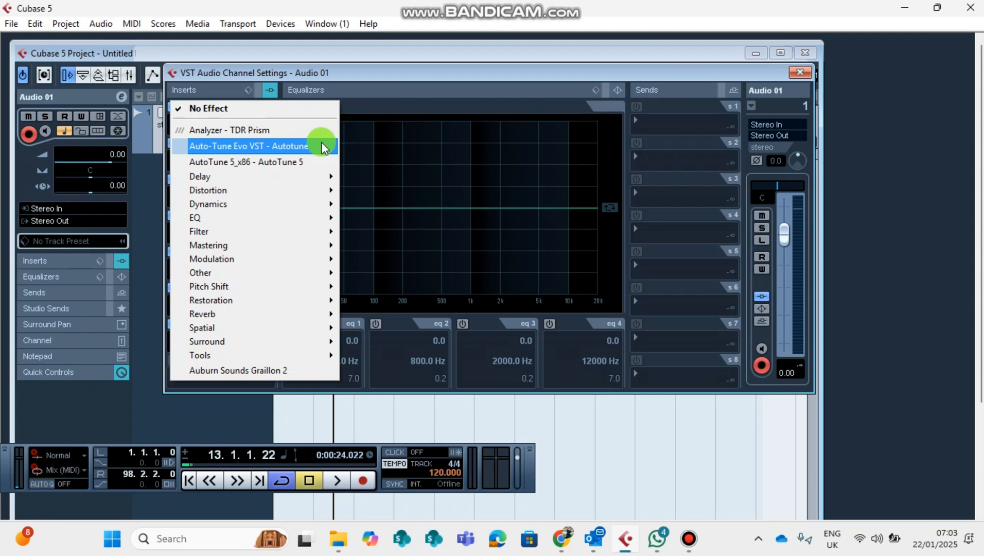
mouse_move(304, 164)
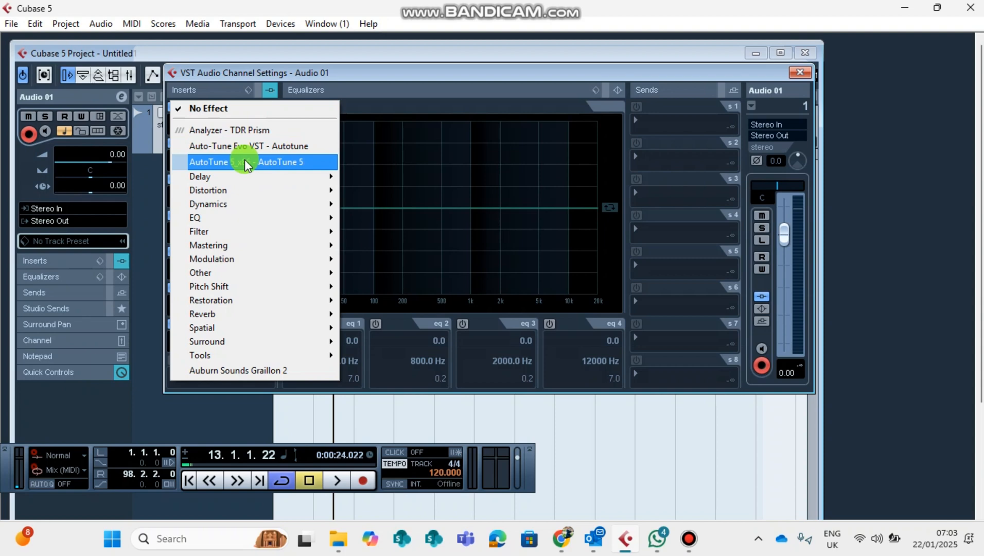
mouse_move(238, 180)
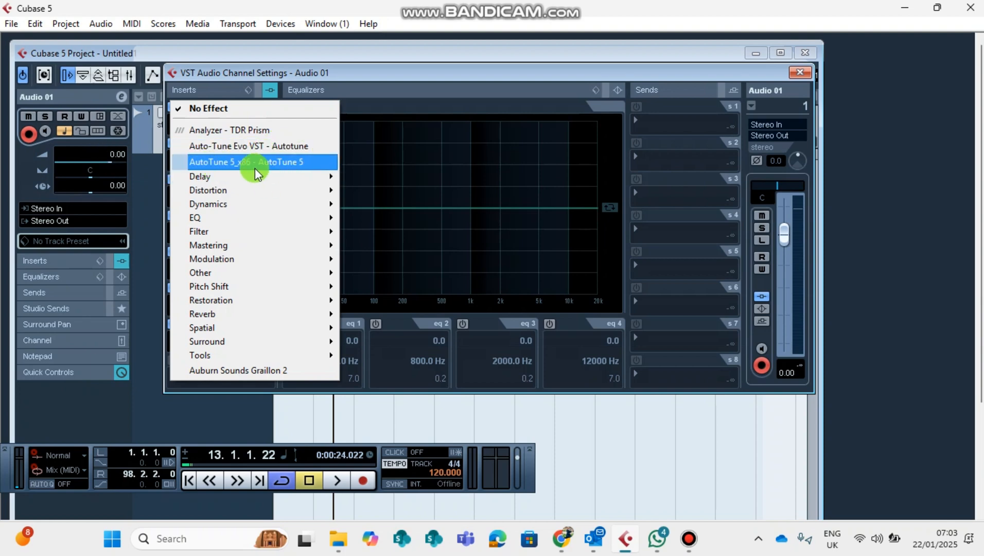
mouse_move(272, 145)
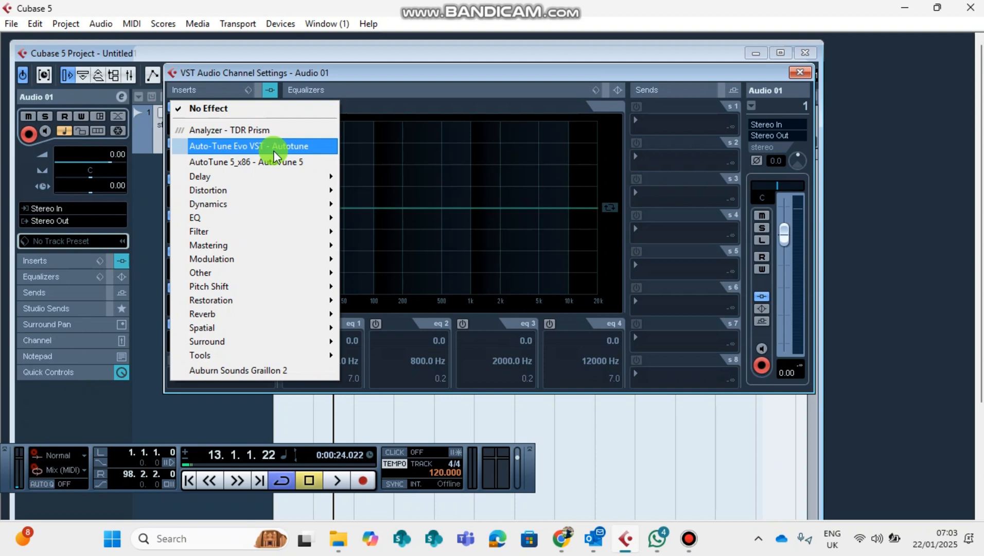
left_click(248, 146)
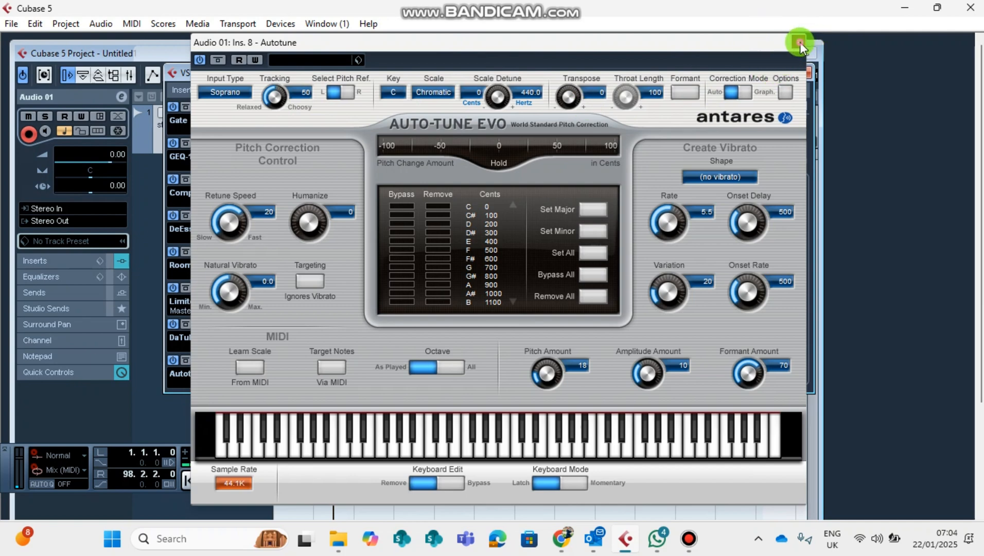
left_click(799, 42)
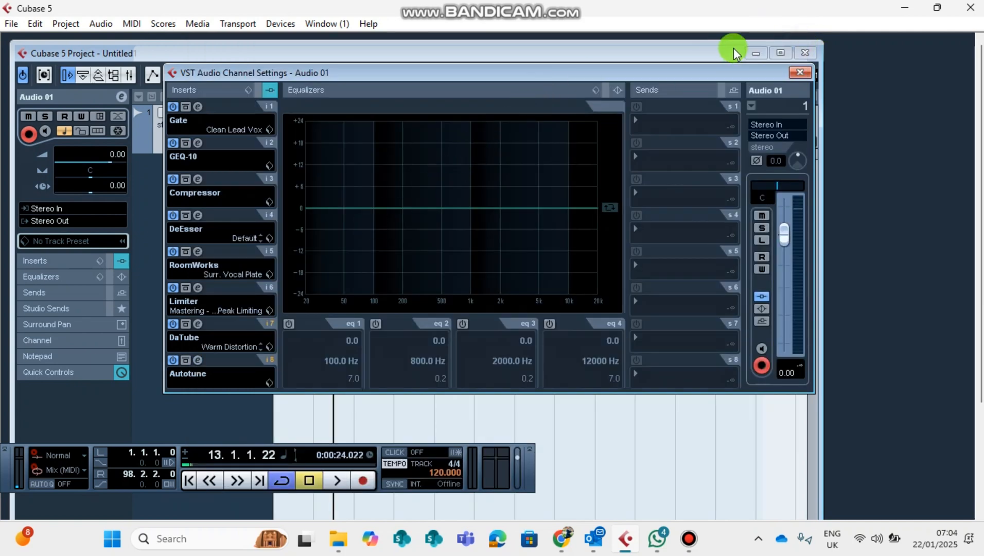
mouse_move(224, 236)
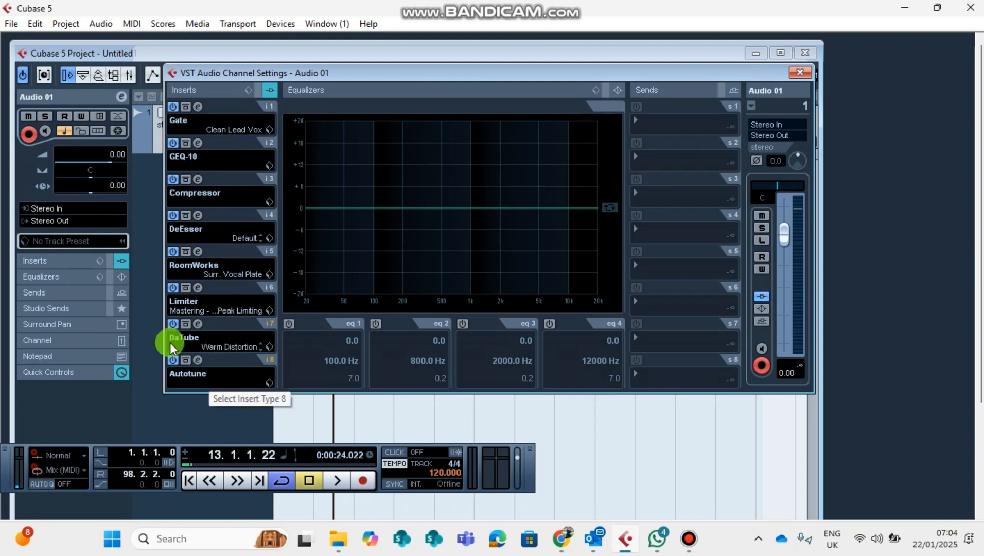
mouse_move(223, 161)
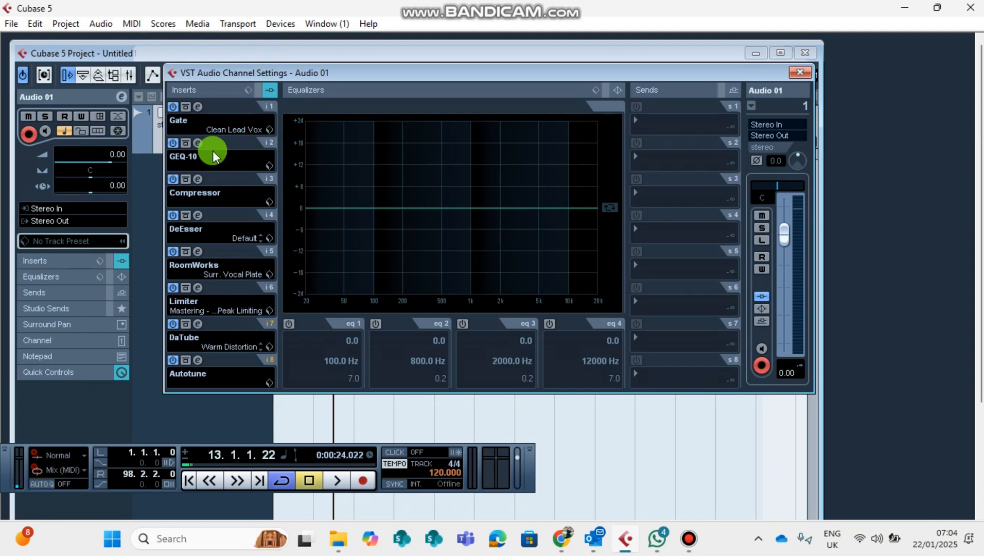
mouse_move(229, 191)
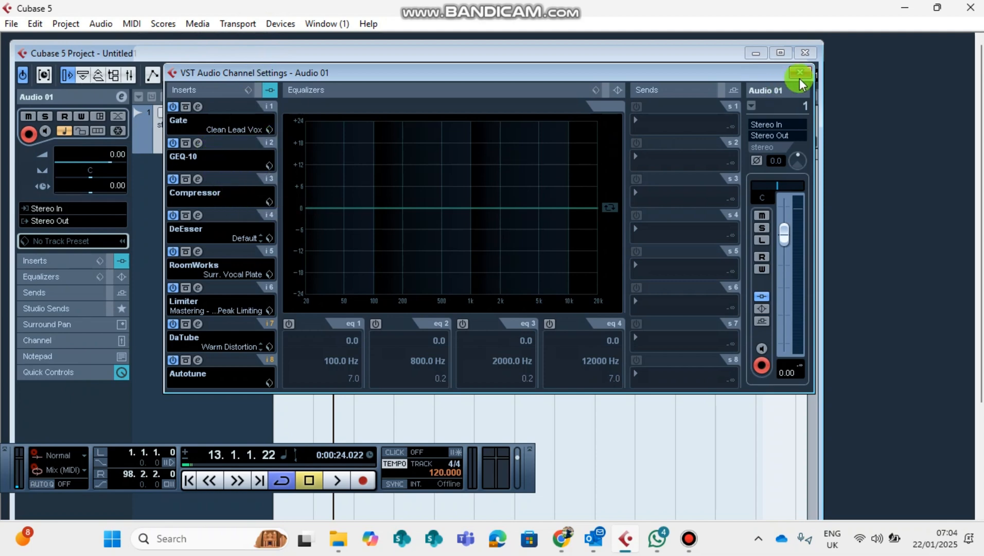
mouse_move(801, 74)
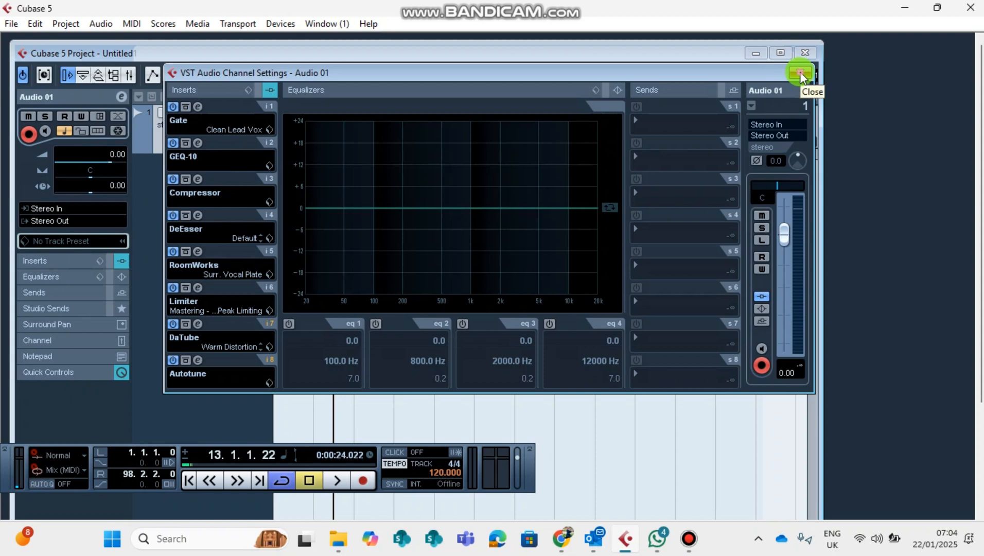
Close the VST Audio Channel Settings window for Audio 01
left_click(800, 73)
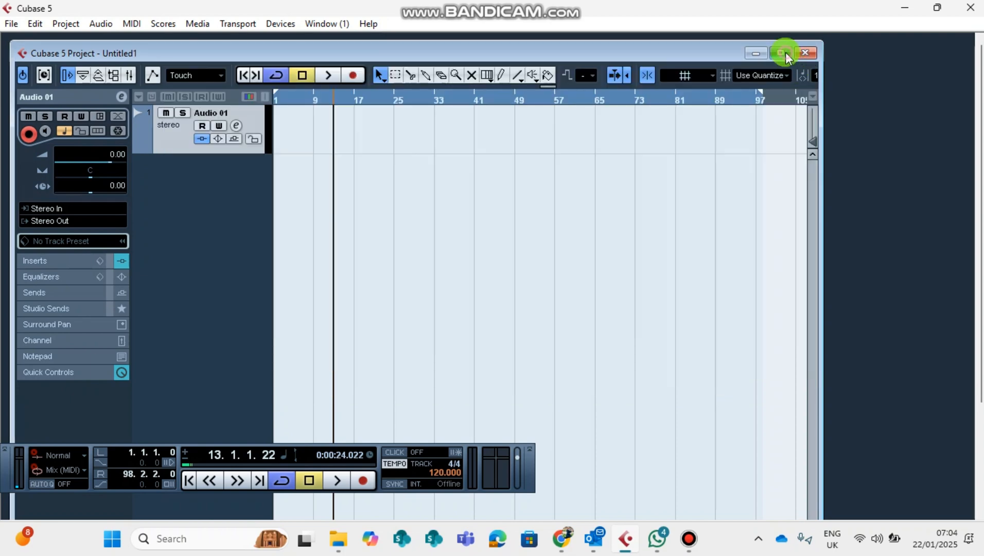
Maximize the Cubase project window to fill the screen
left_click(783, 53)
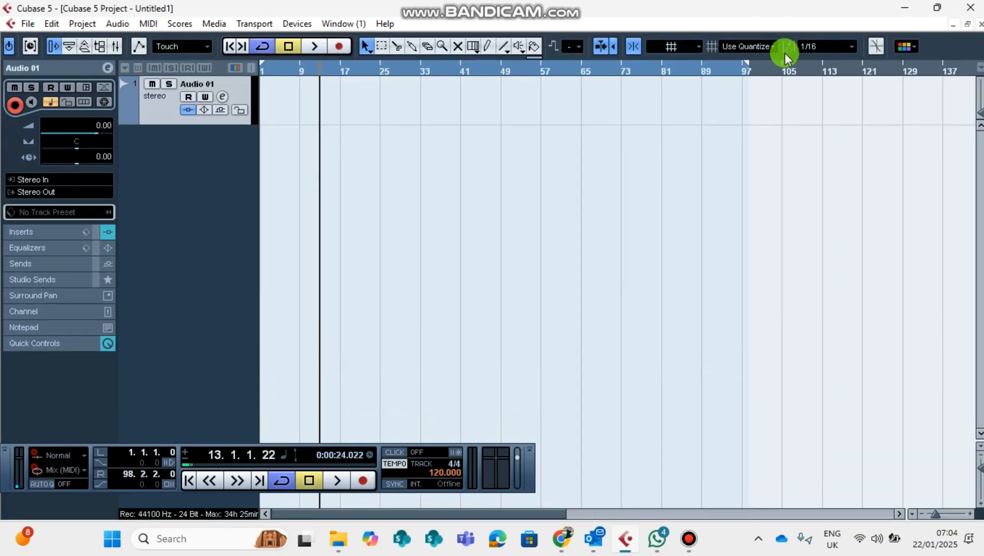
mouse_move(753, 34)
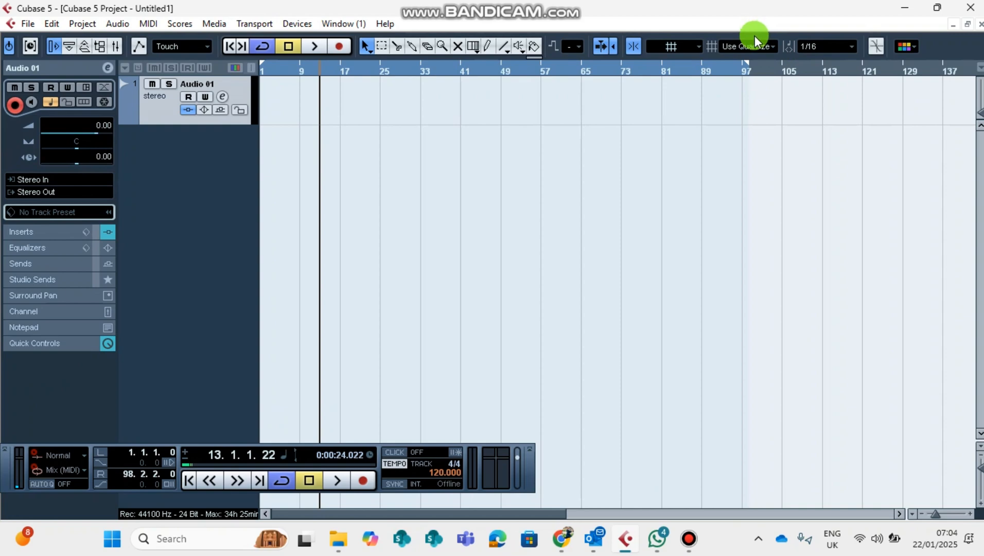
mouse_move(753, 49)
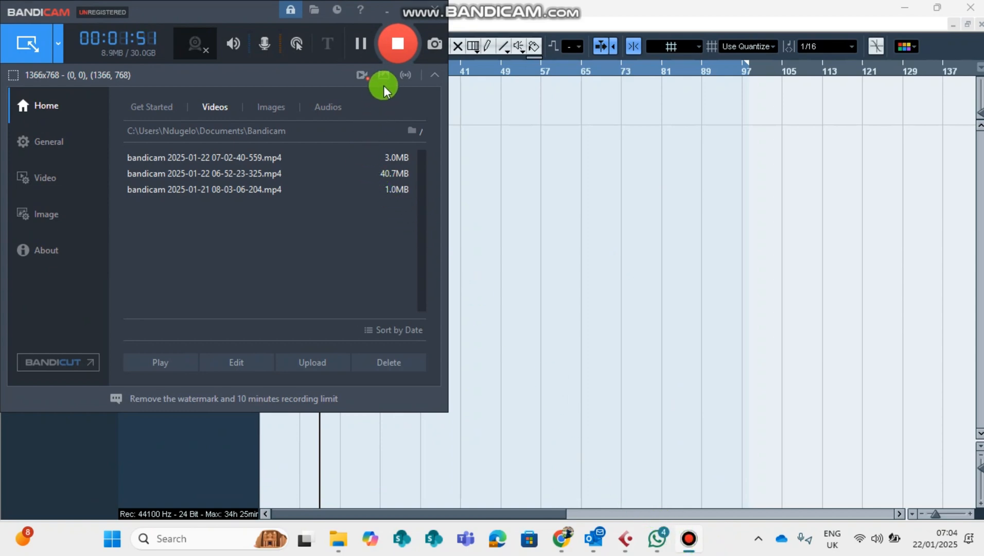
mouse_move(395, 44)
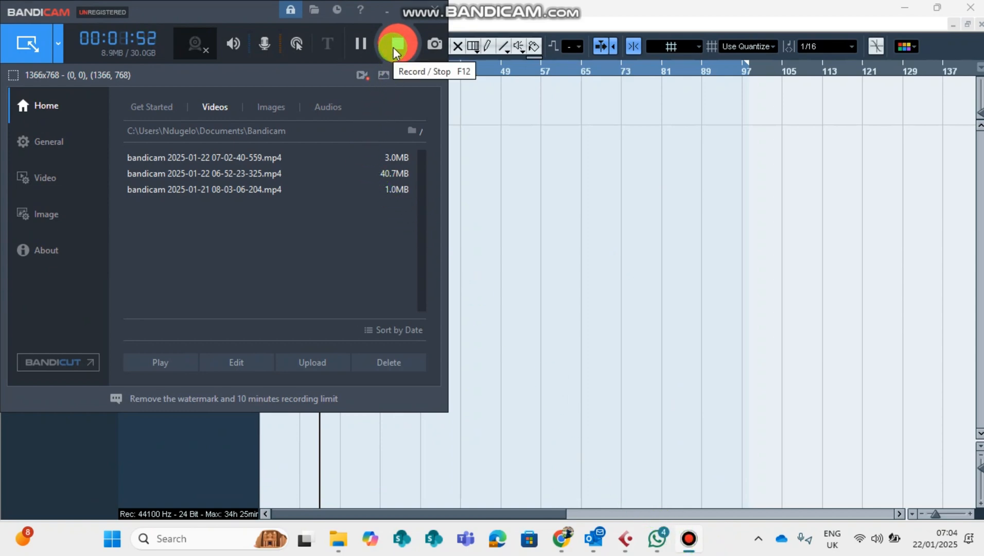